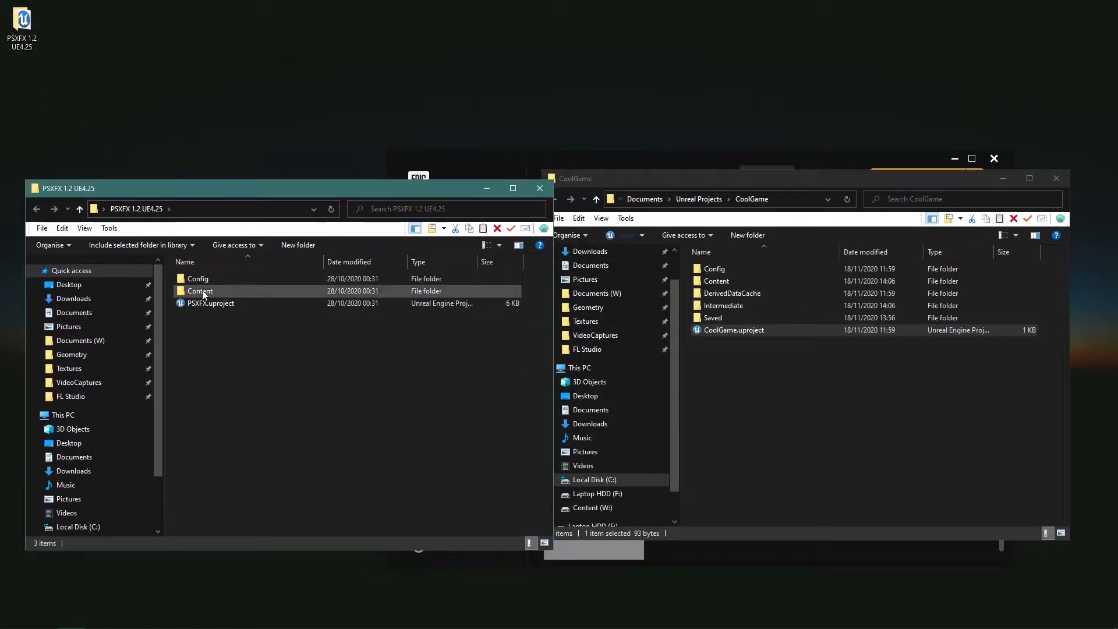
Open the PSXFX Content folder in File Explorer to bring its content into CoolGame
double_click(199, 291)
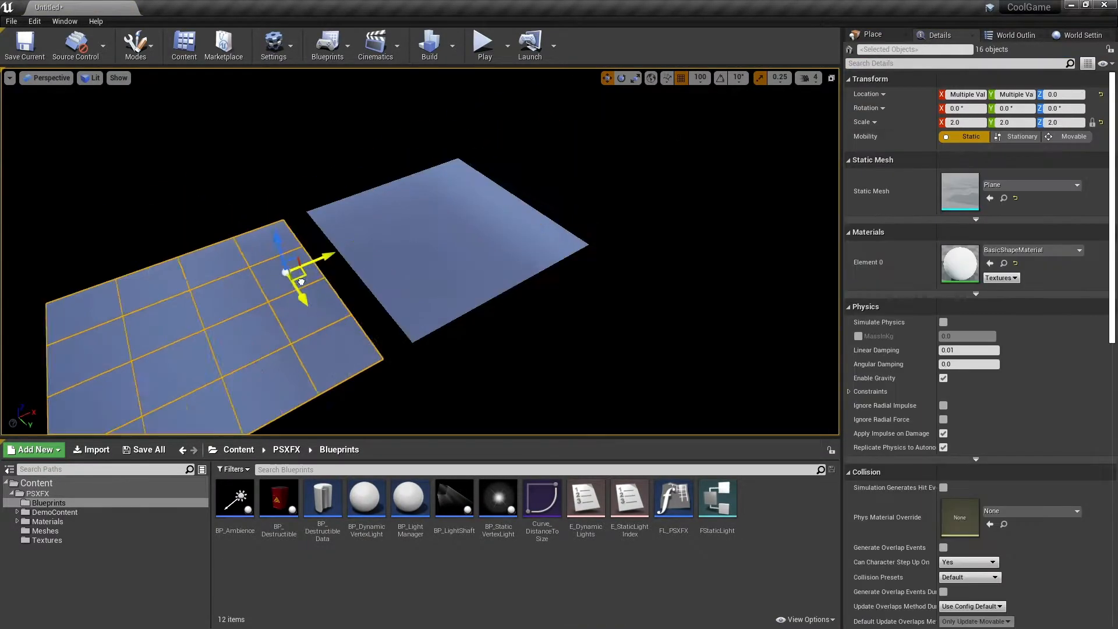
Tick Force No Precomputed Lighting in World Settings and acknowledge the lighting message
left_click(872, 34)
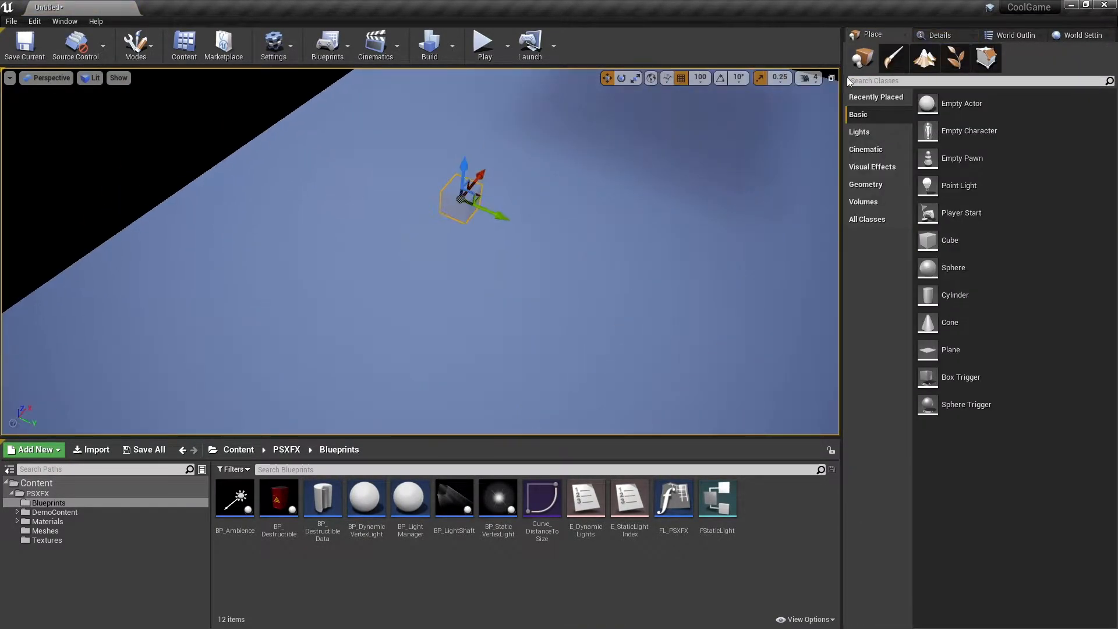
left_click(1085, 35)
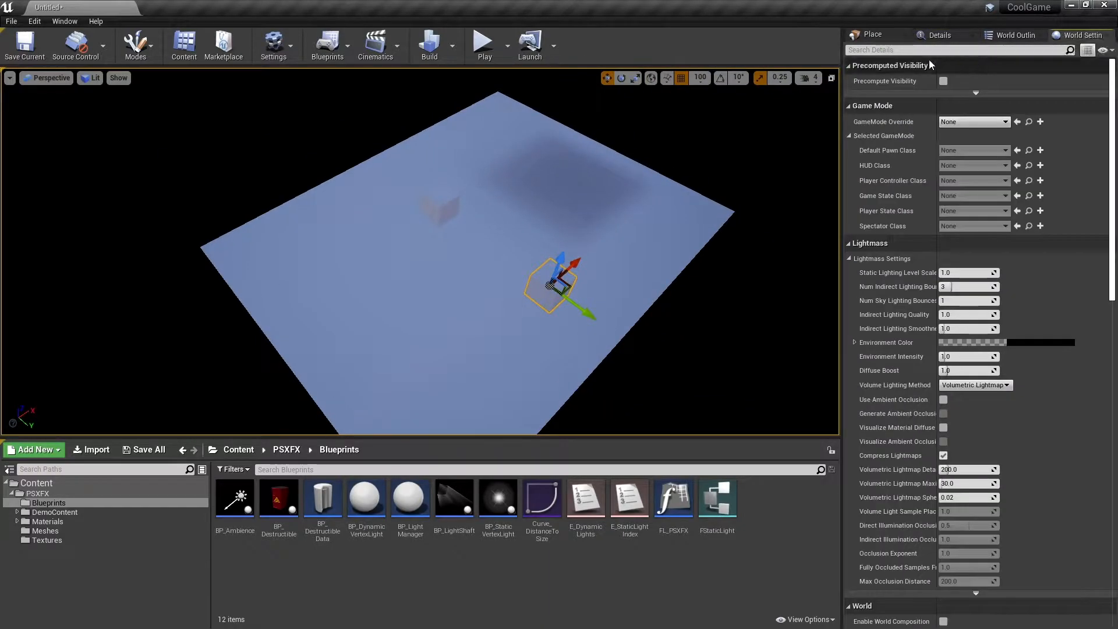
type("force")
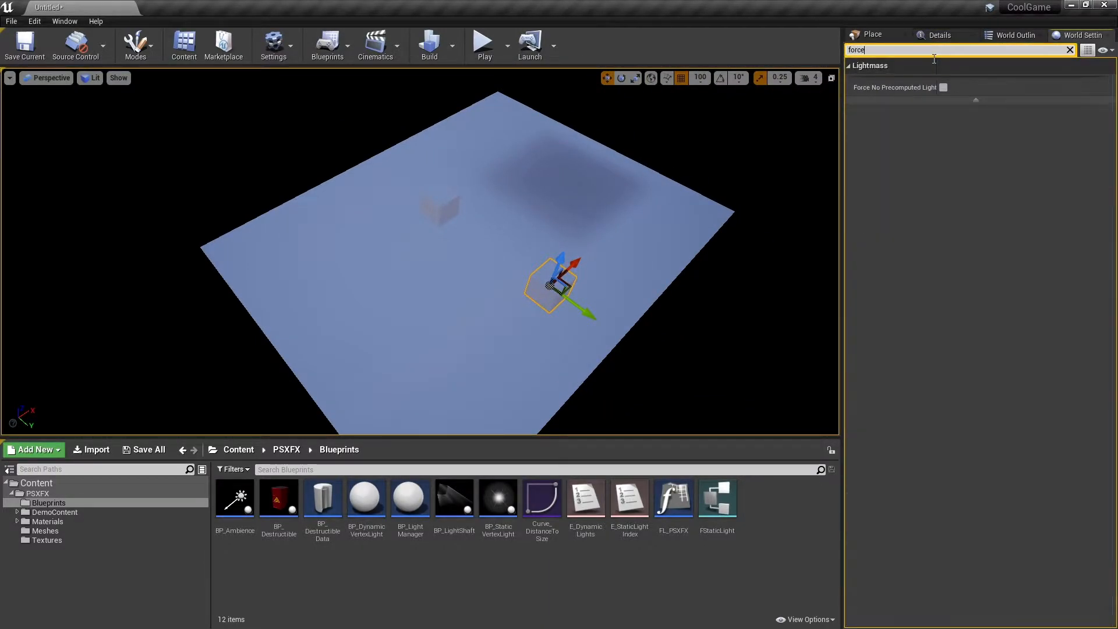
left_click(943, 87)
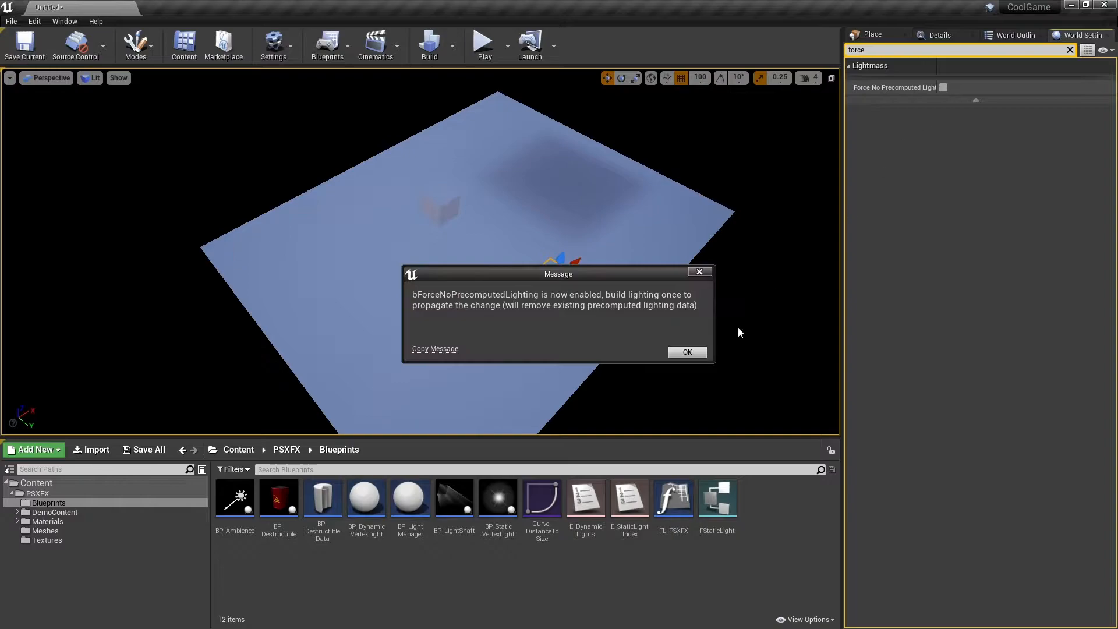
left_click(687, 351)
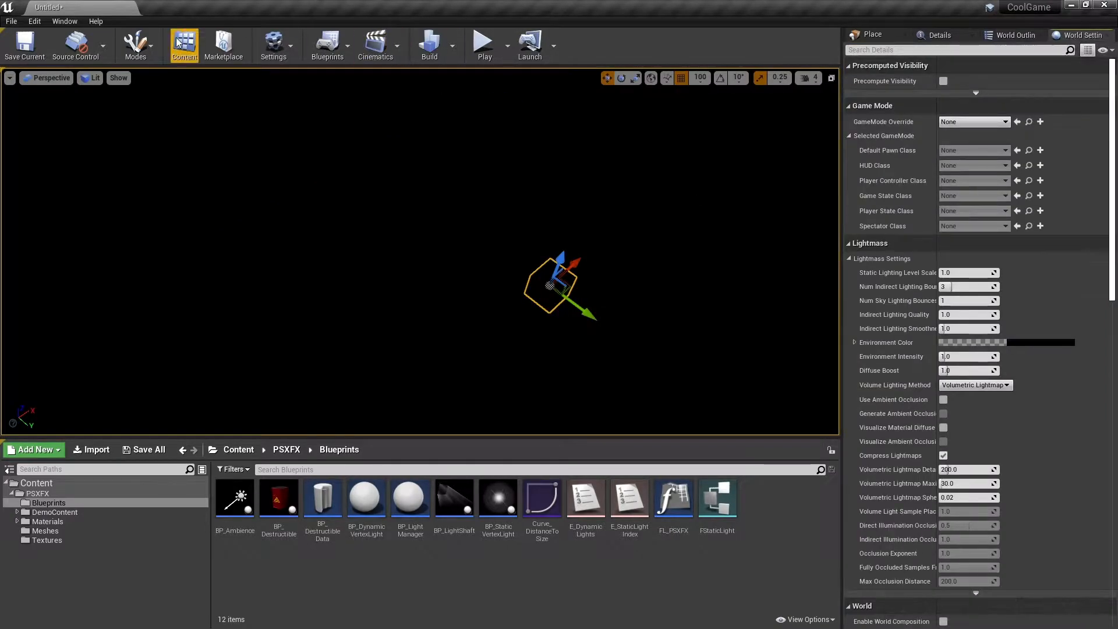
left_click(64, 20)
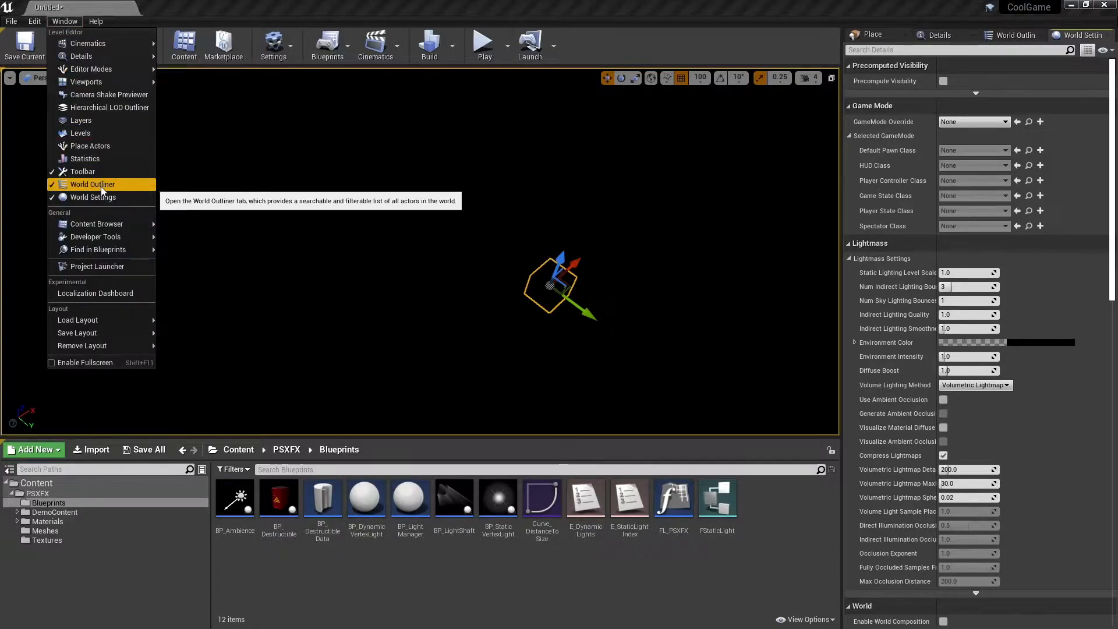
mouse_move(121, 200)
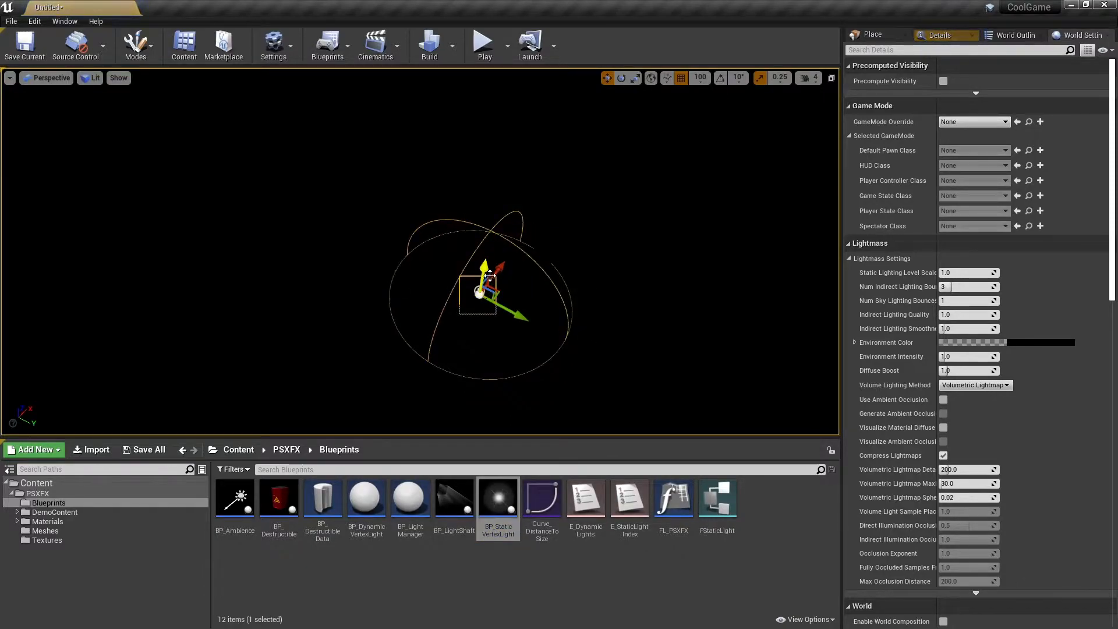
Place BP_StaticVertexLight and BP_LightManager from the Blueprints folder into the viewport
left_click(872, 34)
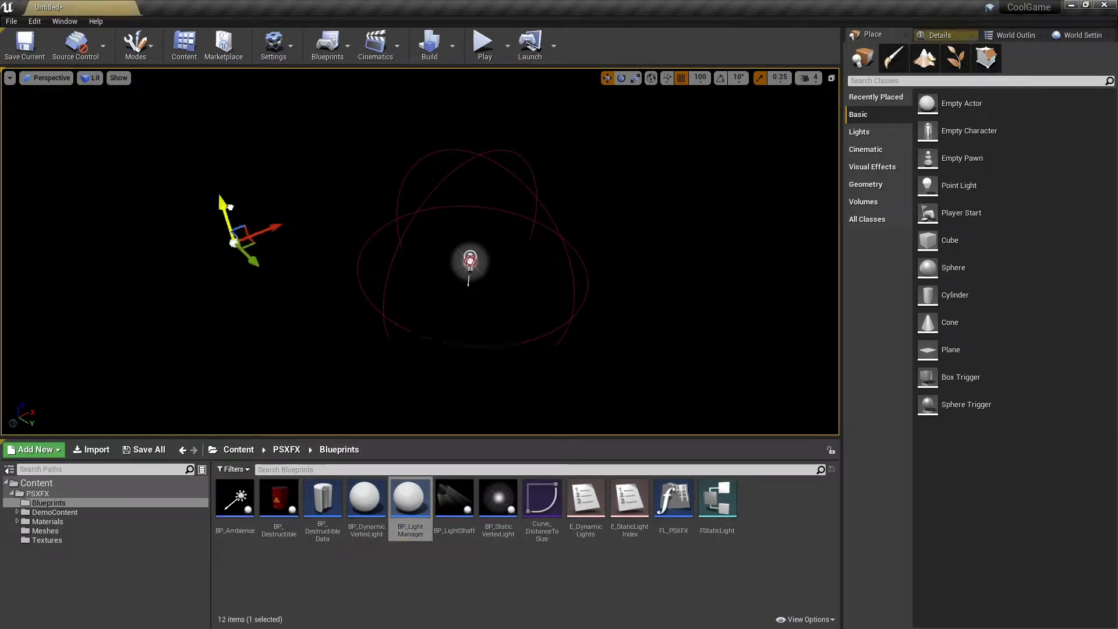
left_click(470, 261)
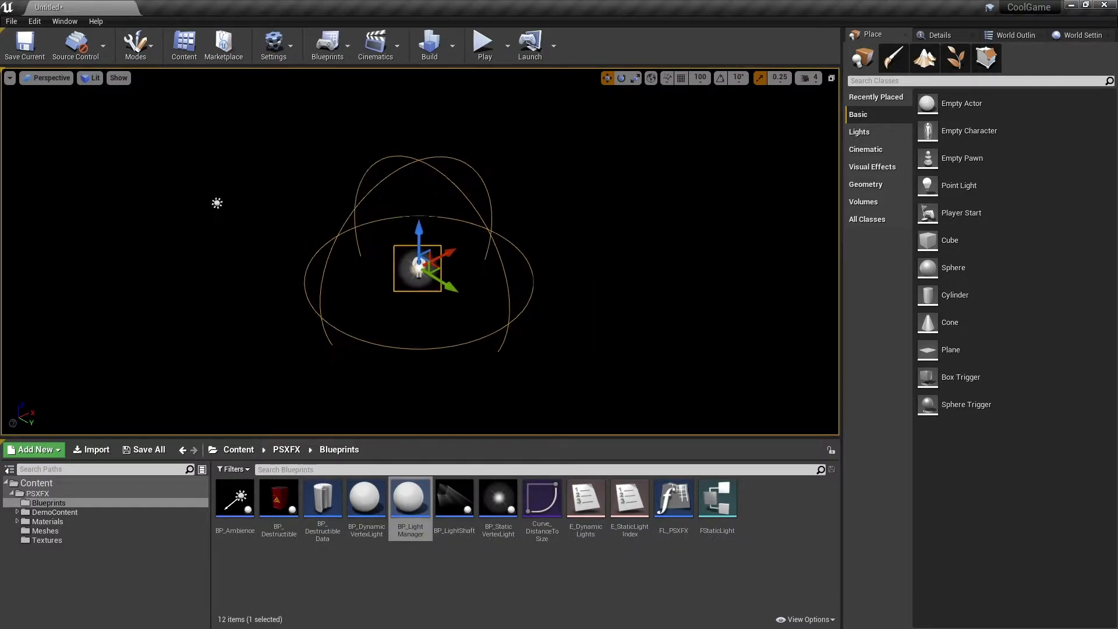
left_click(37, 493)
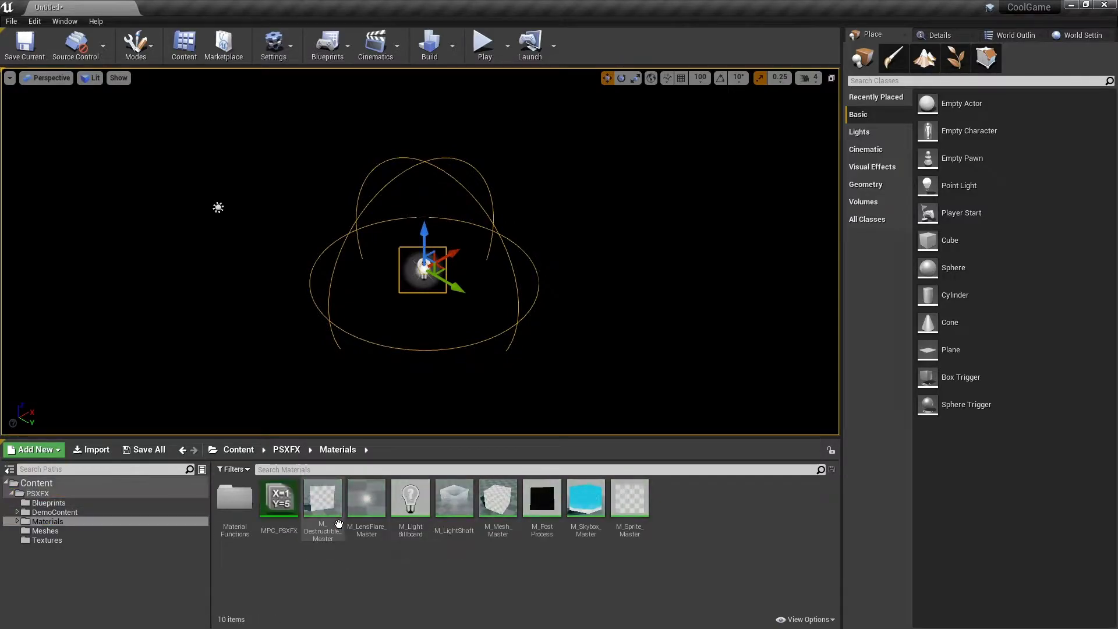
mouse_move(514, 511)
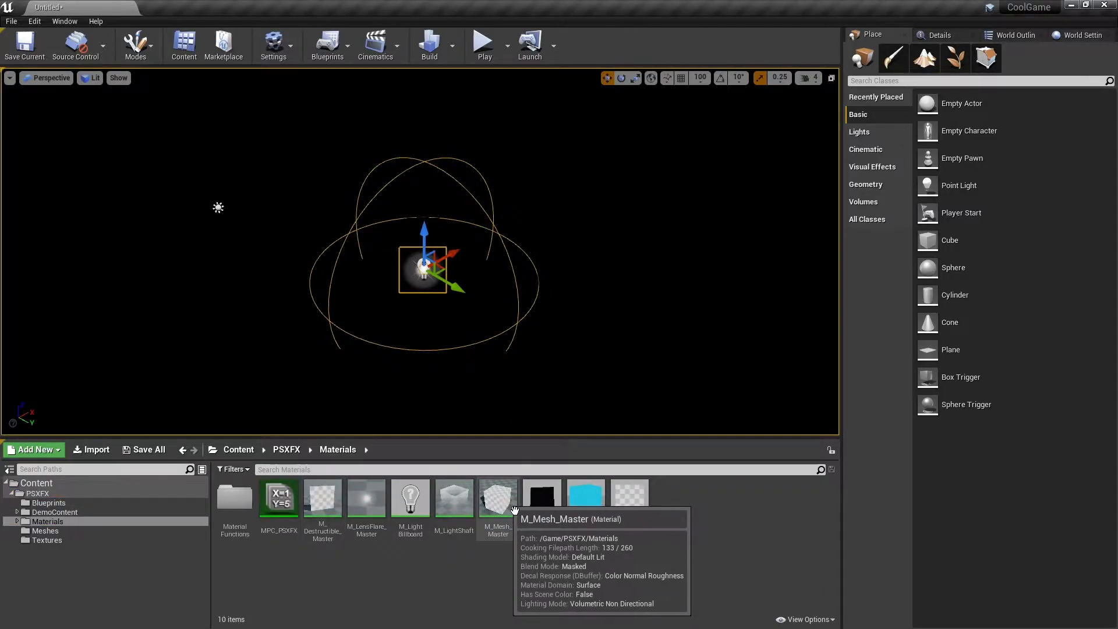
Create the MI_Ground material instance from M_Mesh_Master
right_click(497, 498)
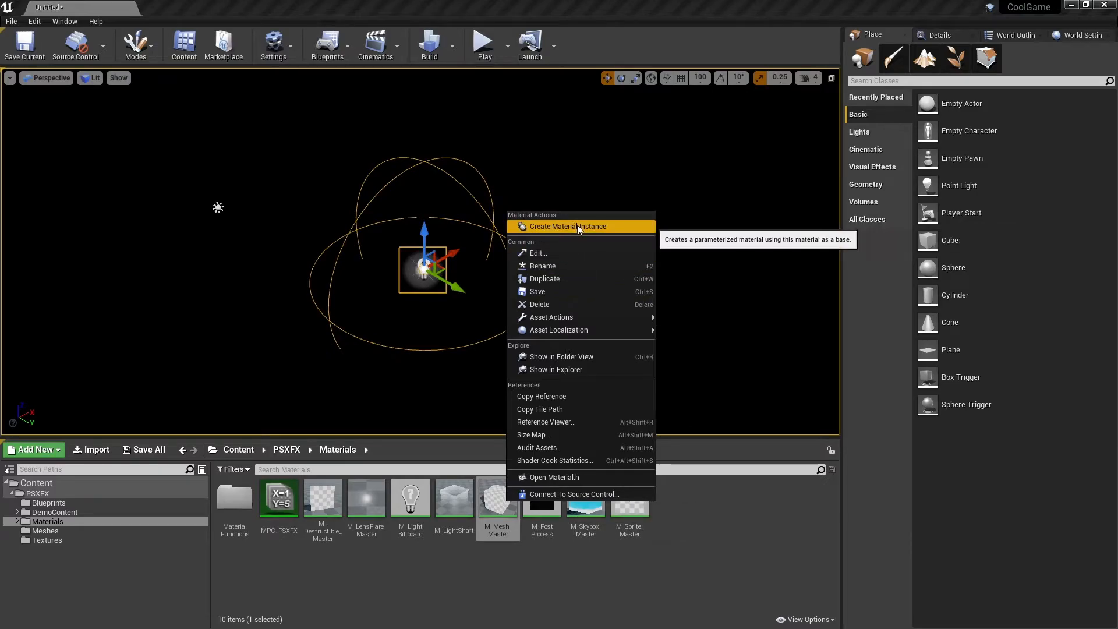
left_click(568, 226)
type("MI_Ground")
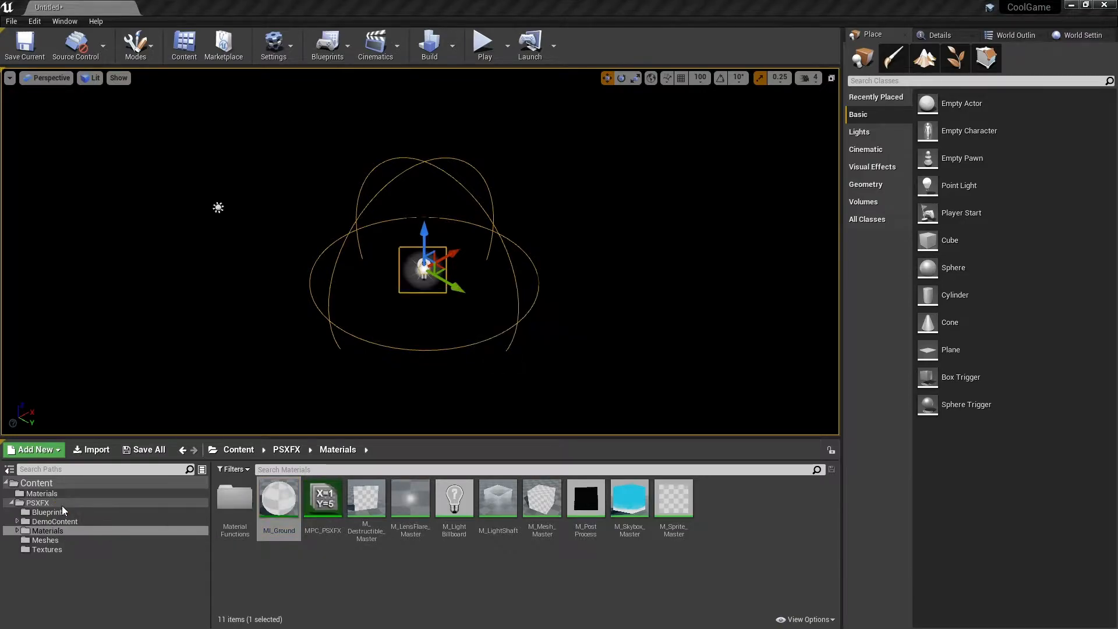
Open MI_Ground from the Materials folder and drag it onto the selected ground planes
left_click(41, 493)
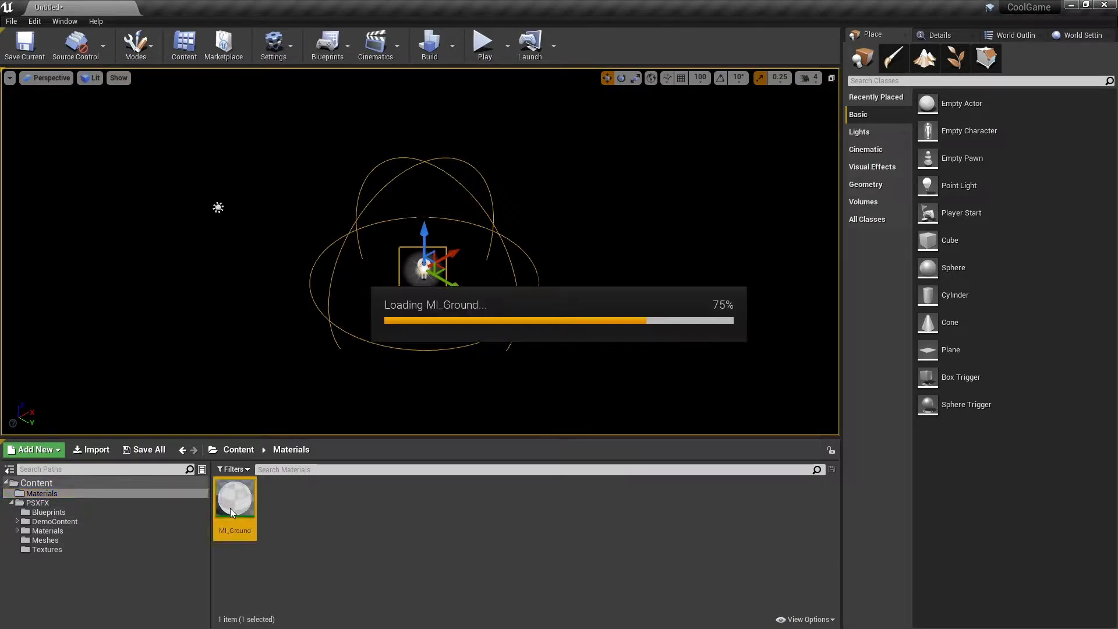
double_click(234, 498)
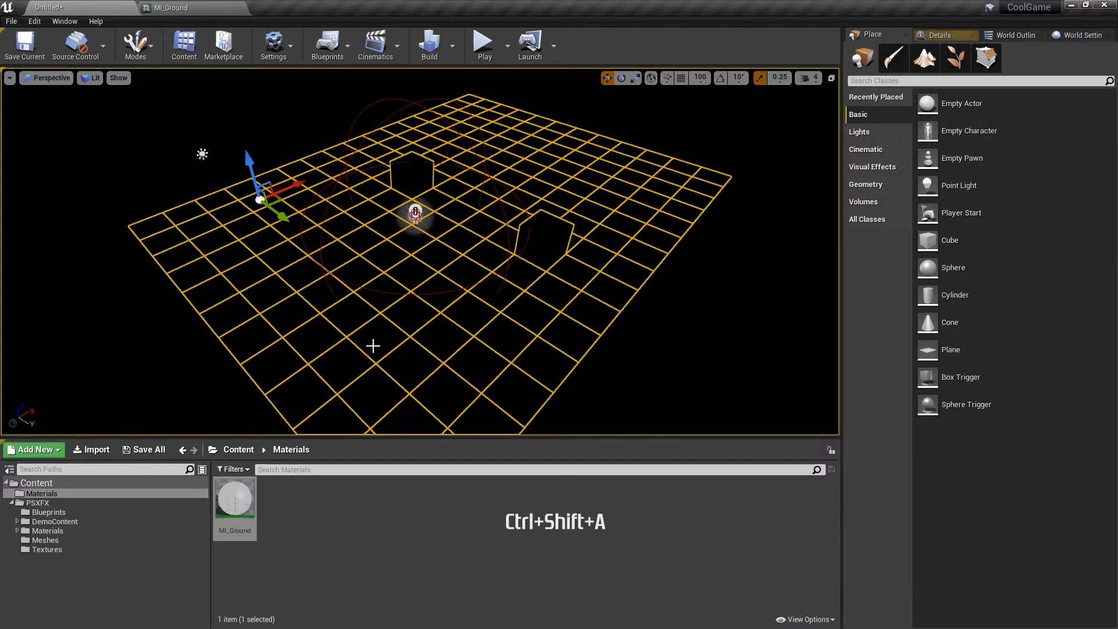
left_click_drag(234, 497, 378, 403)
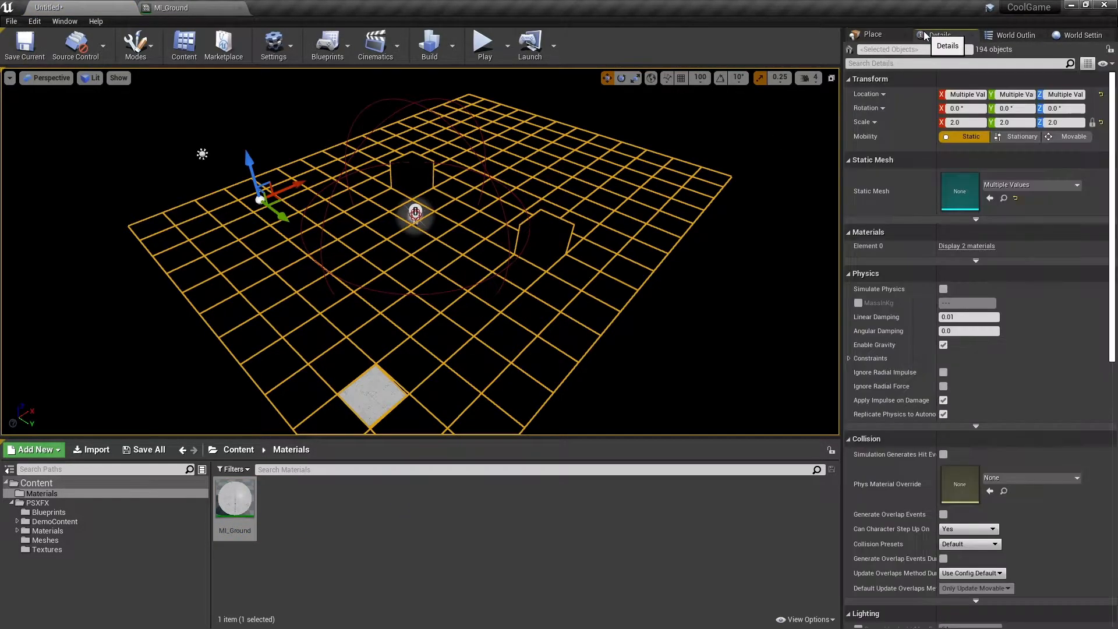
left_click(966, 246)
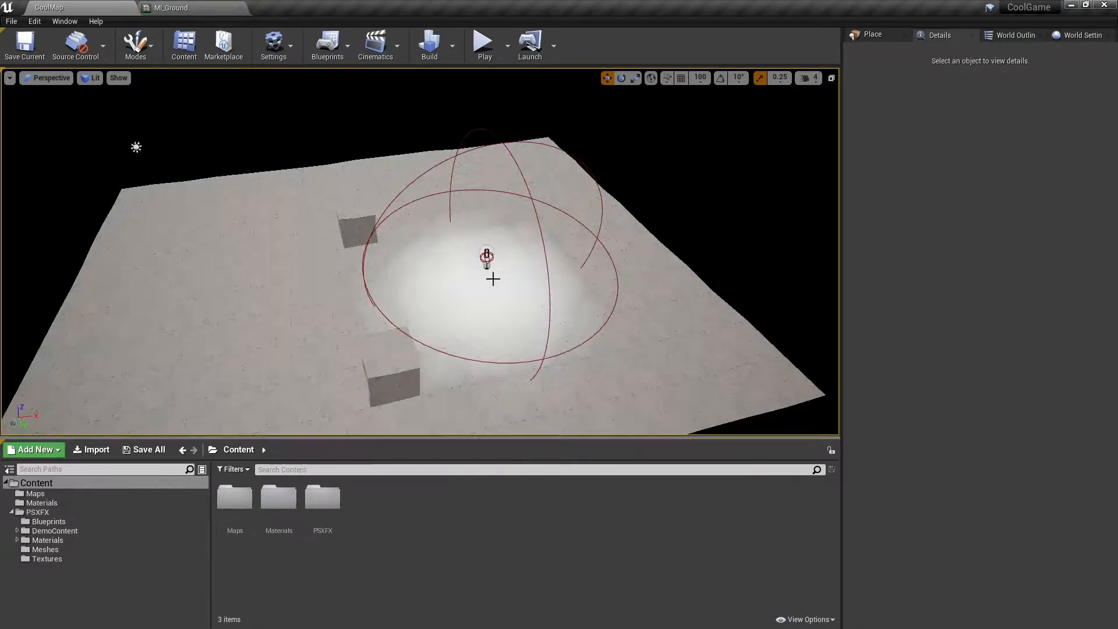
Delete most of the placed static vertex lights, confirming the reference warning
left_click(485, 256)
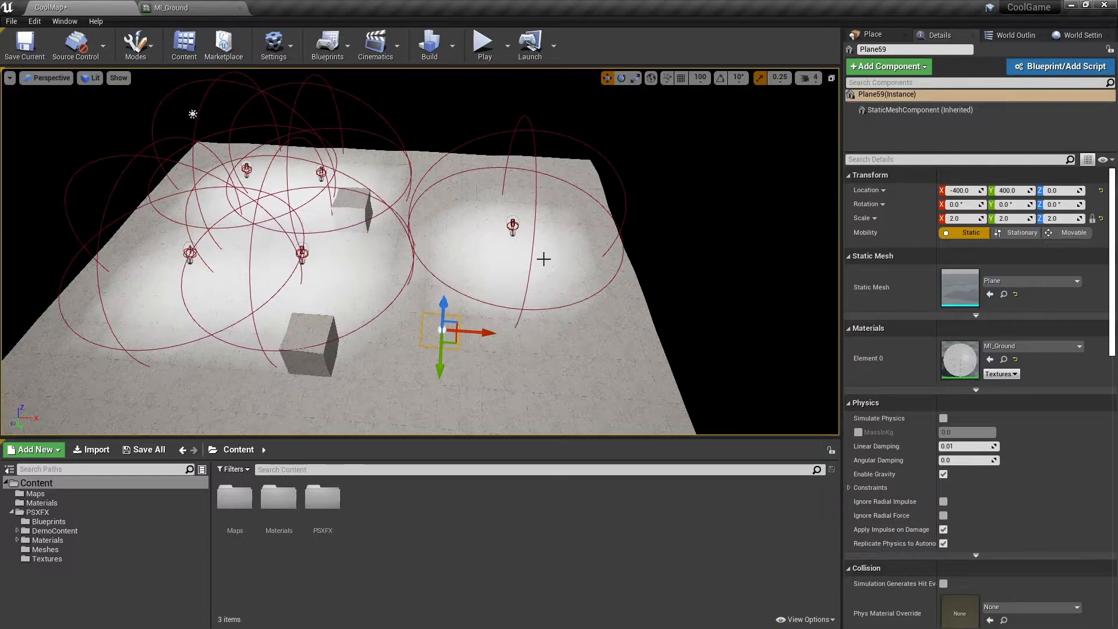
left_click(510, 227)
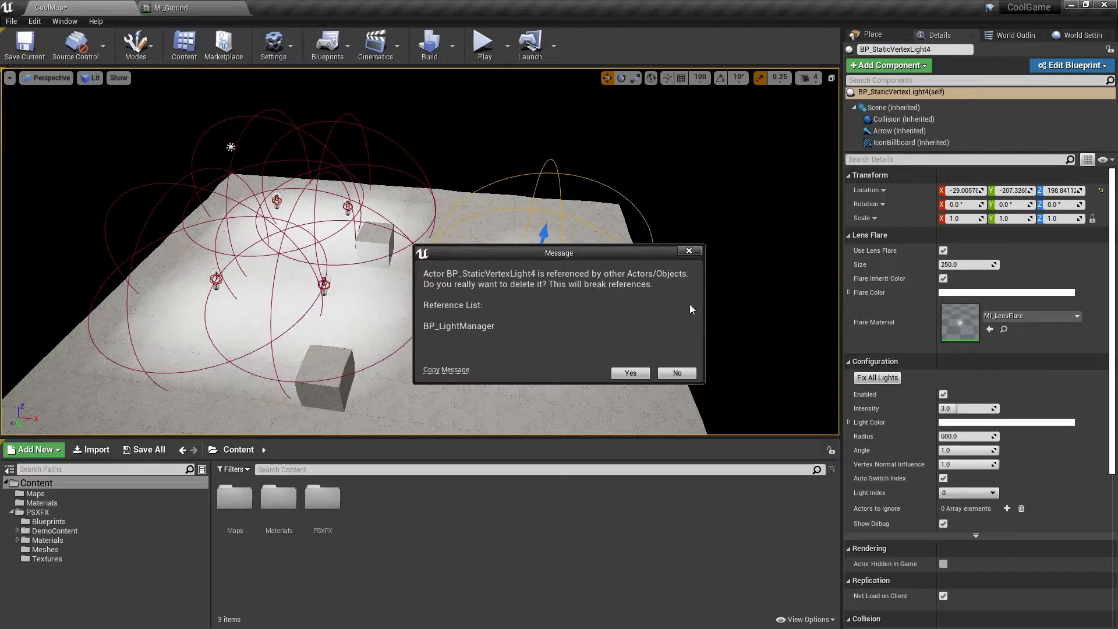
mouse_move(669, 292)
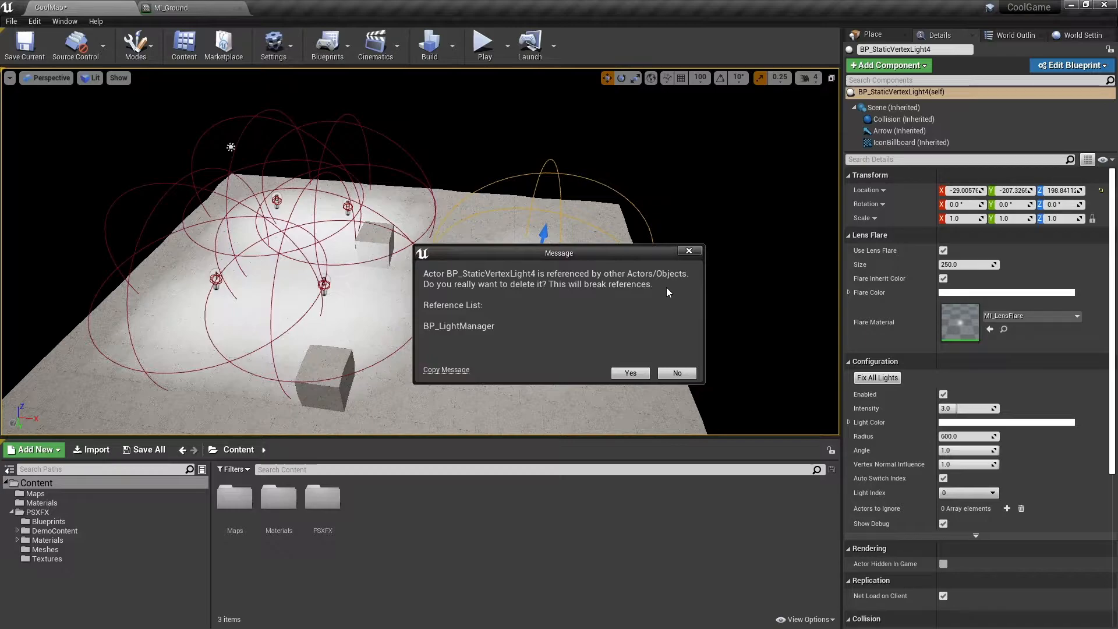
left_click(630, 372)
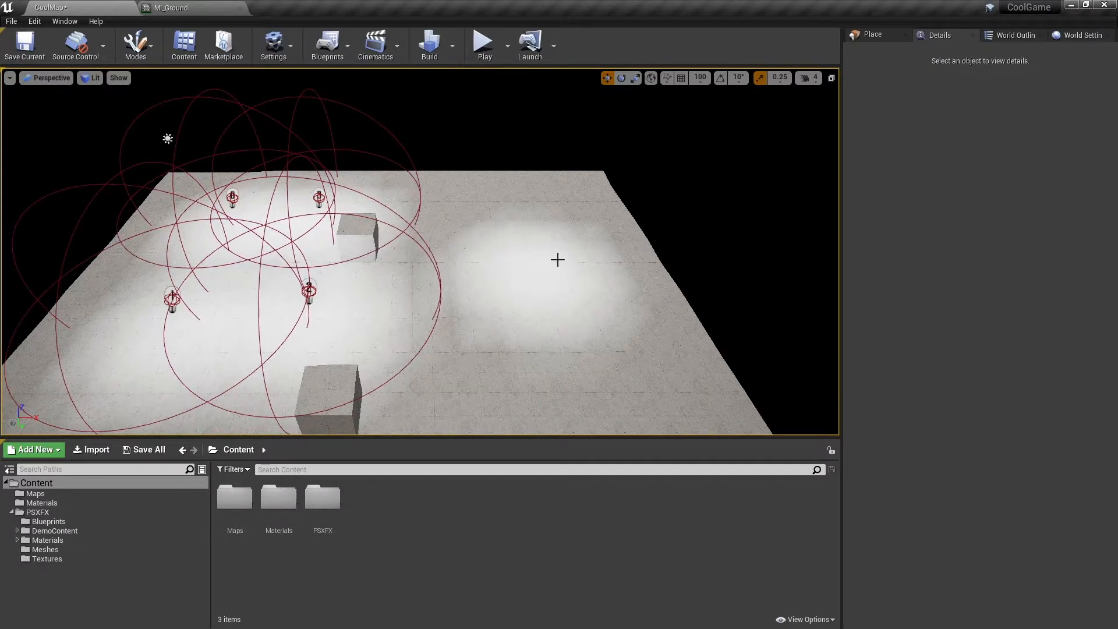
left_click(307, 294)
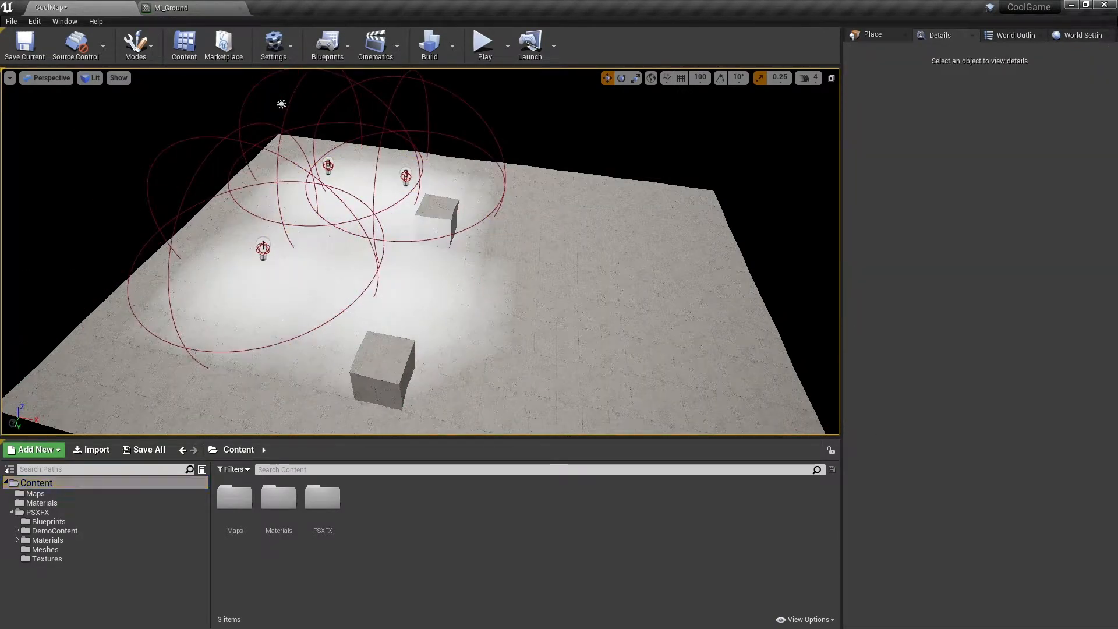
left_click(262, 249)
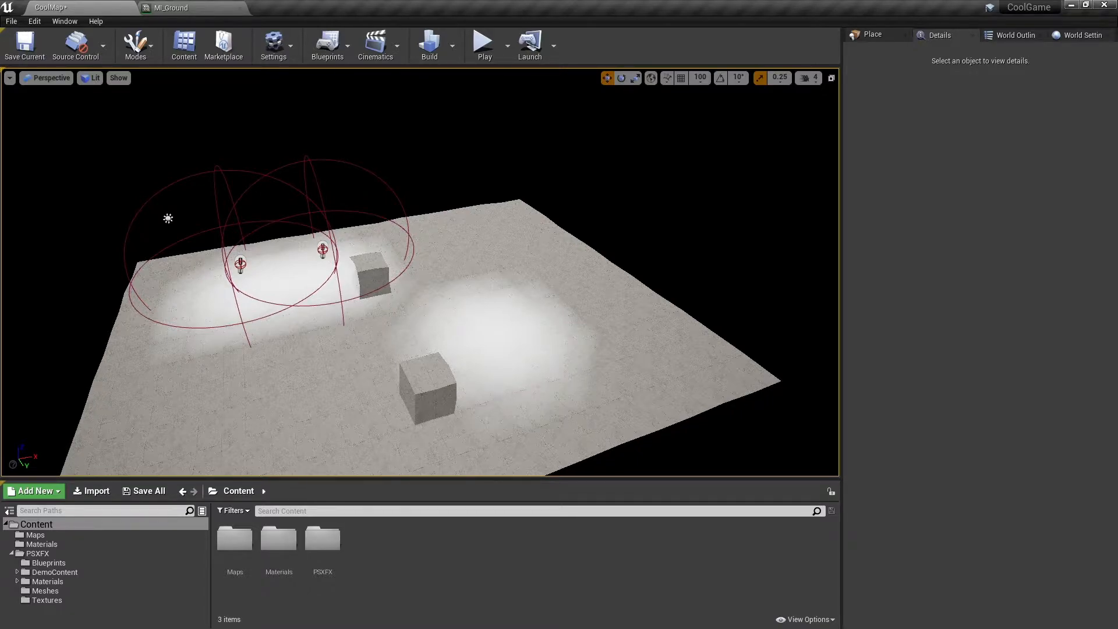
Select all 194 ground planes and locate their Custom Primitive Data section in Details
left_click(500, 386)
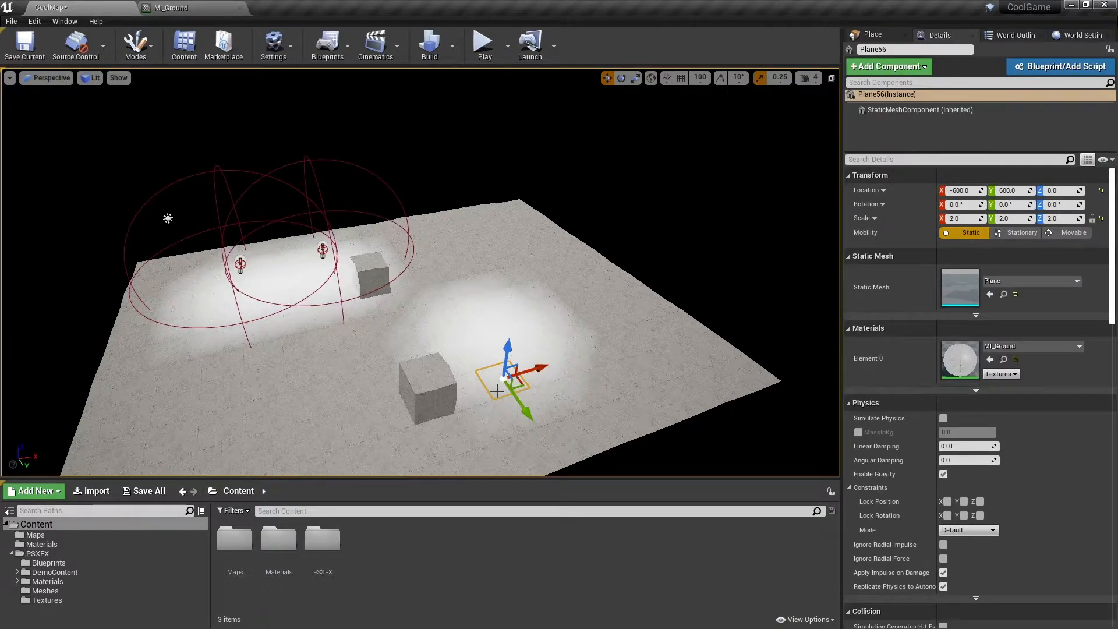
key("Ctrl+Shift+A")
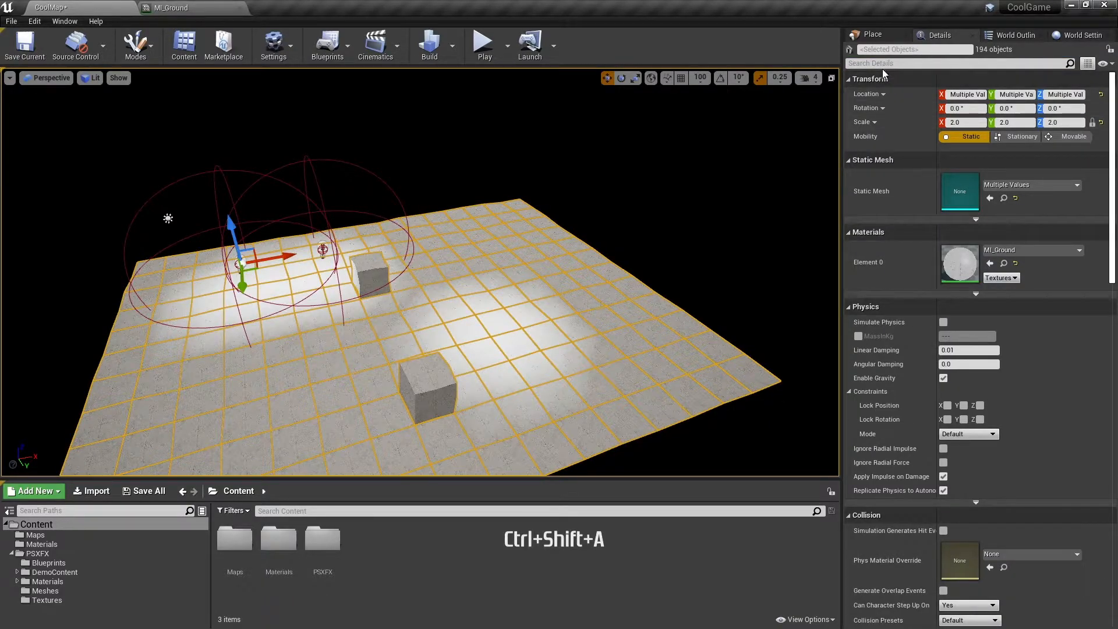
type("custom primiti")
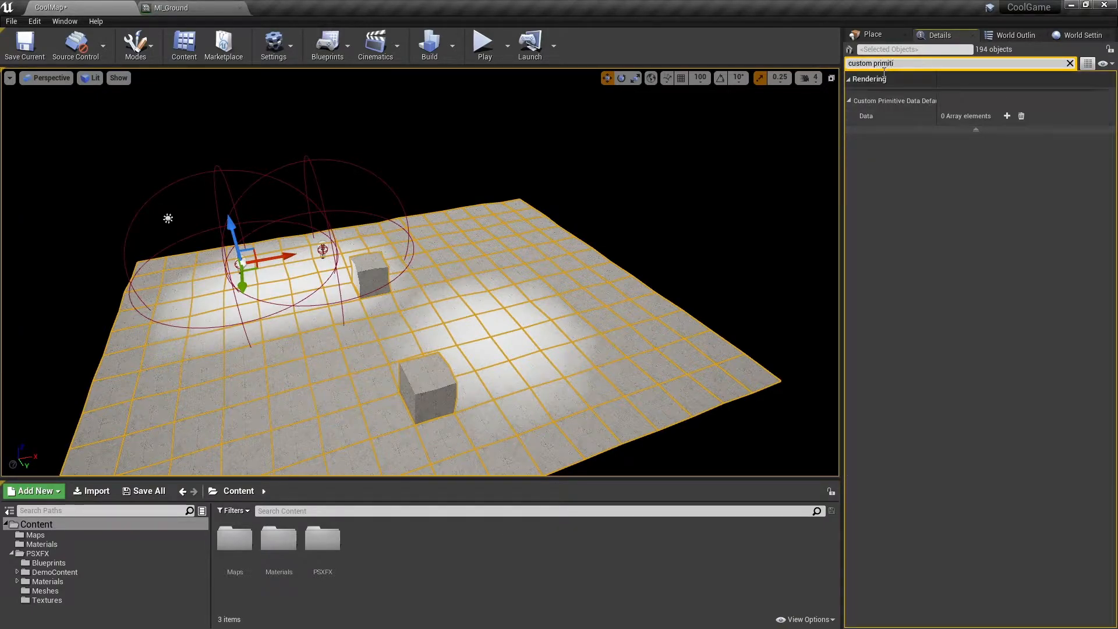
left_click(848, 100)
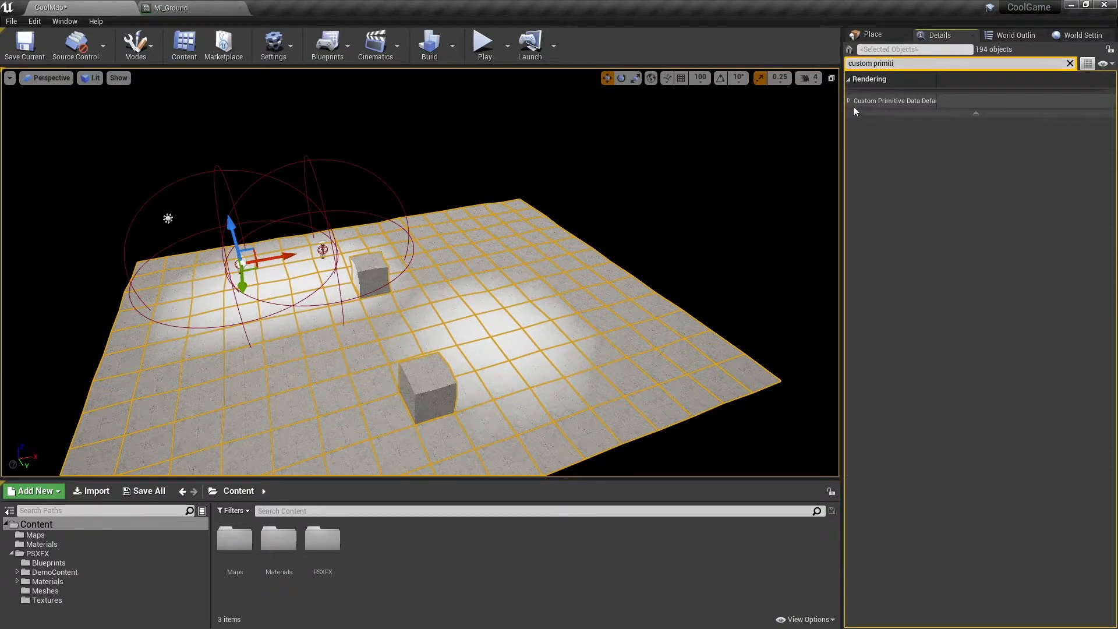
left_click(848, 101)
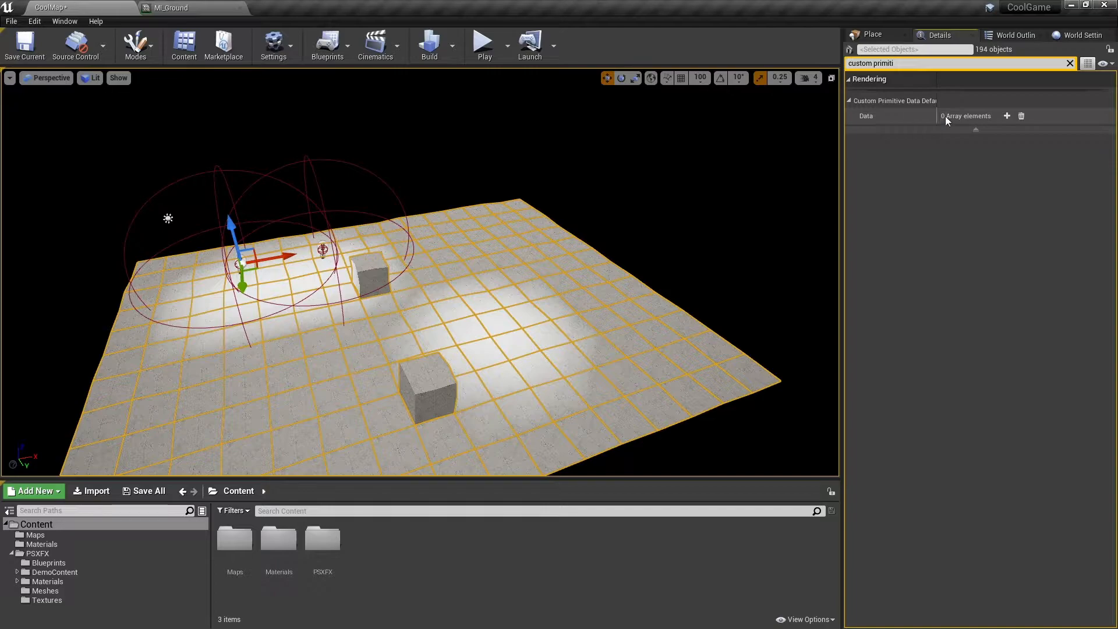
mouse_move(1021, 116)
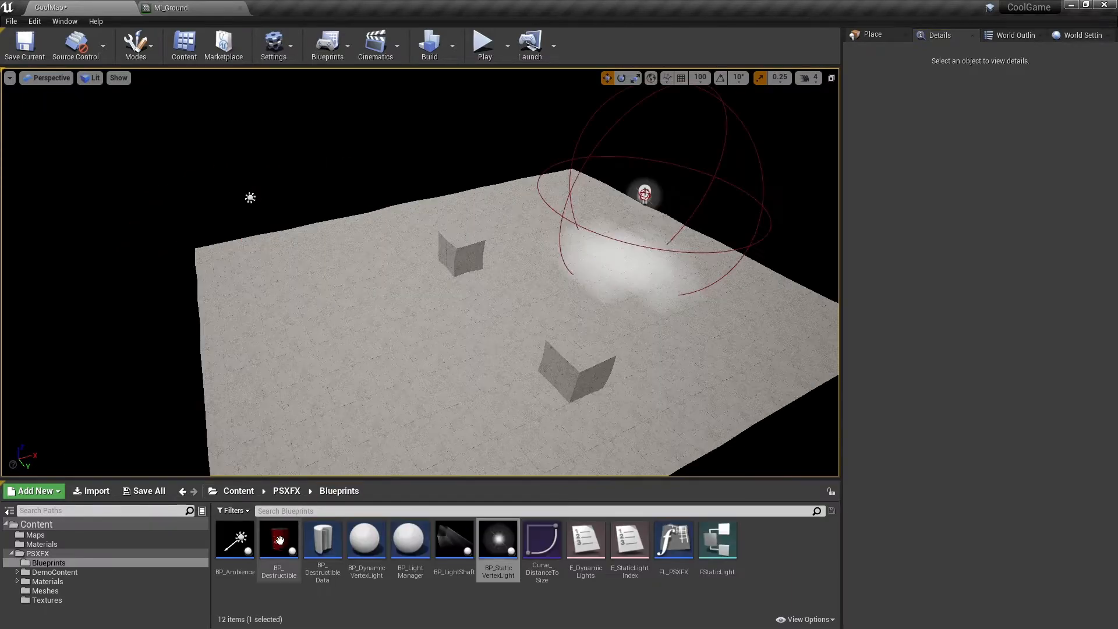
Open MI_BrickCube and toggle its Affected by Global Light option
left_click(234, 539)
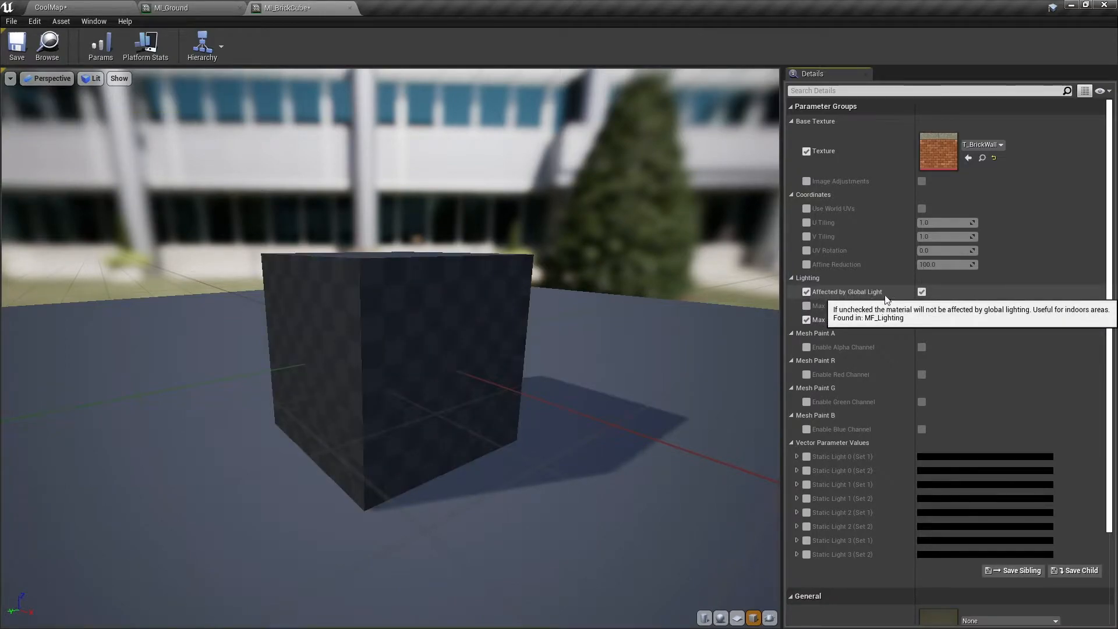
left_click(921, 292)
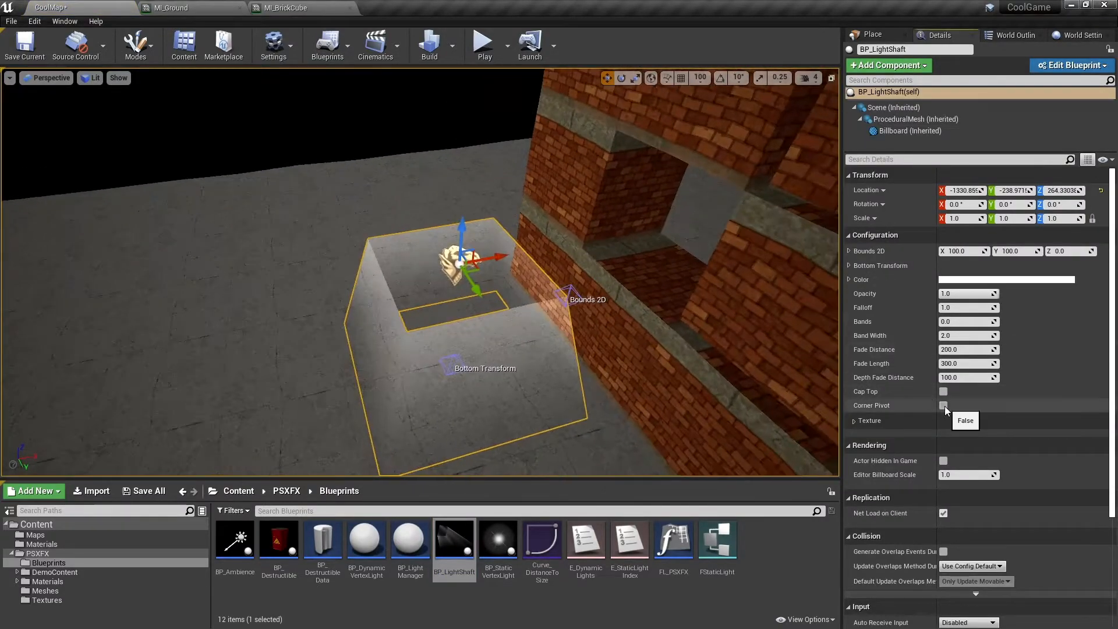
Place BP_Destructible on the ground with Destructible Data set to DA_DestructibleBarrel
left_click(943, 405)
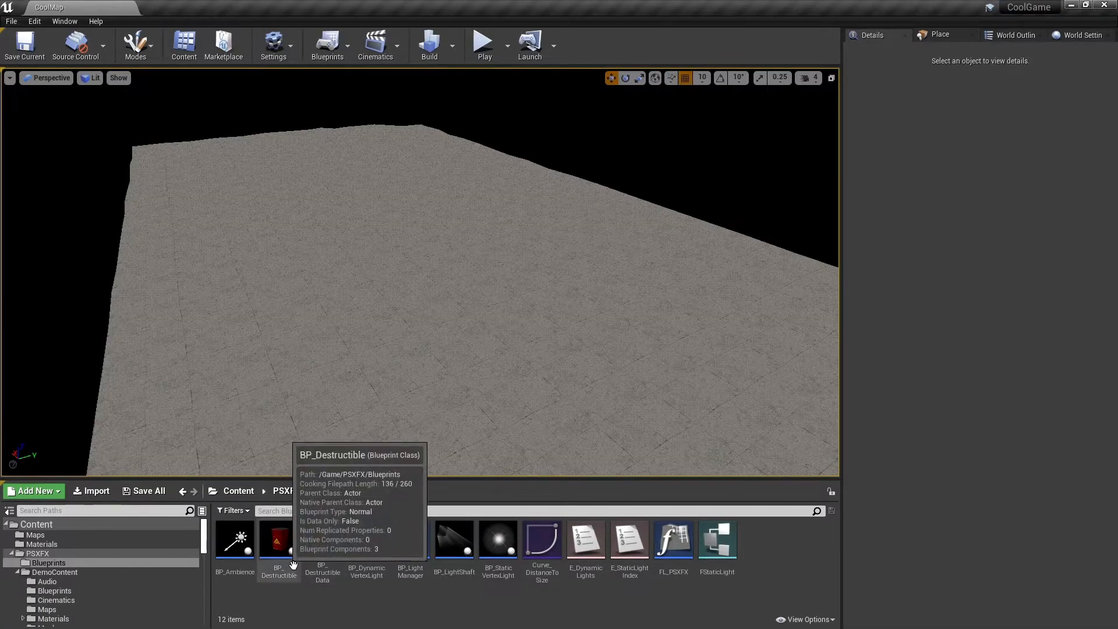
left_click_drag(278, 538, 406, 306)
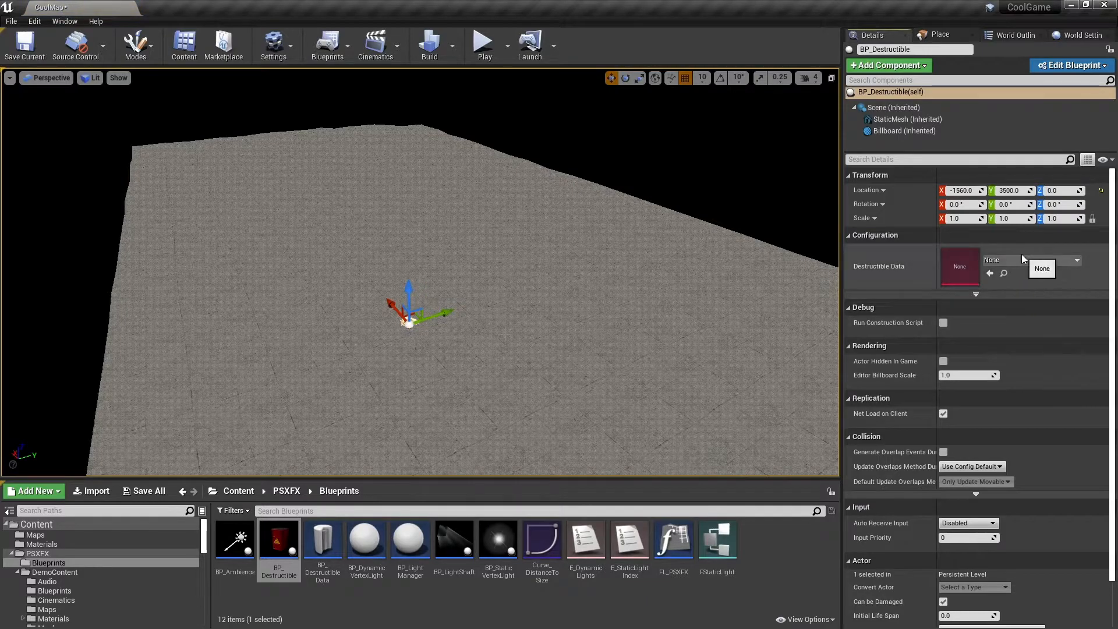
left_click(1042, 268)
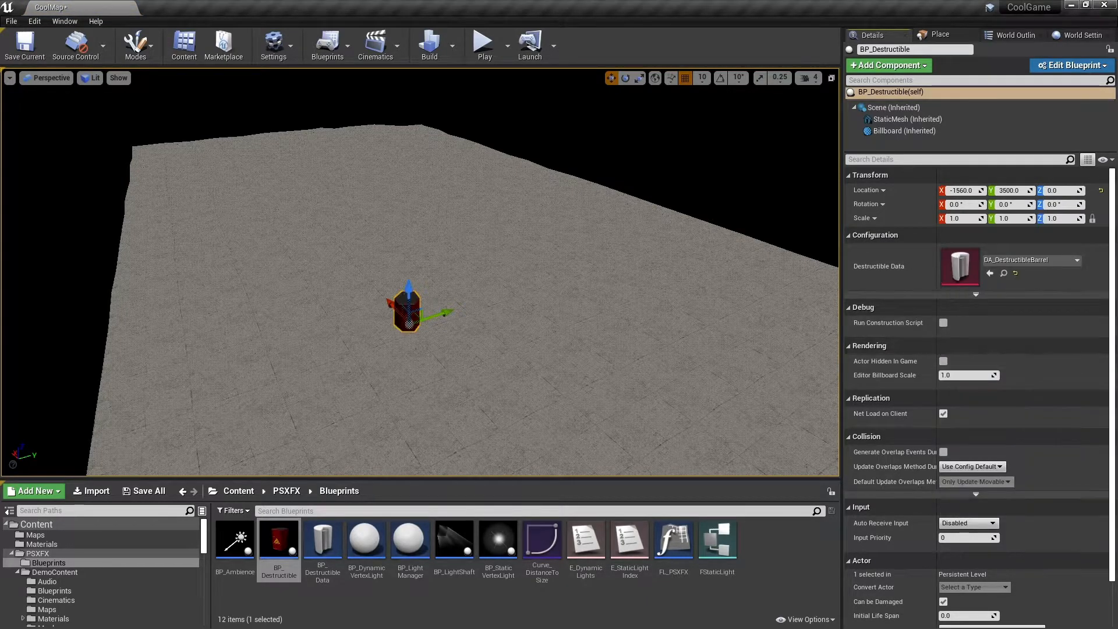
Check the GameMode Override is BP_DemoGameMode, then play-test the level and shoot the barrel
left_click(1082, 34)
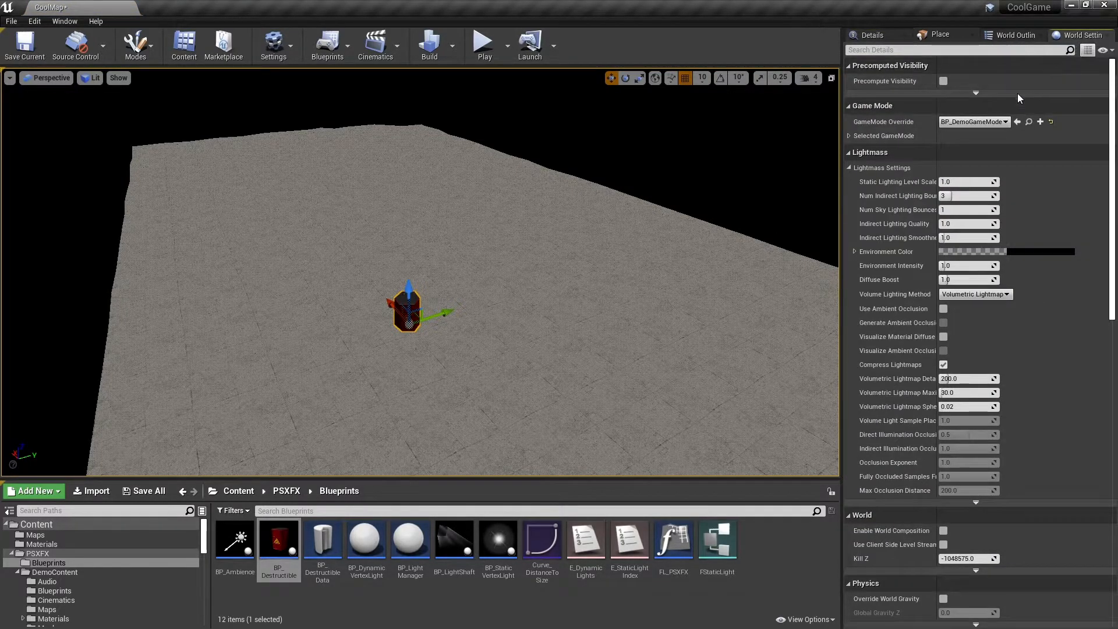
left_click(854, 136)
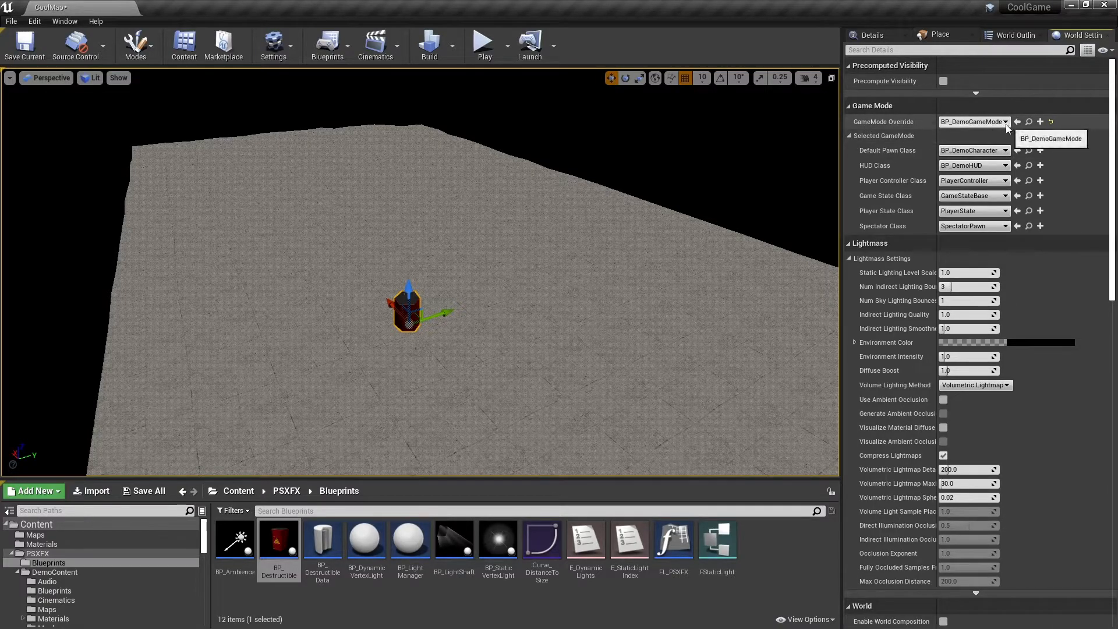
left_click(996, 122)
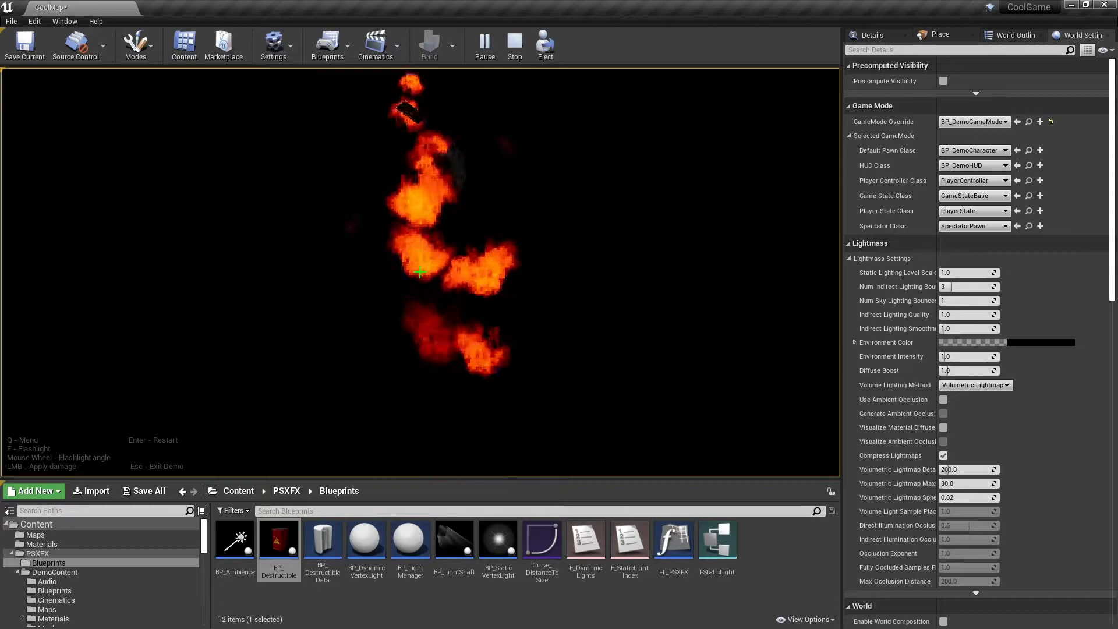
left_click(514, 42)
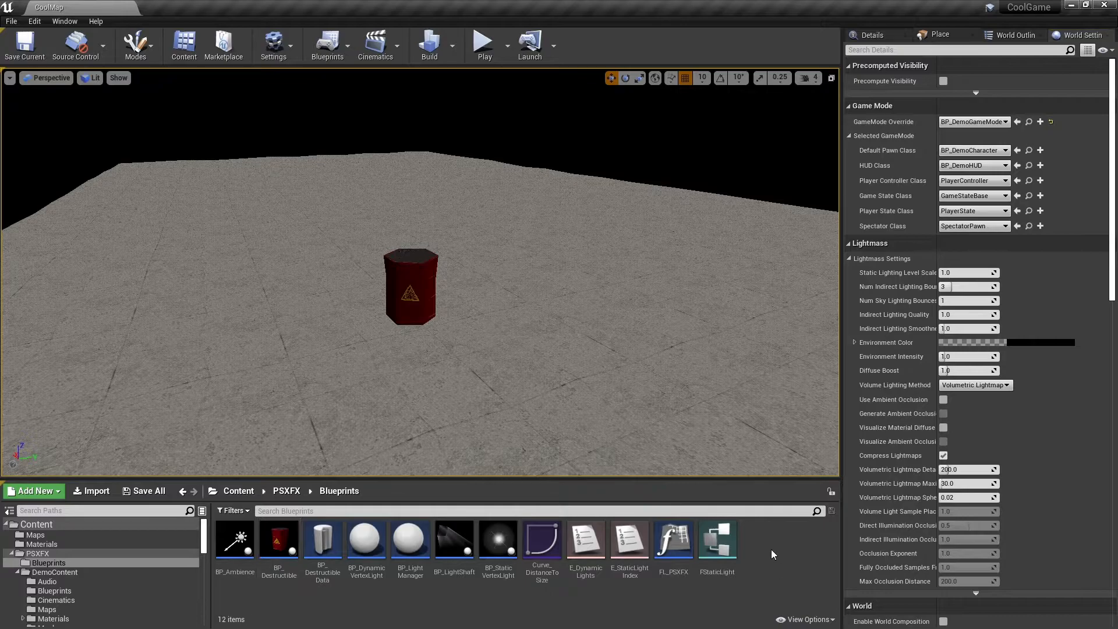
Create a new Data Asset based on the BP_DestructibleData class
left_click(33, 491)
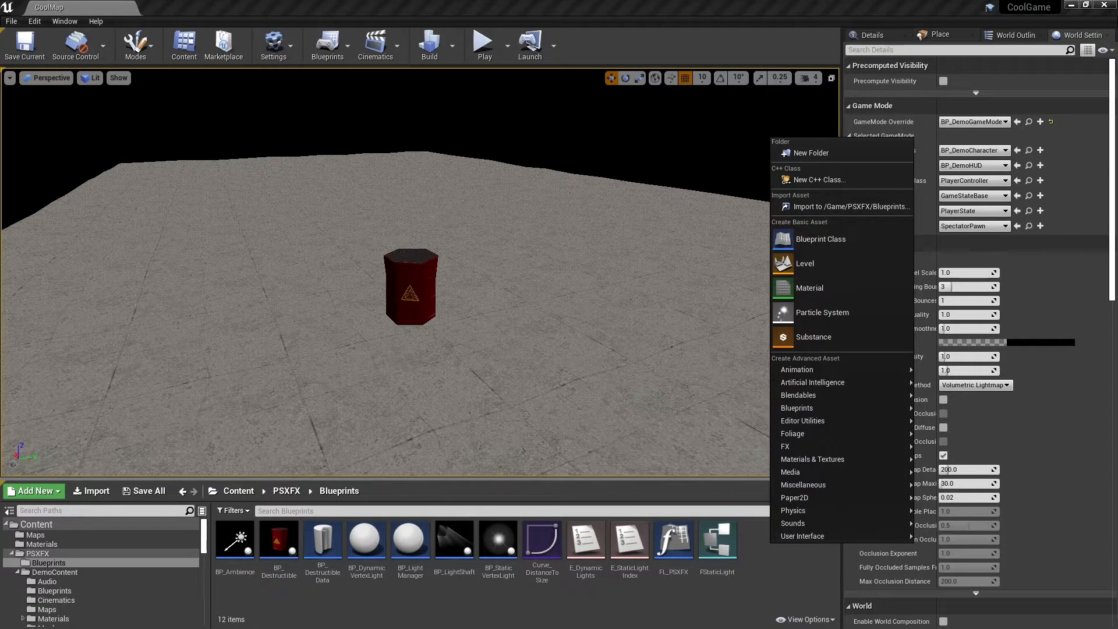
mouse_move(802, 484)
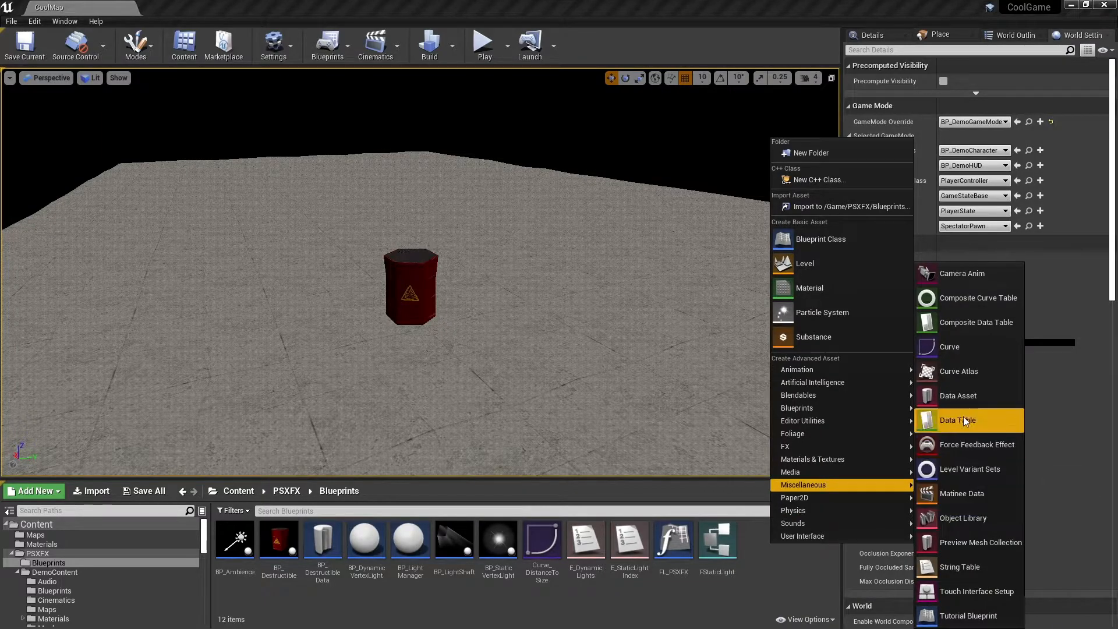
left_click(958, 396)
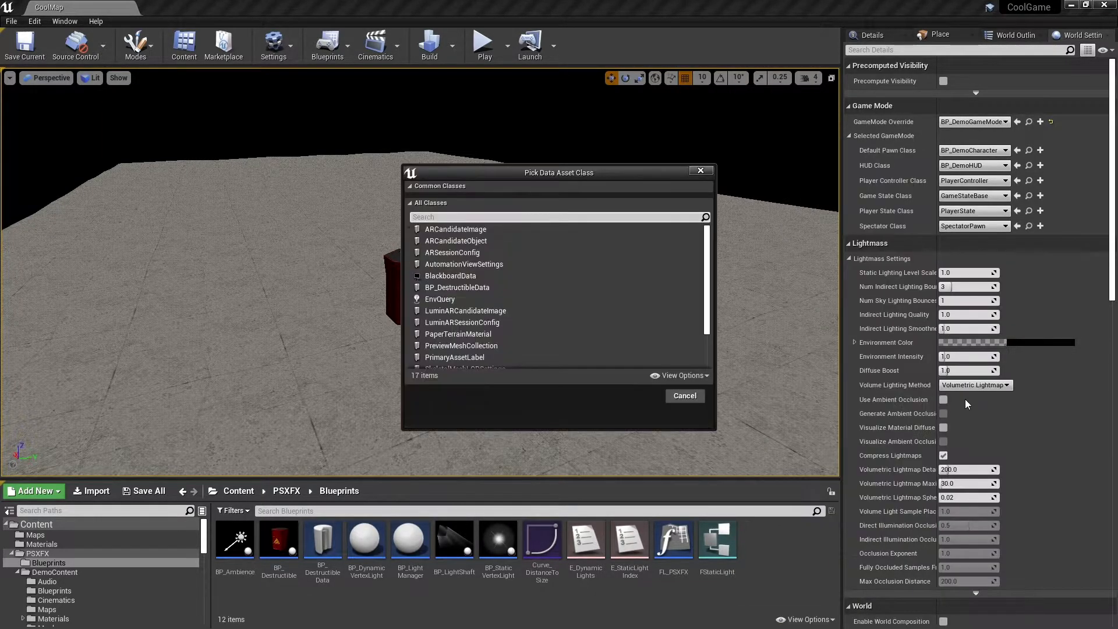
type("dest")
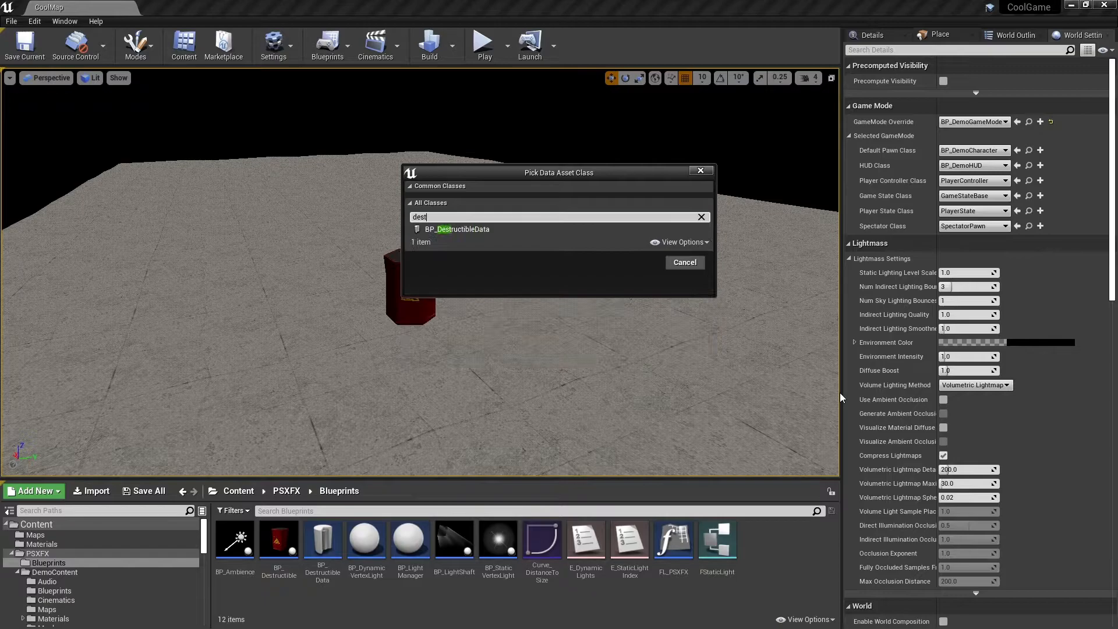
left_click(457, 229)
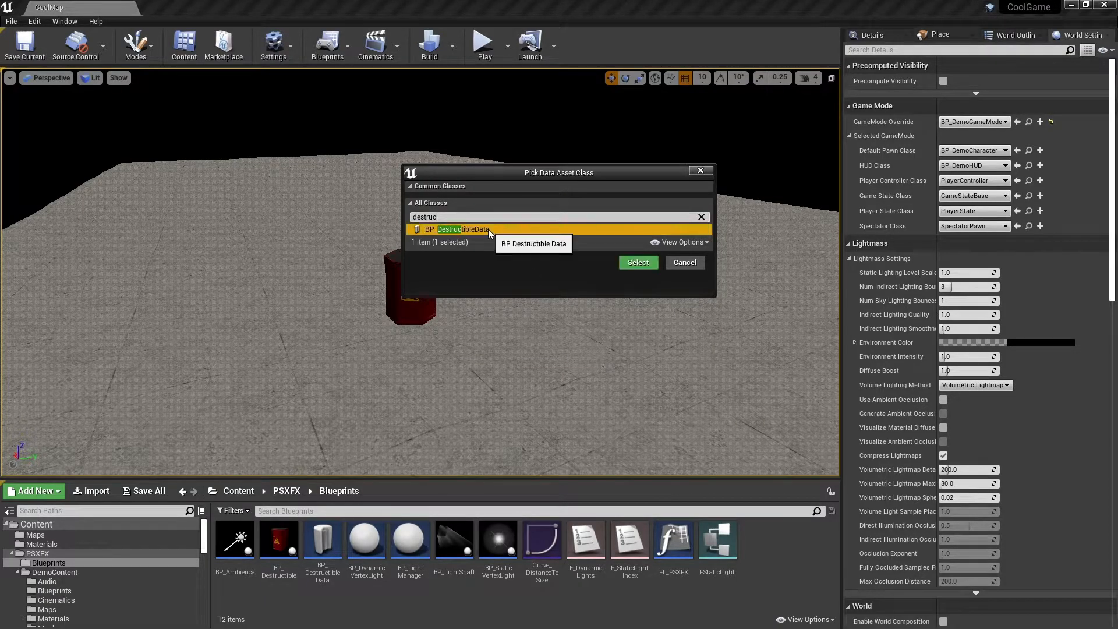
left_click(638, 262)
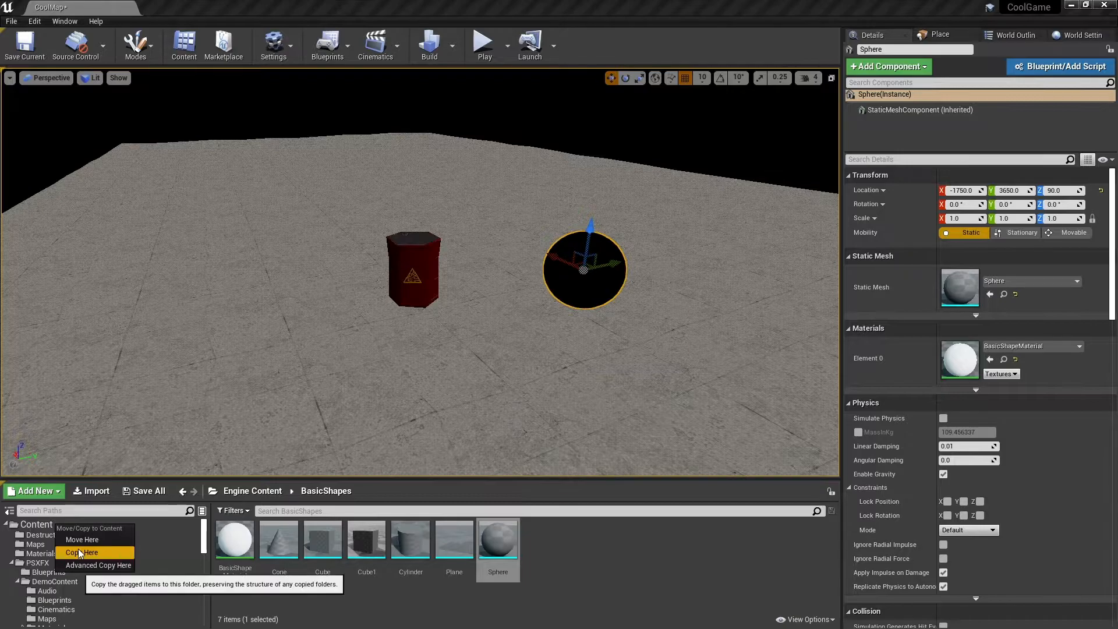
Copy the sphere mesh into Content and create a material instance of M_Destructible_Master
left_click(81, 552)
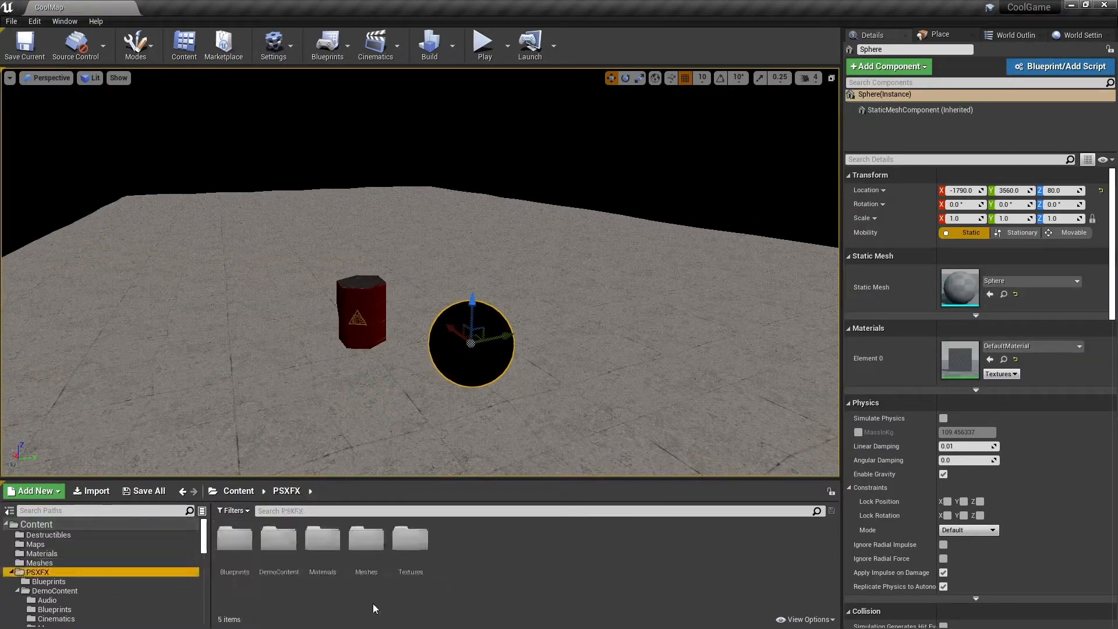
right_click(322, 547)
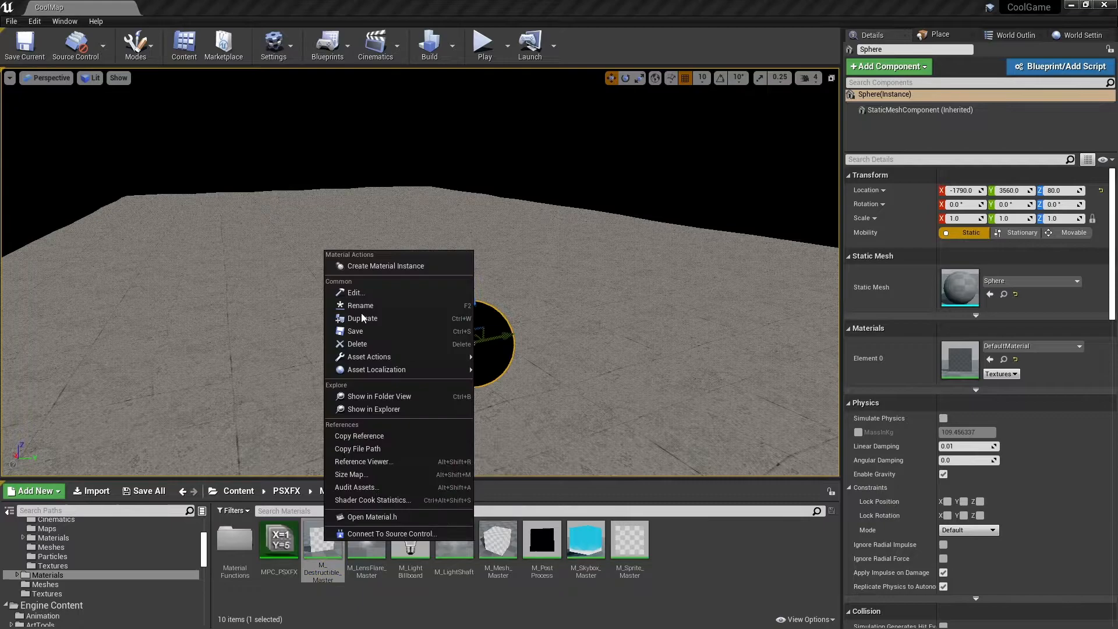
left_click(363, 318)
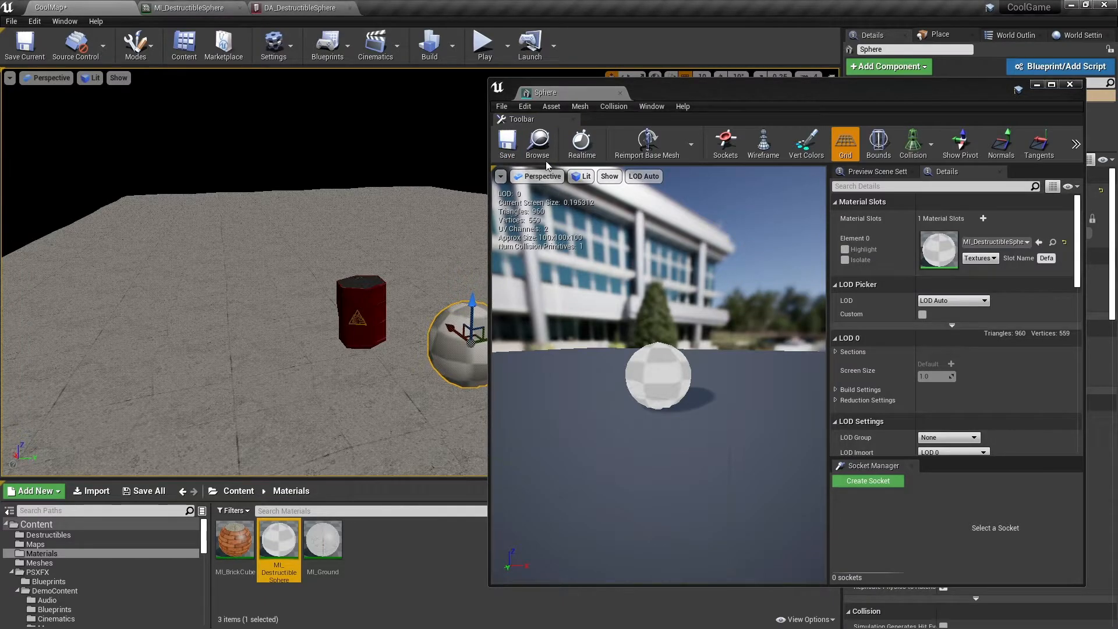
left_click(300, 7)
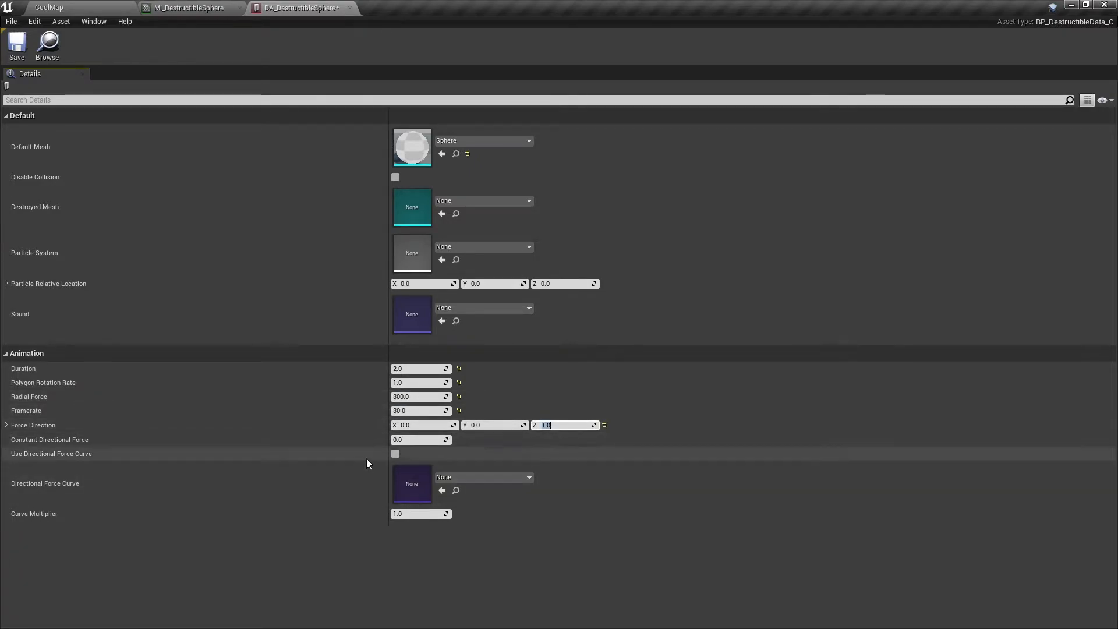
Set a destructible sphere force value to 300 and play-test the level
type("300")
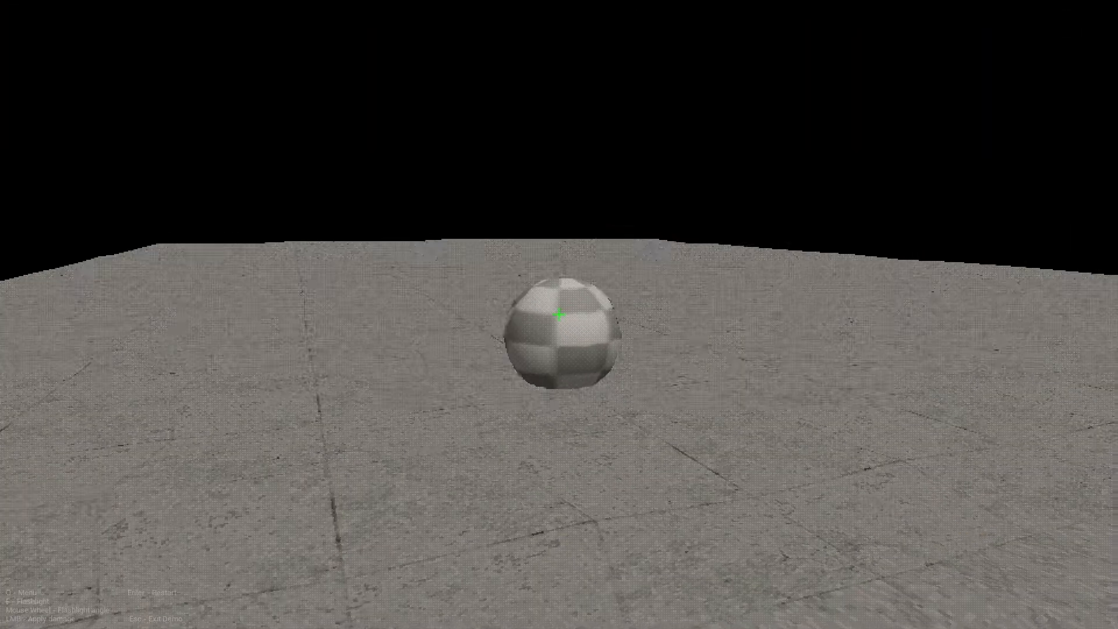
left_click(558, 316)
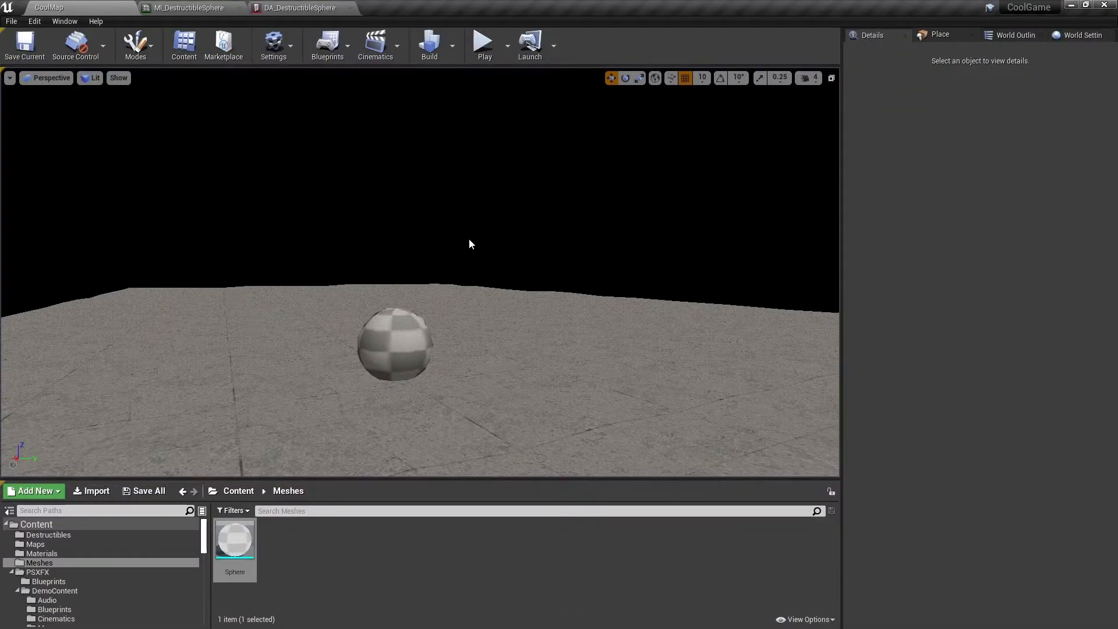
Show world normals in the viewport and enable the Modeling Tools Editor Mode plugin
left_click(91, 77)
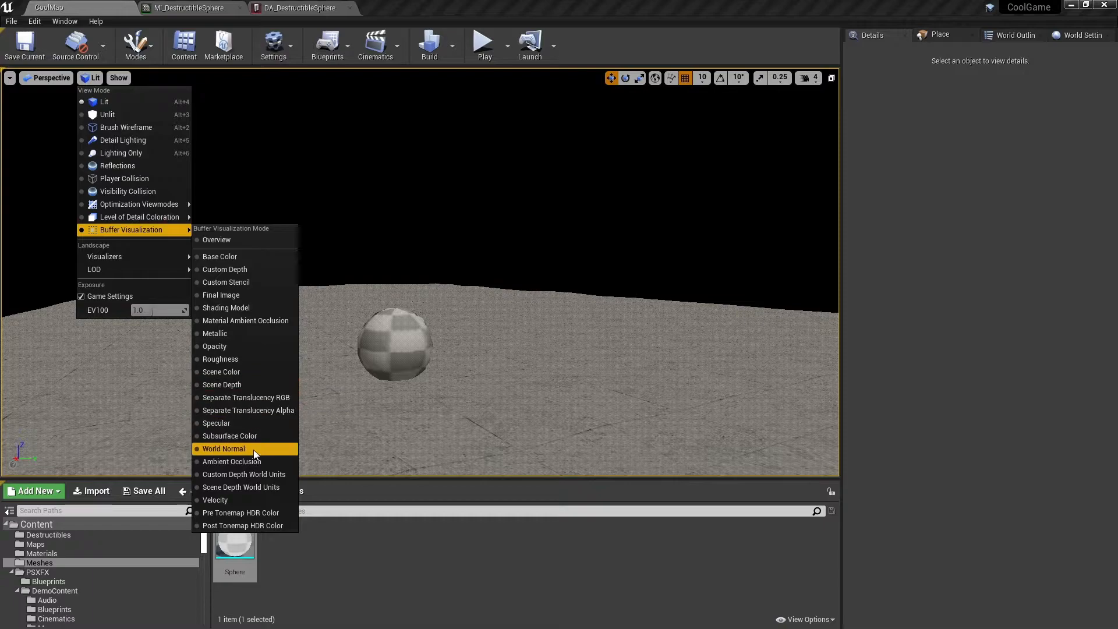
left_click(223, 448)
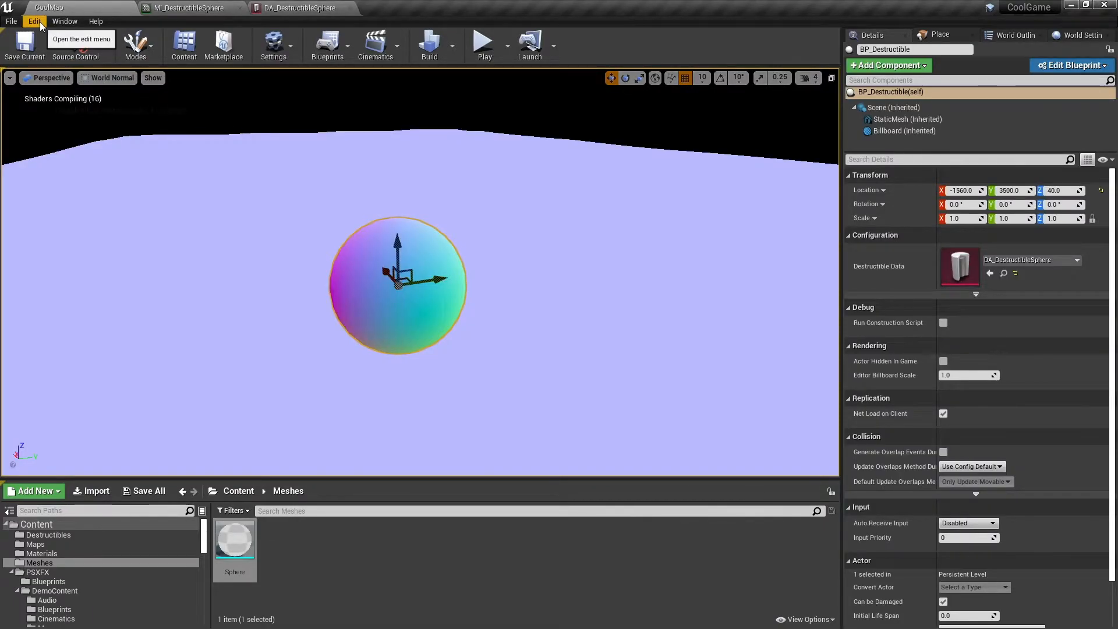
left_click(30, 21)
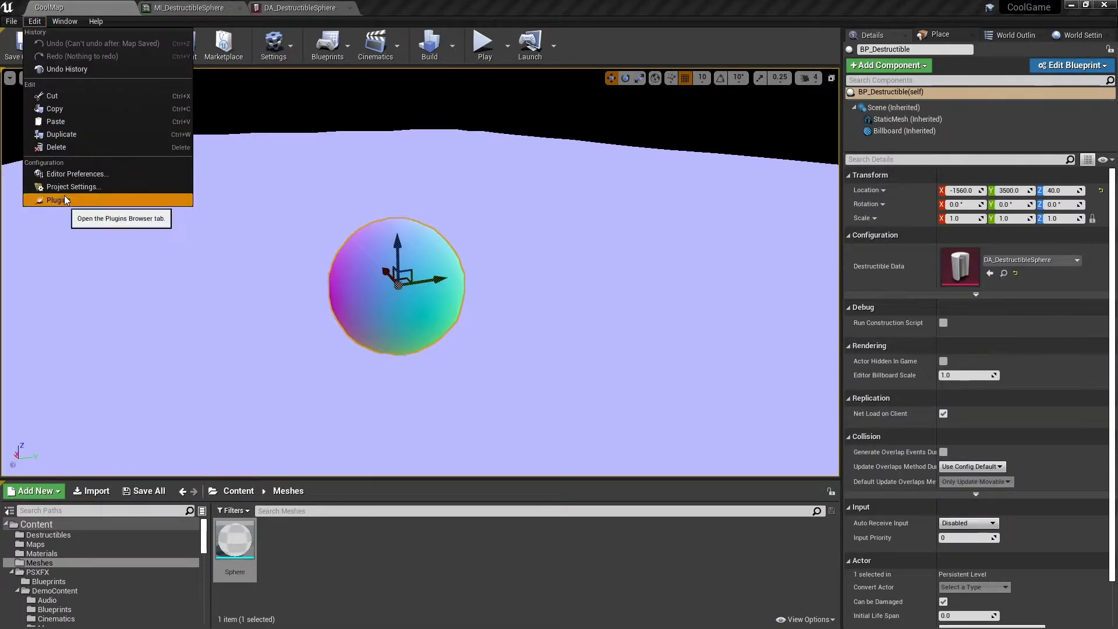
left_click(55, 200)
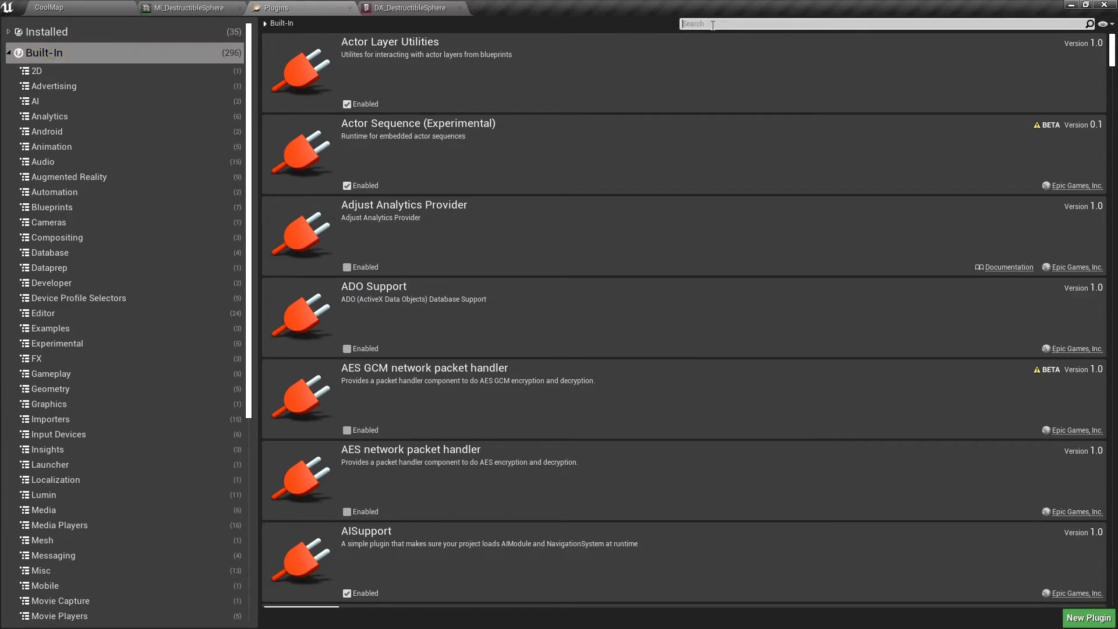
type("meod")
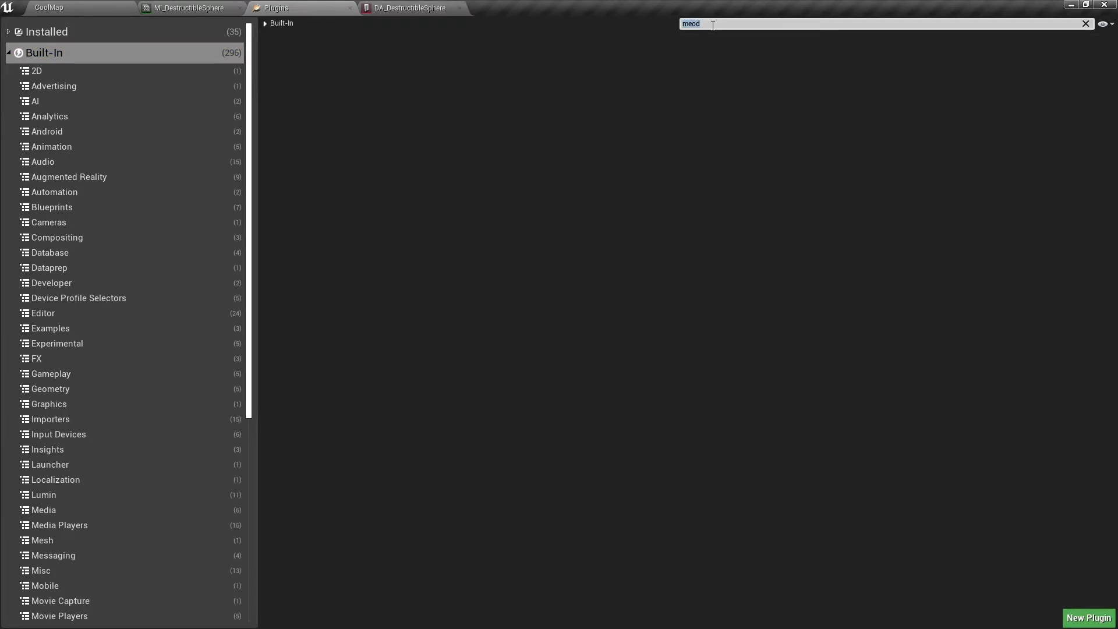
type("model")
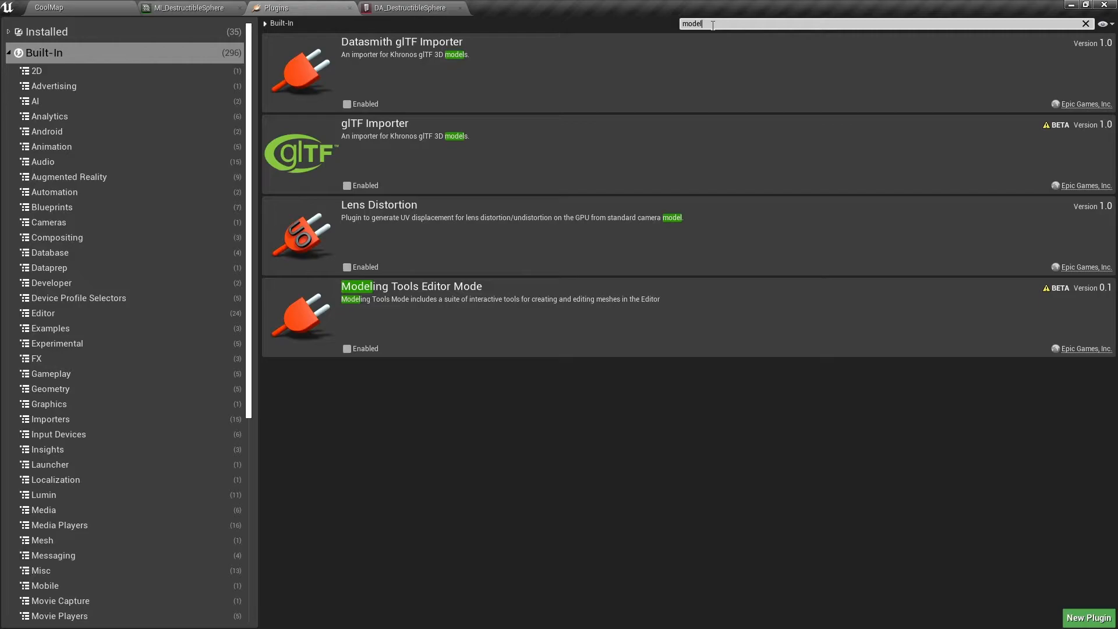
mouse_move(391, 348)
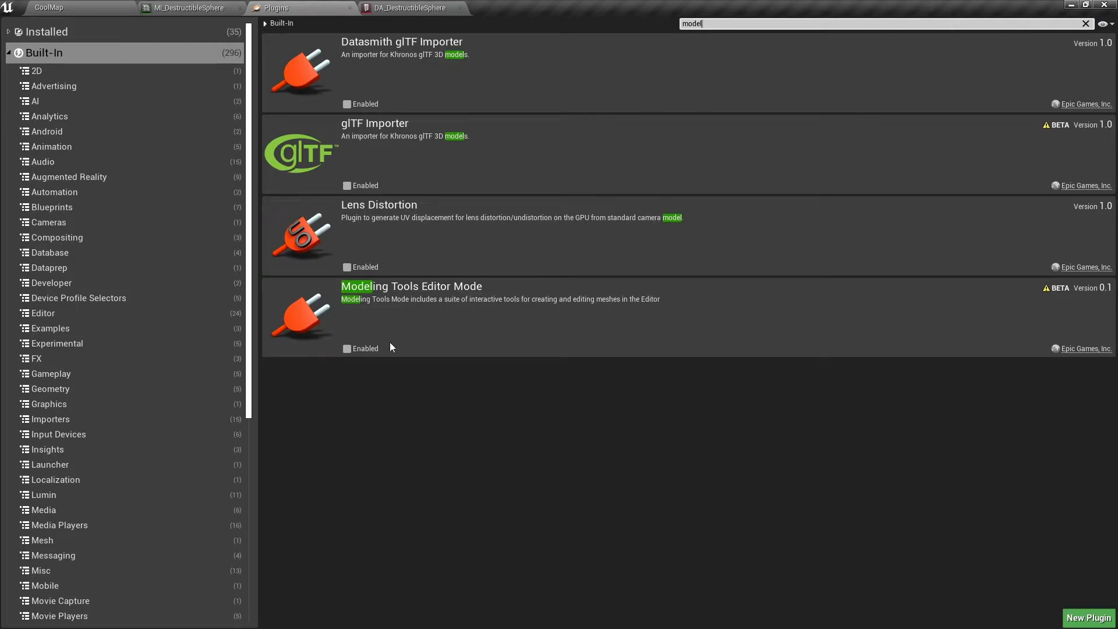
left_click(347, 348)
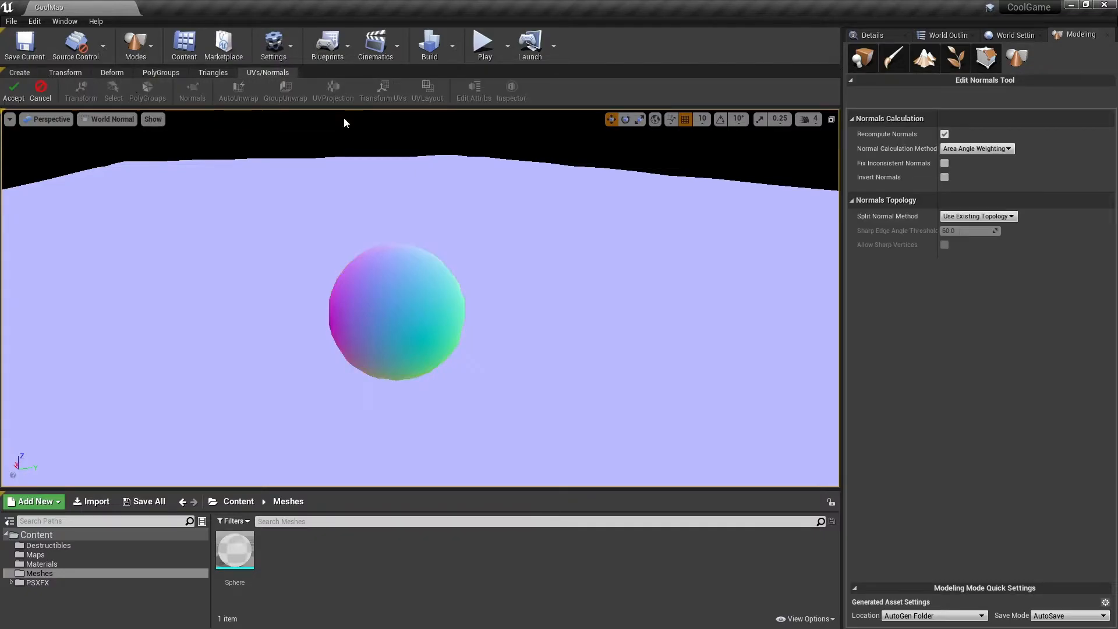
Split the sphere's normals with Face Normal Threshold and accept the result
left_click(977, 215)
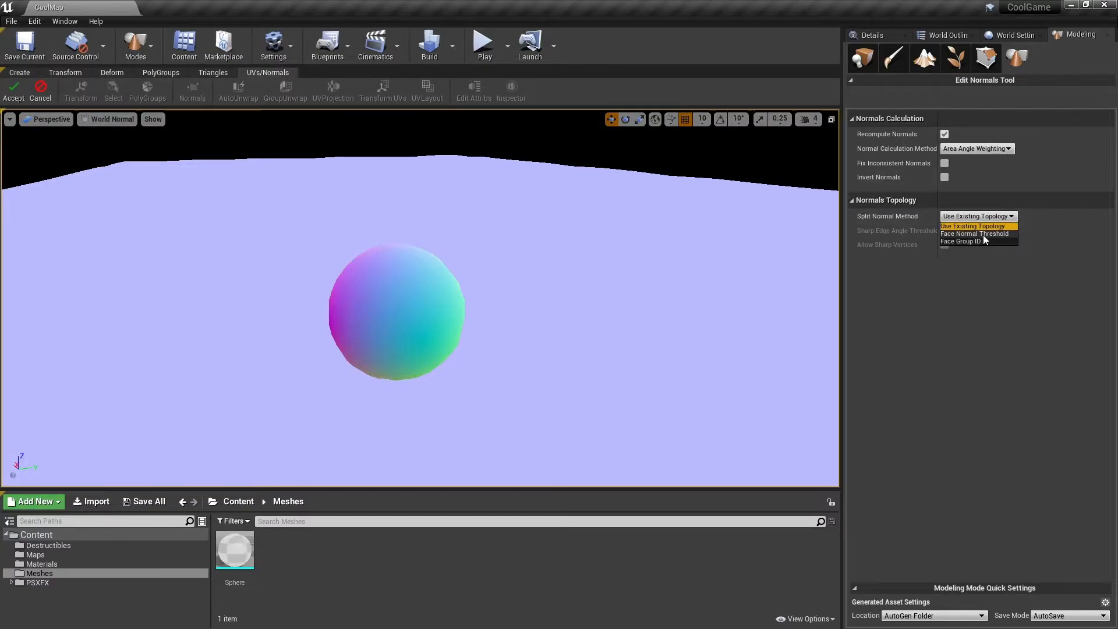
left_click(974, 234)
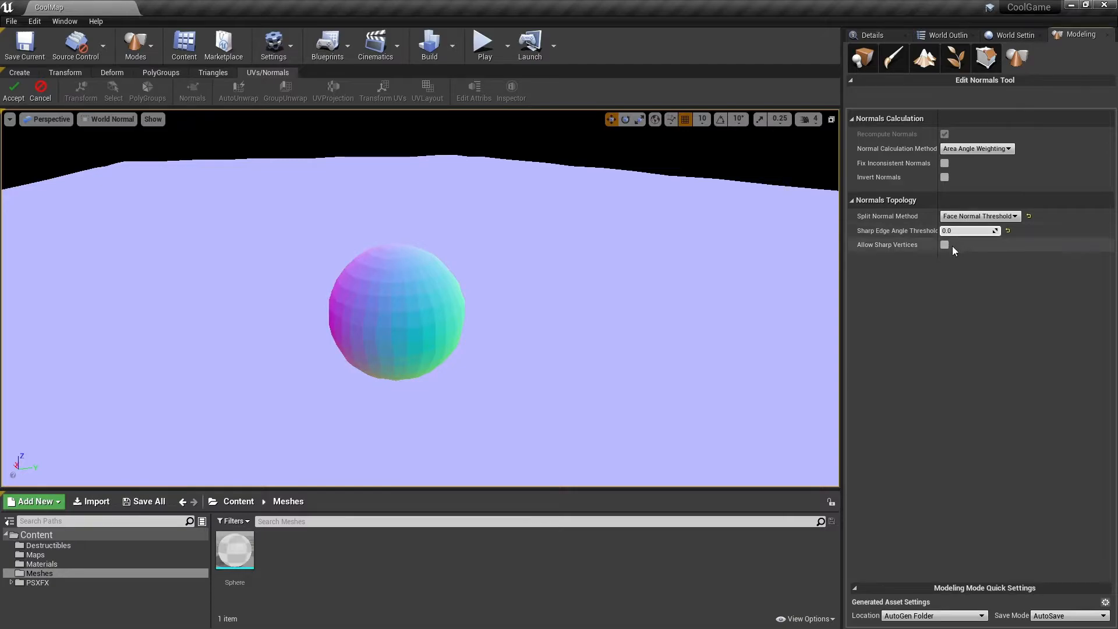
left_click(944, 245)
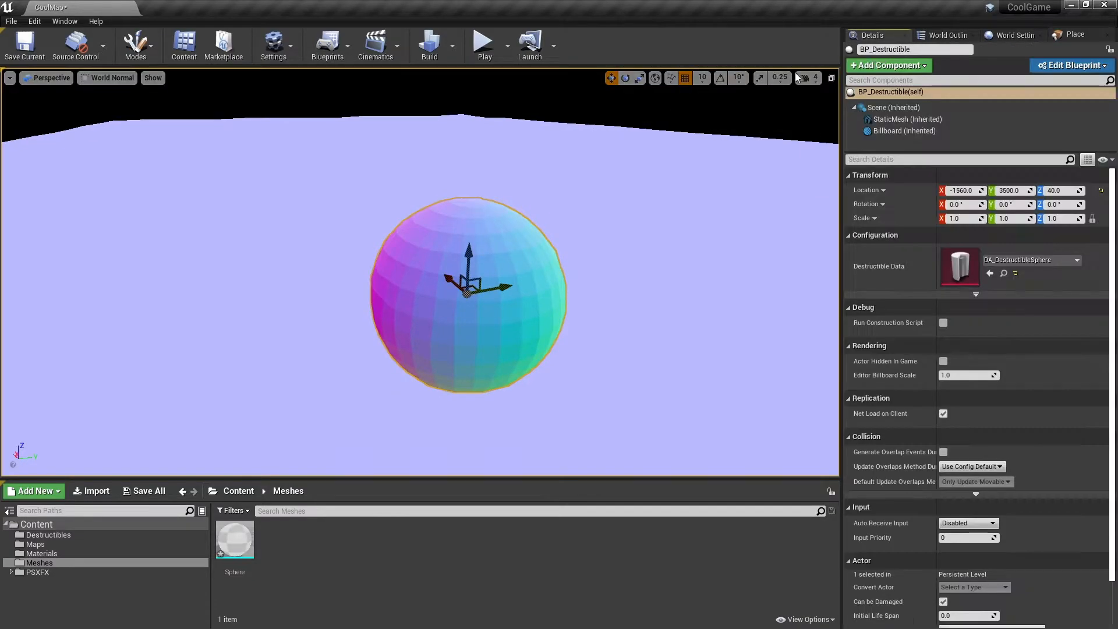
left_click(483, 39)
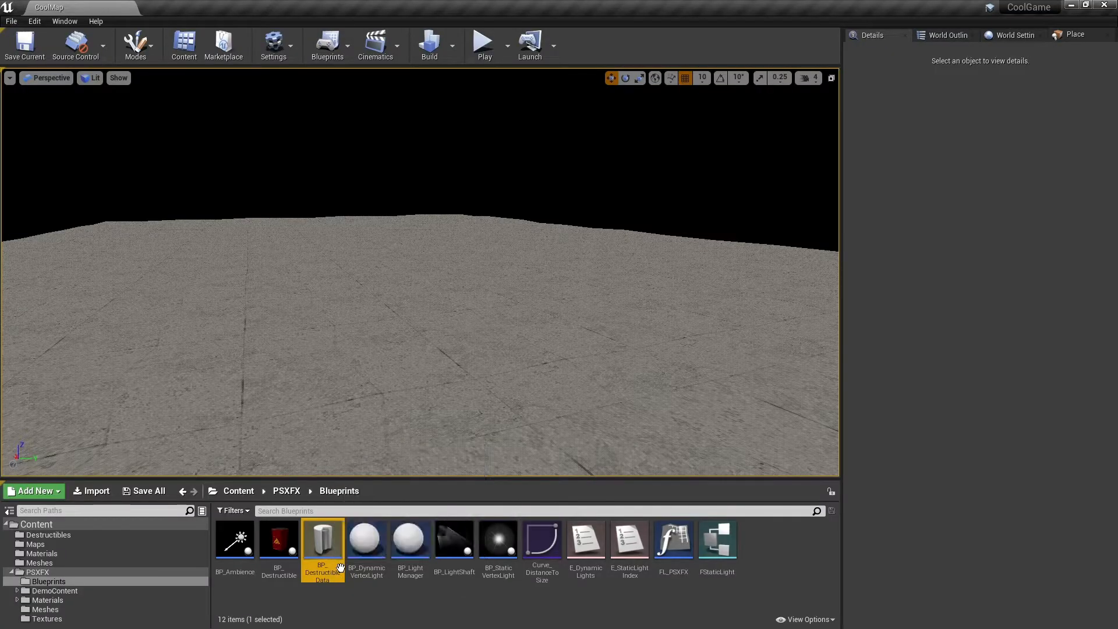
Add a Boolean variable named CoolBool to BP_DestructibleData and compile
double_click(323, 539)
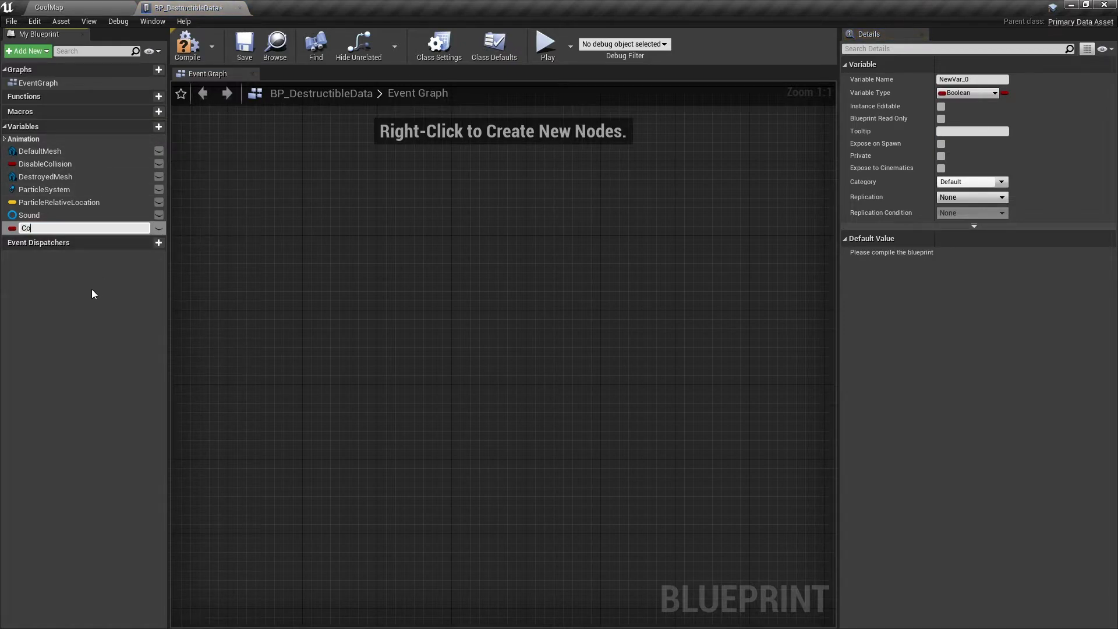
type("CoolBool")
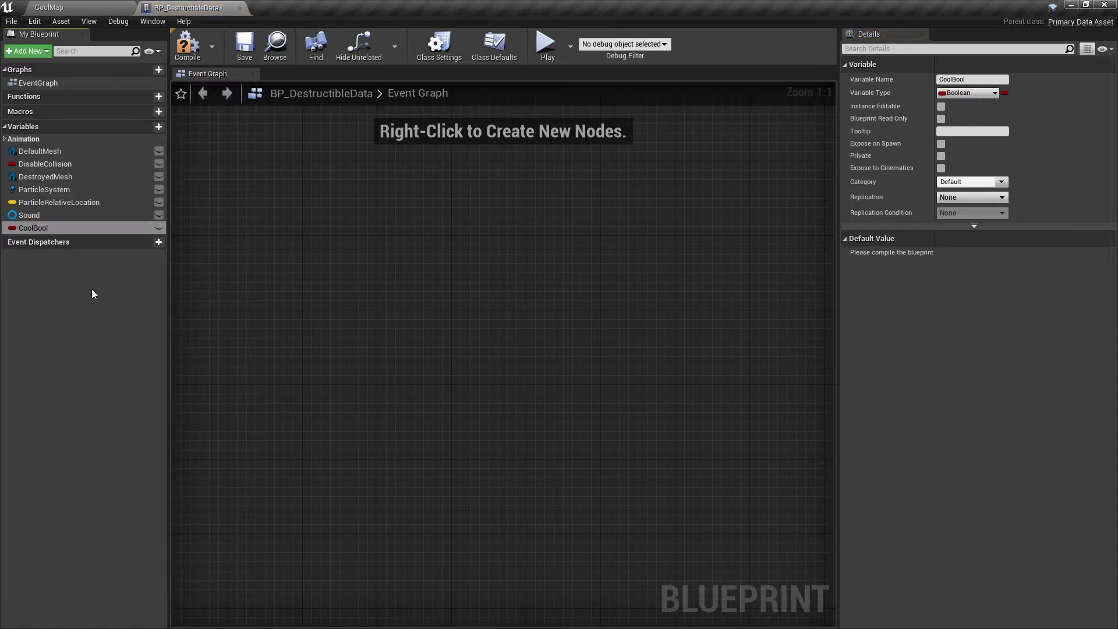
mouse_move(188, 46)
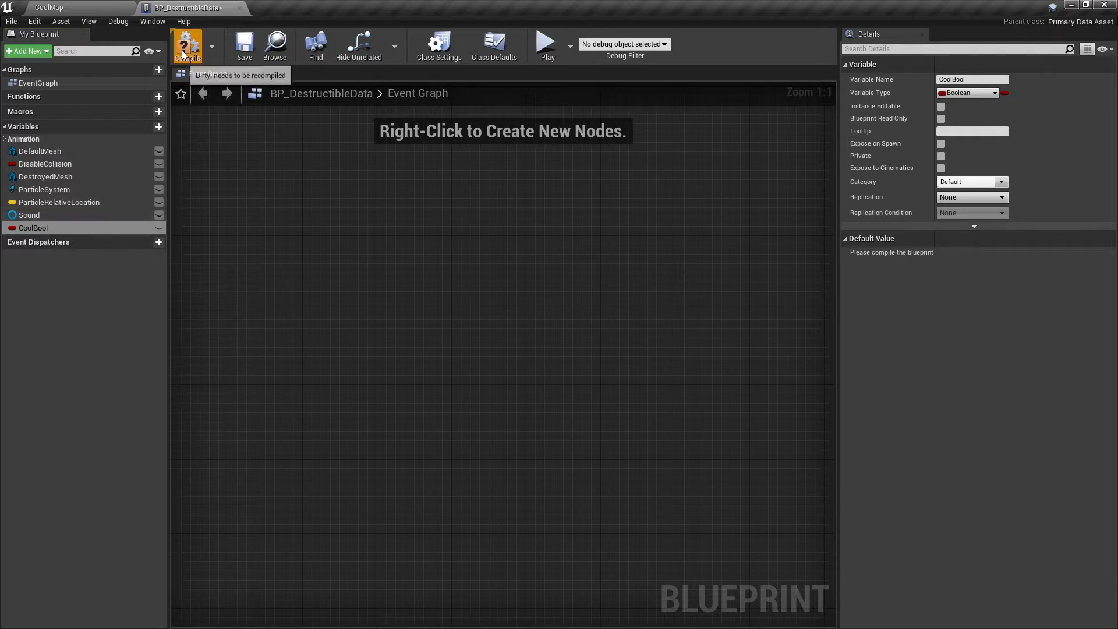
left_click(43, 7)
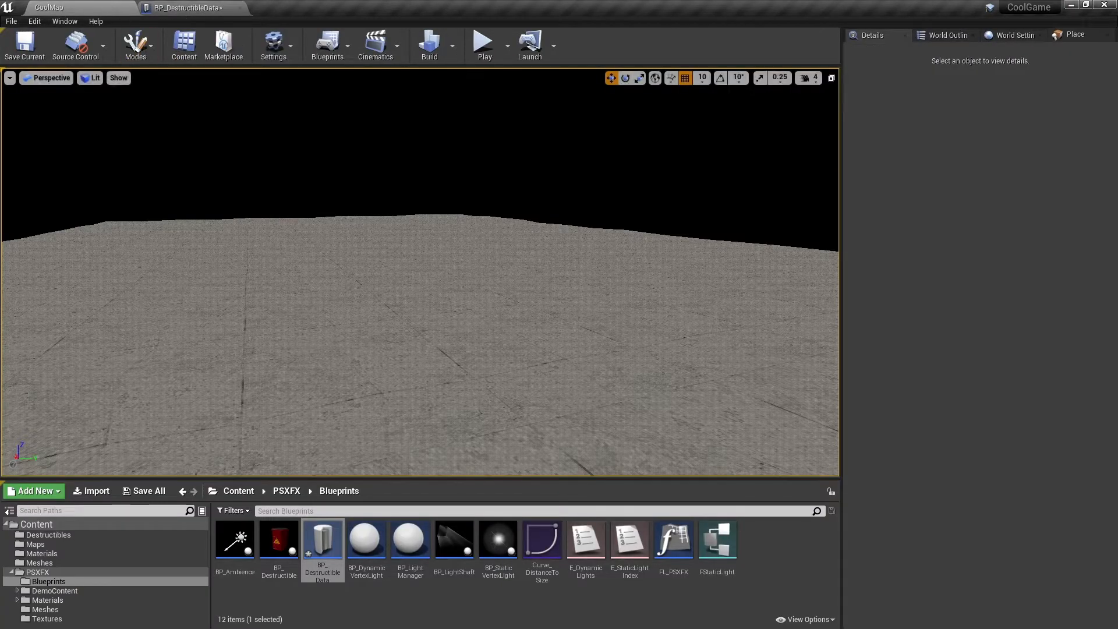
Open DA_DestructibleSphere from the Destructibles folder to check the Cool Bool field
left_click(48, 534)
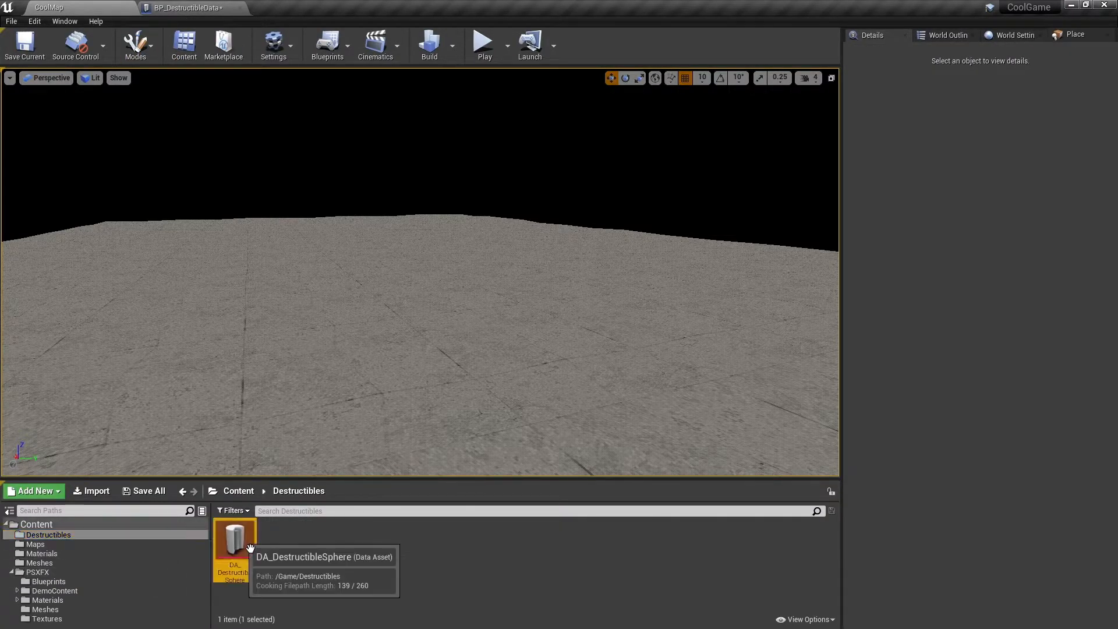
double_click(234, 539)
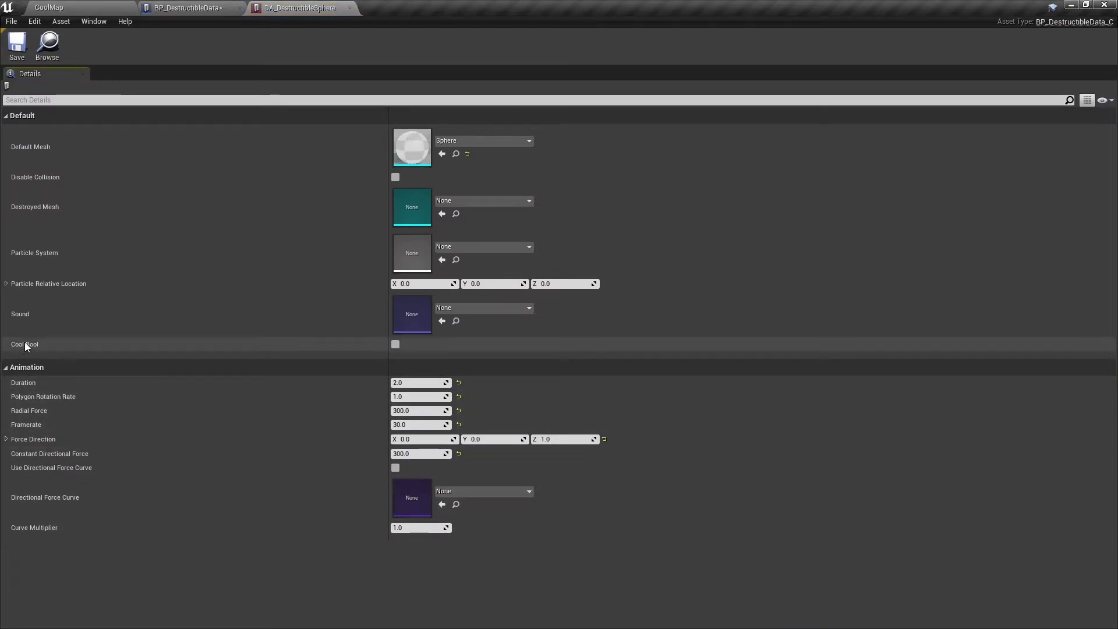
left_click(186, 8)
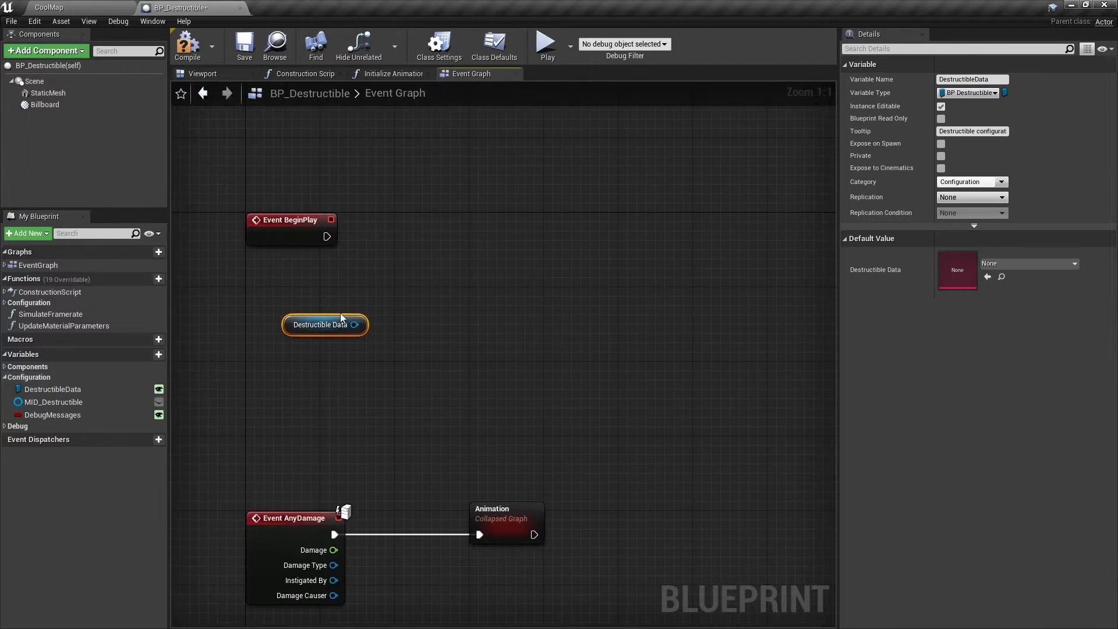
left_click_drag(355, 324, 442, 331)
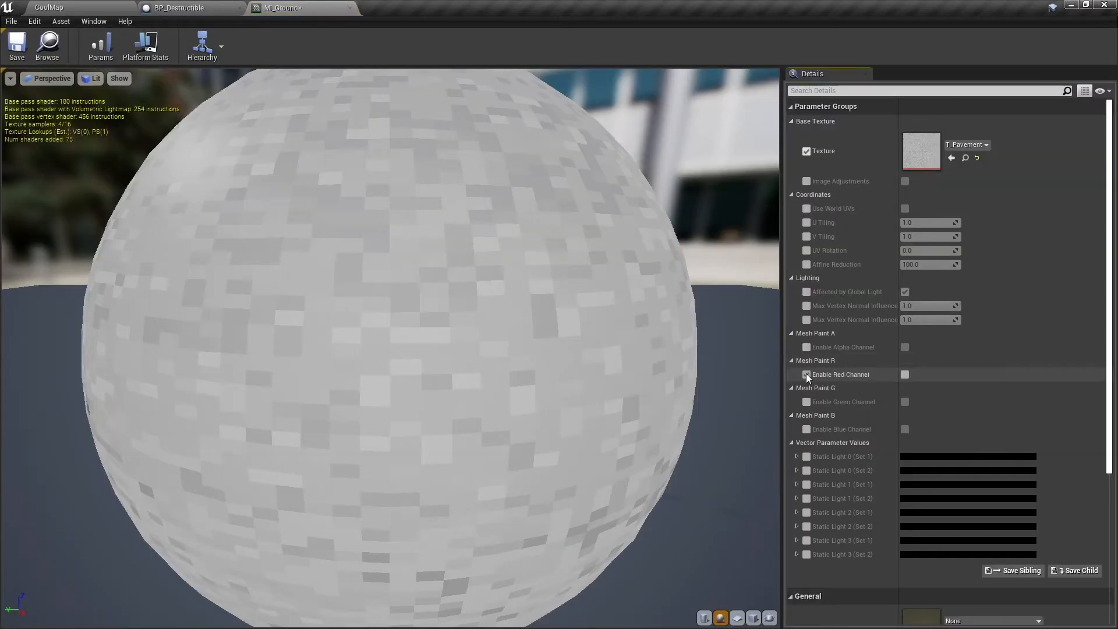
Enable the Mesh Paint R red channel in MI_Ground
left_click(806, 374)
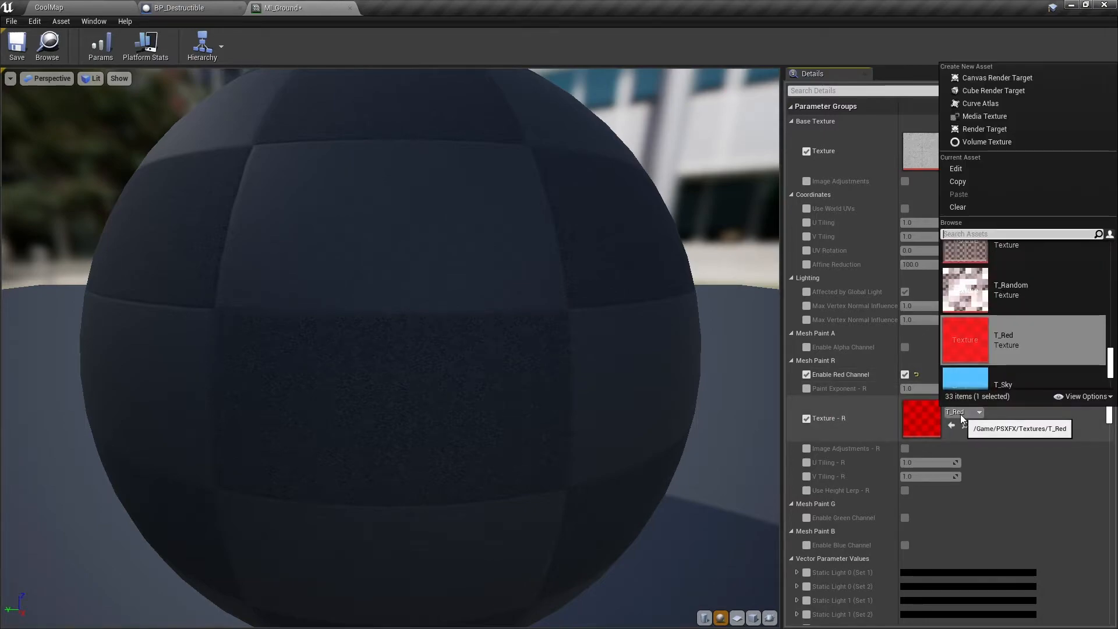
scroll("down", 3)
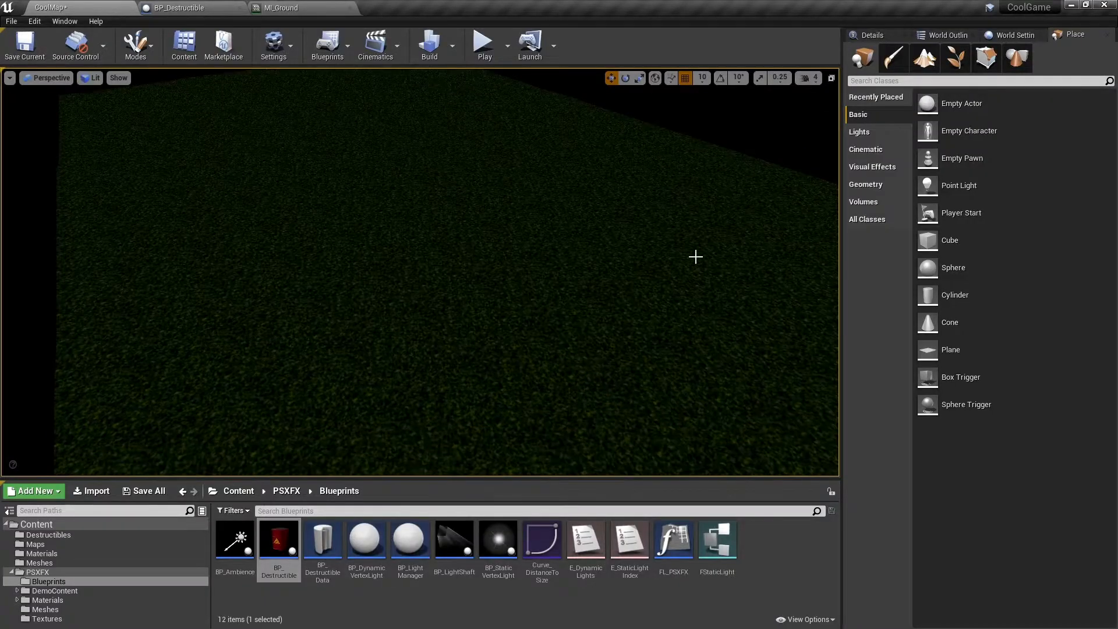
Activate Mesh Paint mode in the Modes panel for the ground mesh
left_click(925, 58)
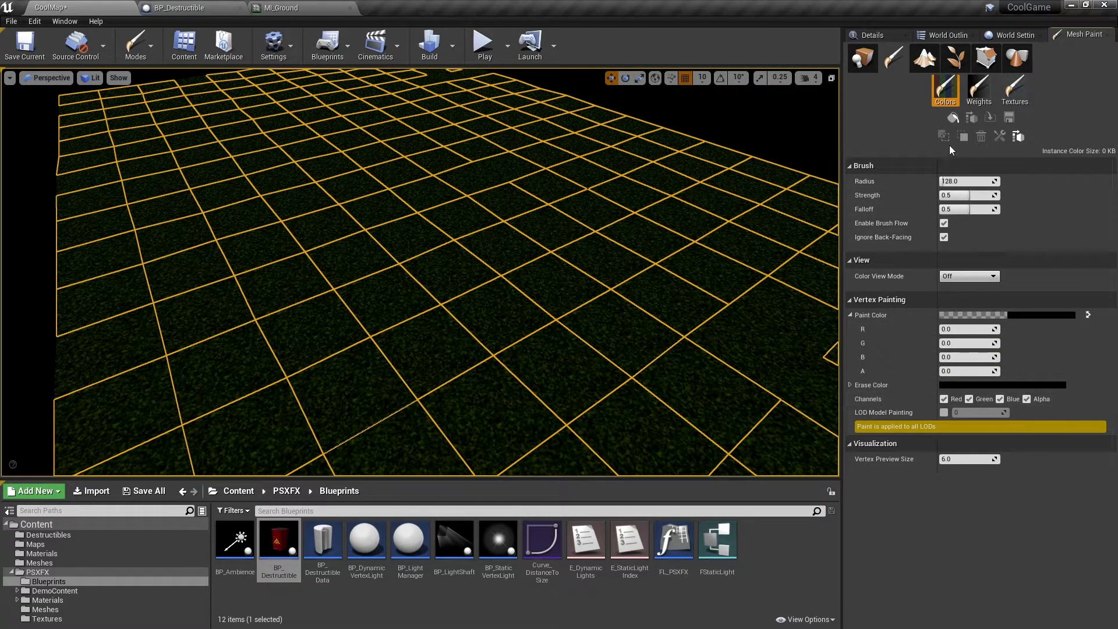
mouse_move(943, 136)
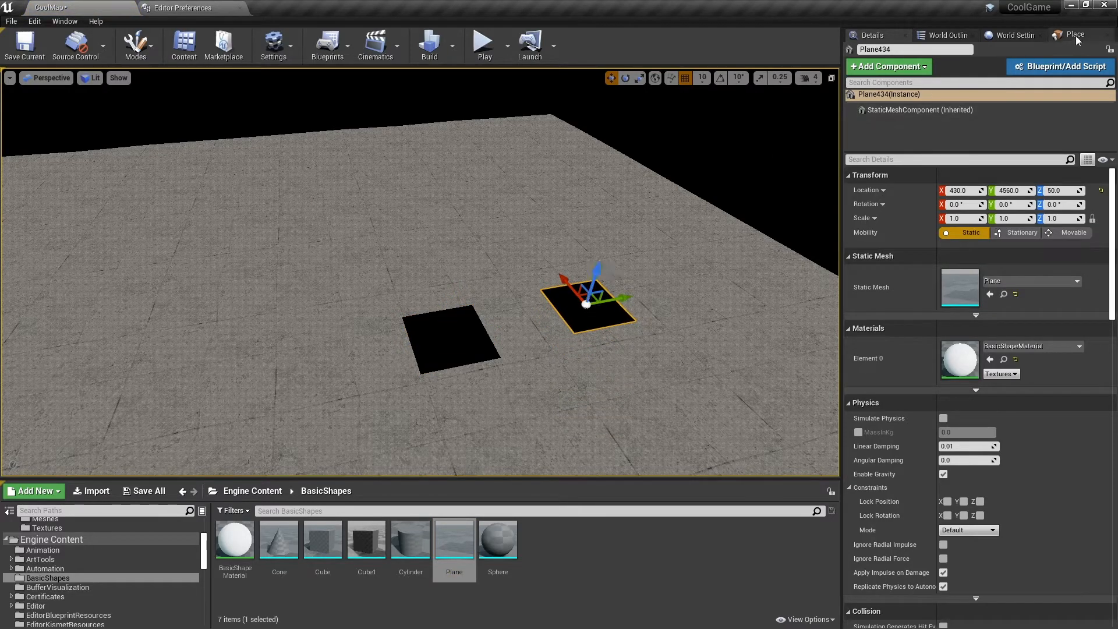
Fill the plane with vertex paint and copy instance vertex colours to the source mesh
left_click(1075, 35)
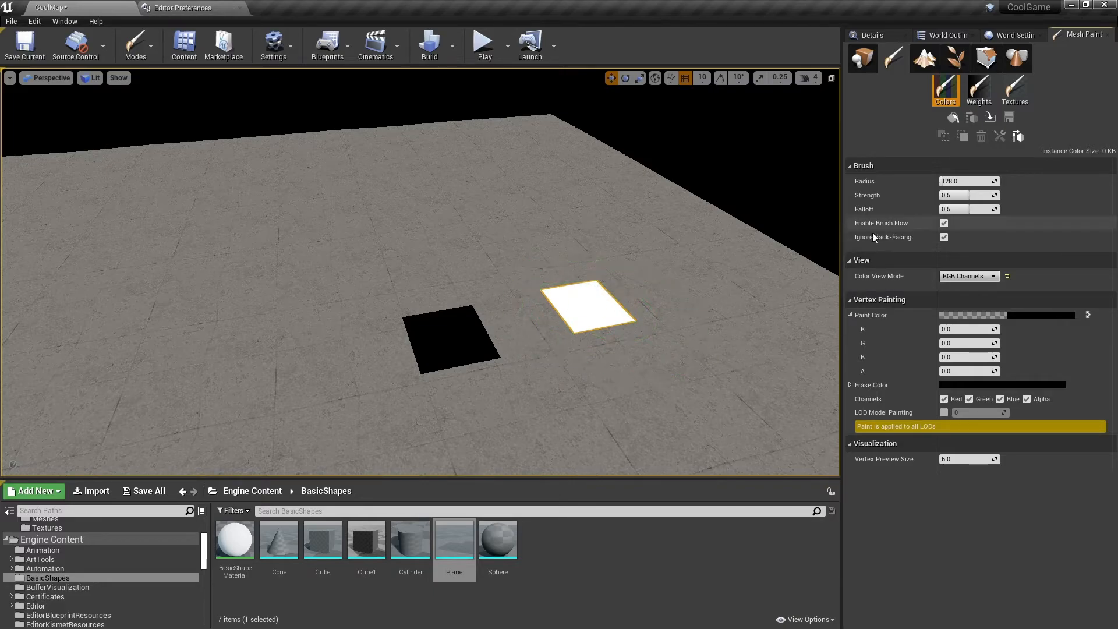
left_click(953, 118)
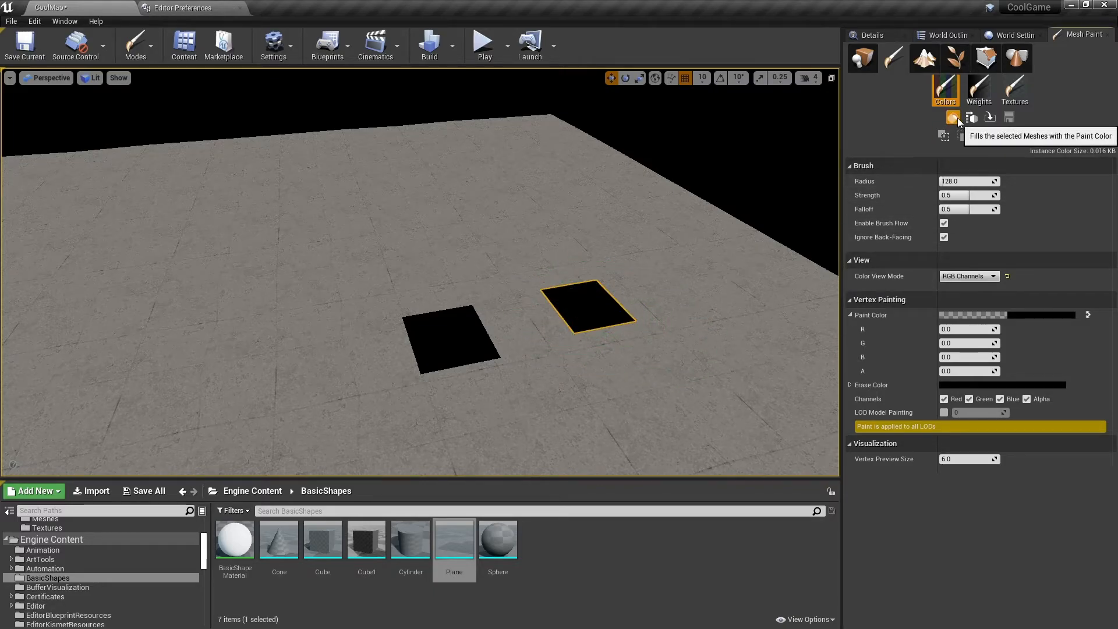
left_click(971, 117)
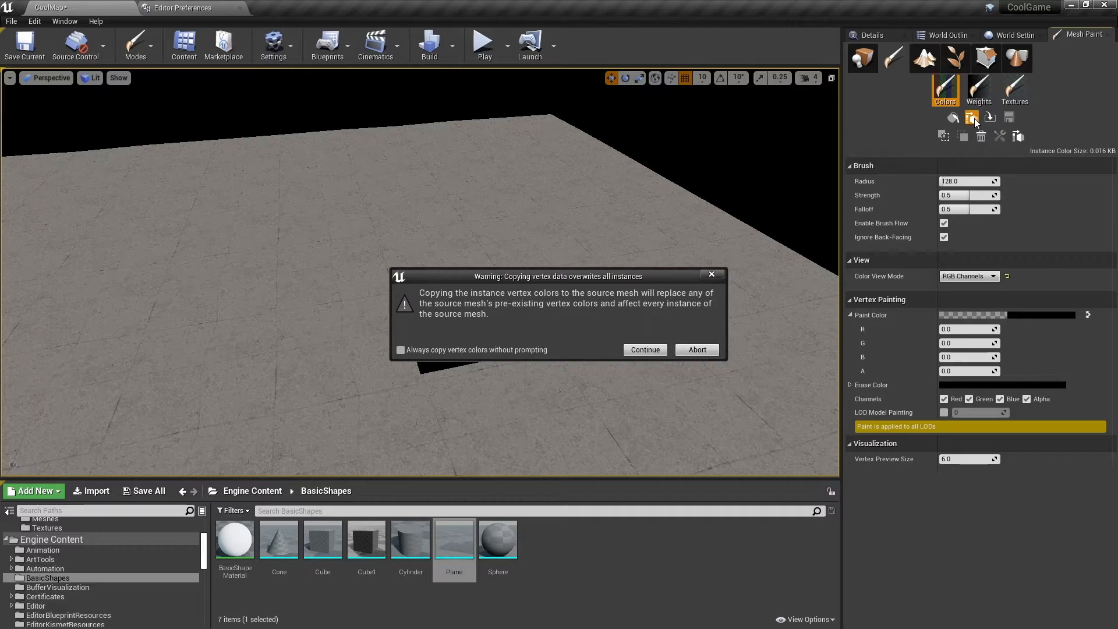
left_click(645, 349)
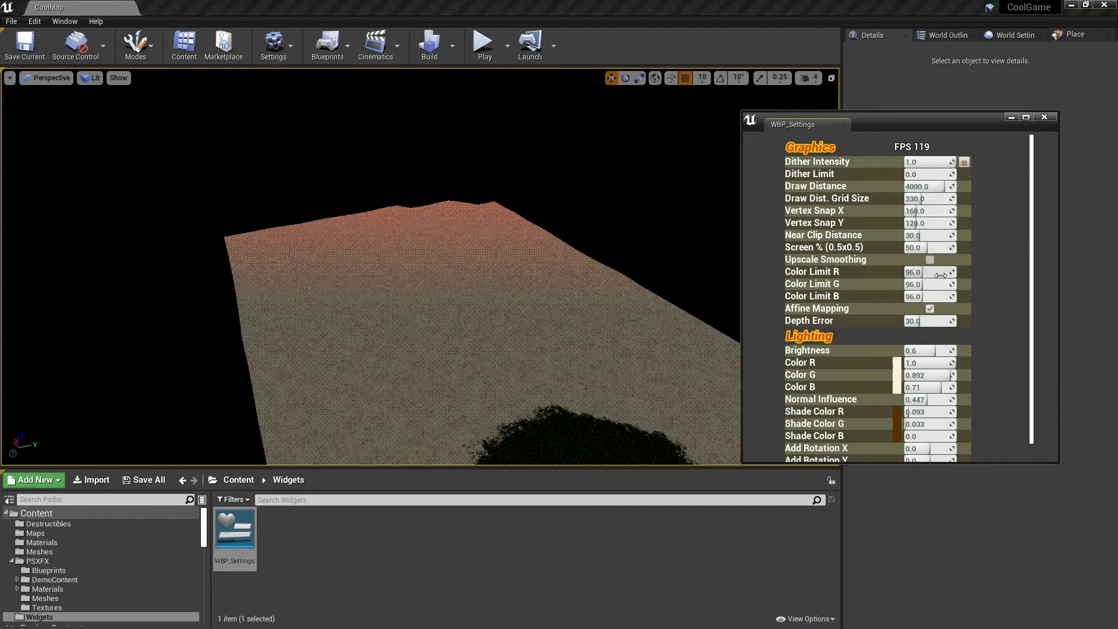
Rename the widget to WBP_Settings, open it, and add a 500 by 700 Scroll Box
scroll("down", 3)
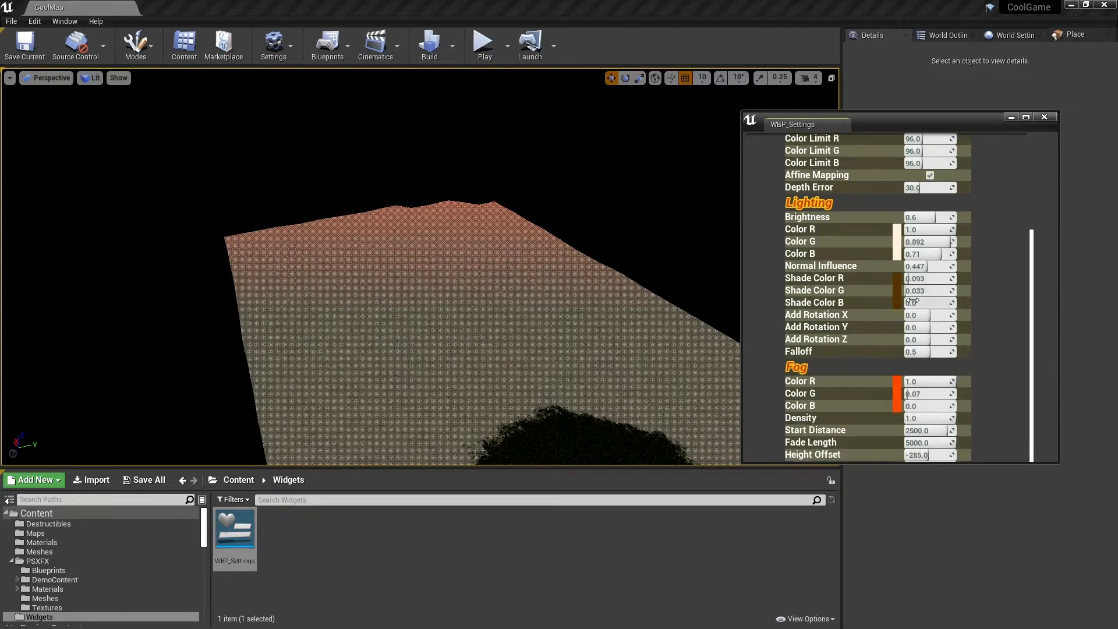
left_click_drag(927, 217, 940, 216)
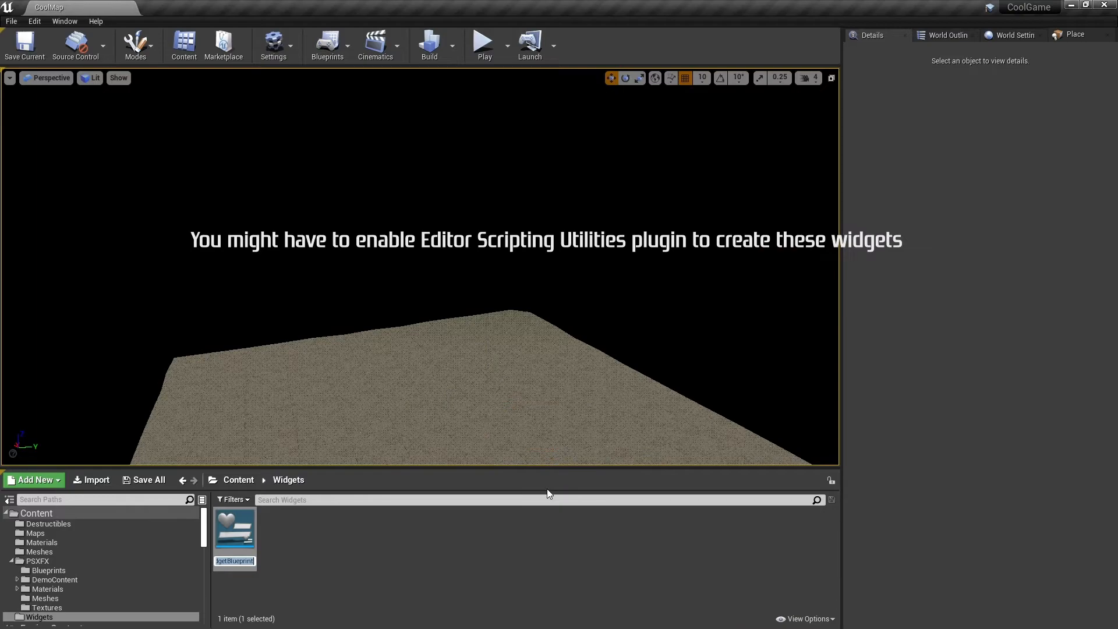
type("WBP_Setting")
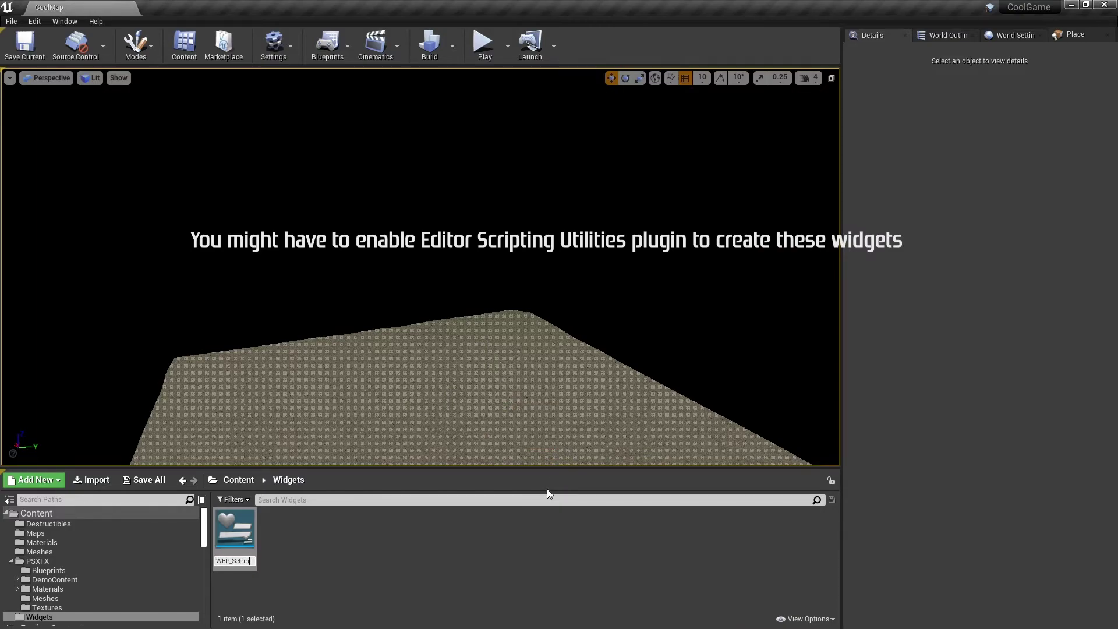
double_click(234, 529)
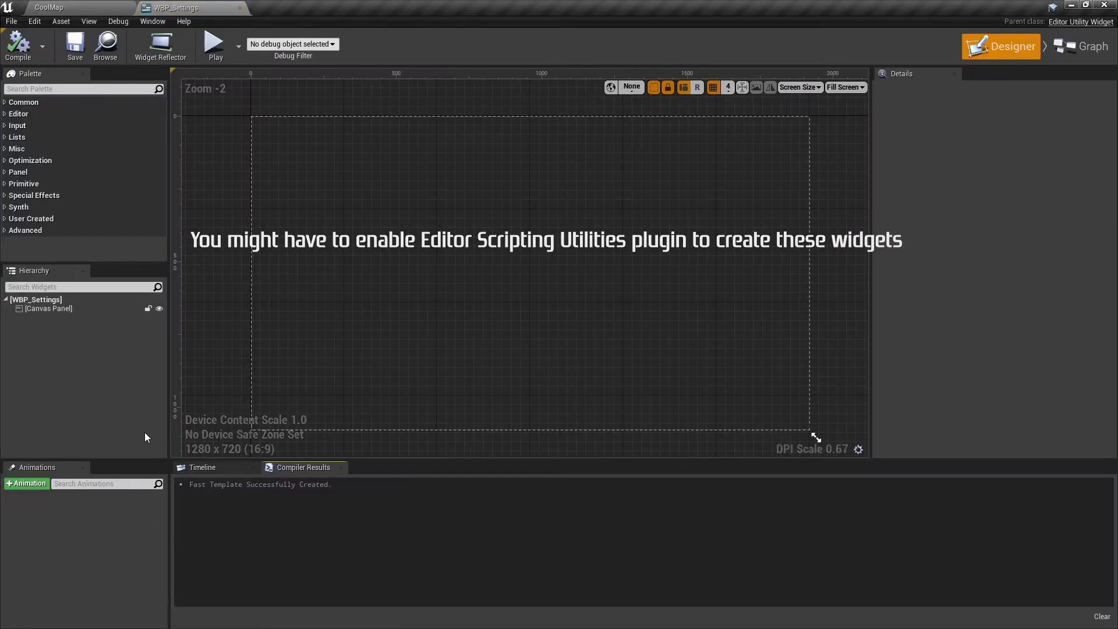
type("scroll")
type("700")
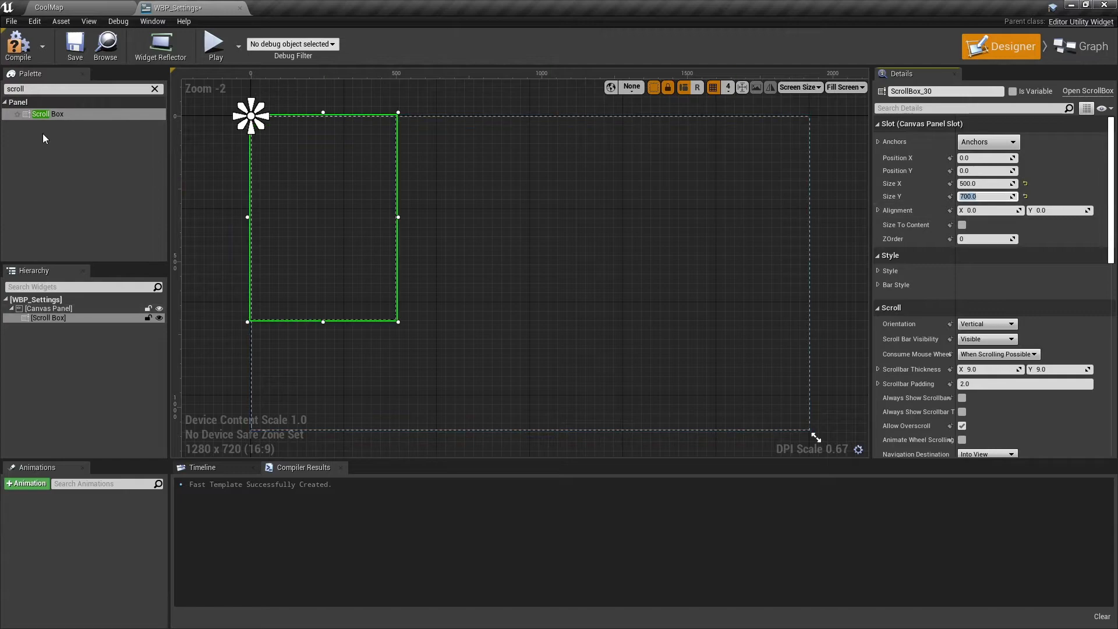
left_click(154, 88)
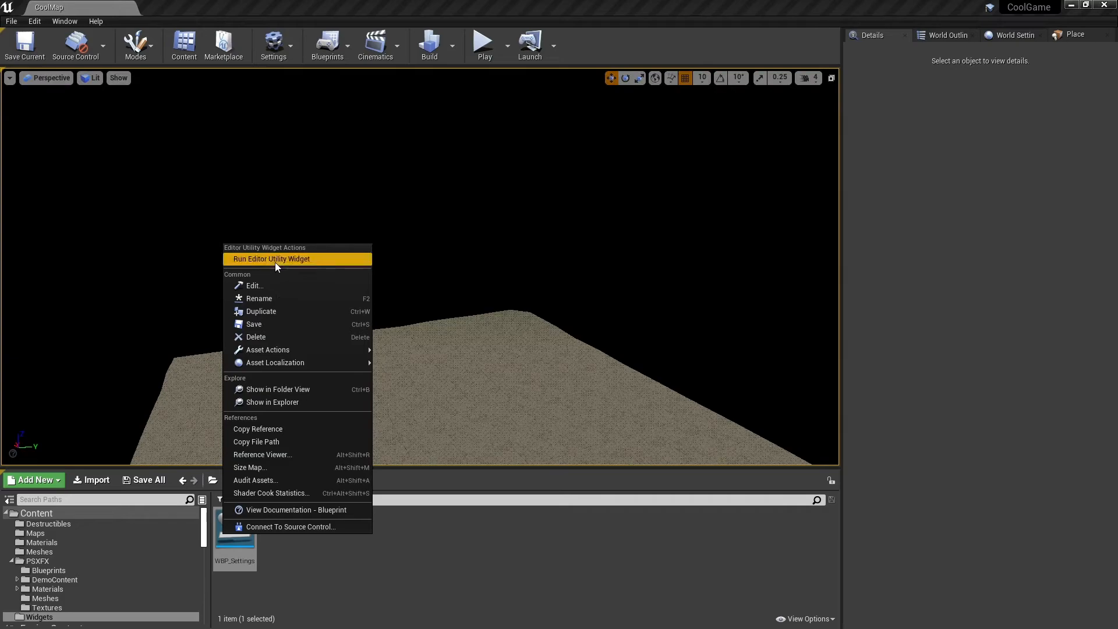
Run the WBP_Settings utility widget and open the new WBP_Toolbar widget
left_click(272, 259)
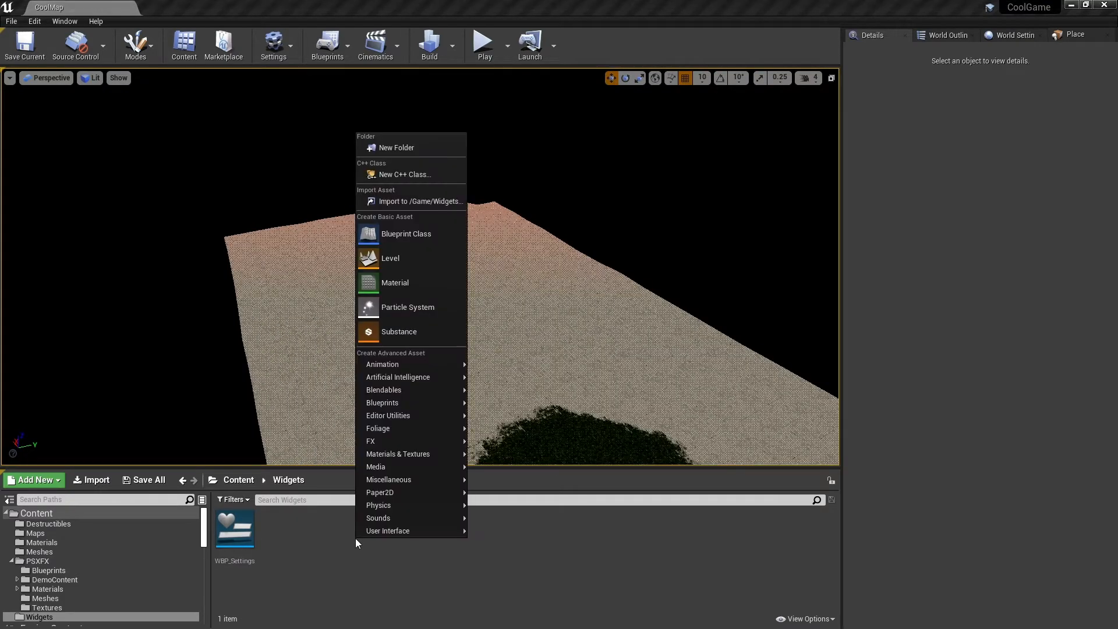
mouse_move(388, 416)
type("WBP_Toolbar")
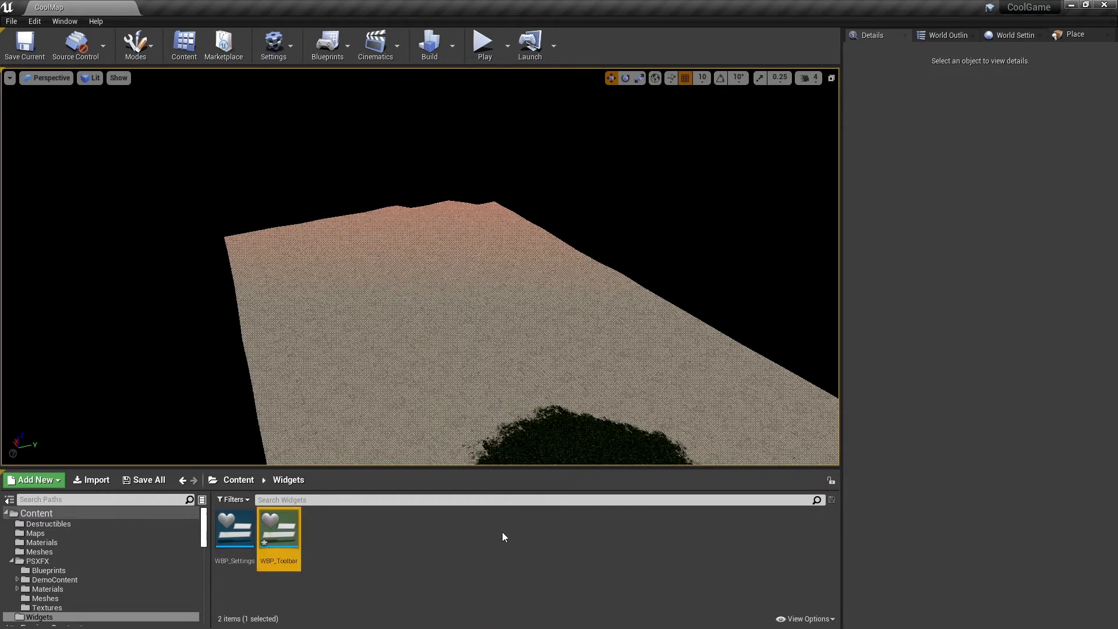
double_click(279, 529)
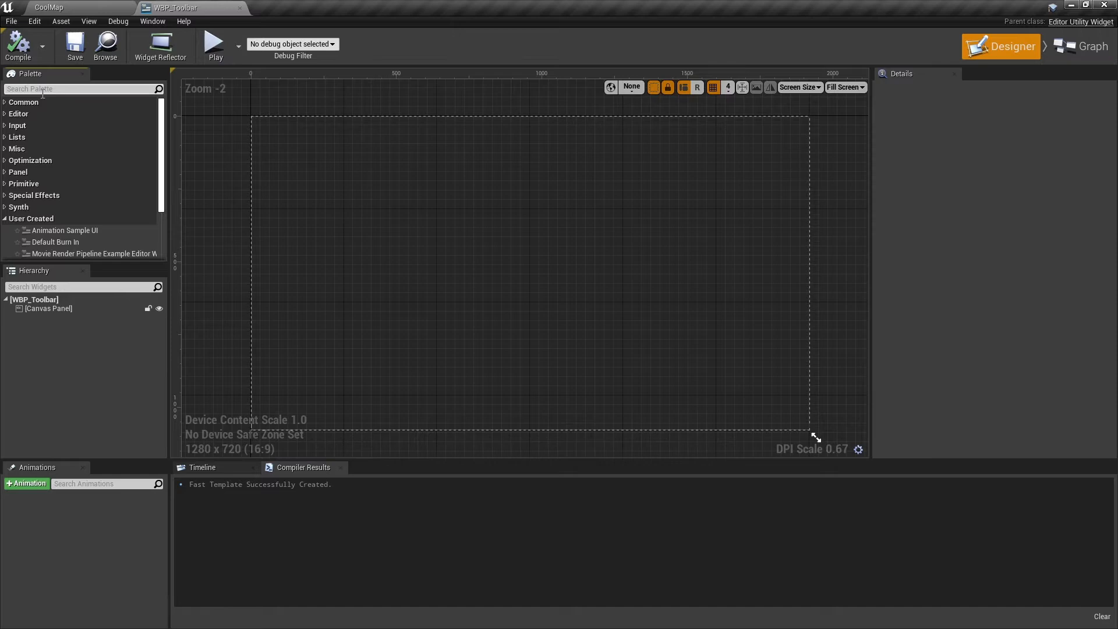
Add a Horizontal Box to the toolbar canvas and set it to Size To Content
type("hor")
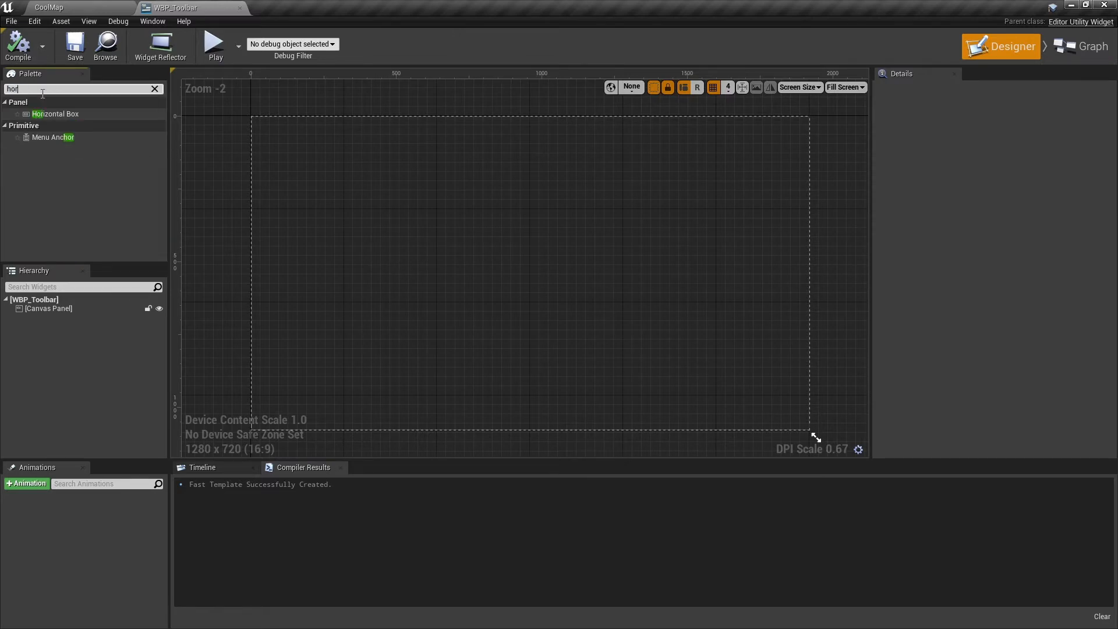
left_click_drag(54, 114, 251, 118)
type("text")
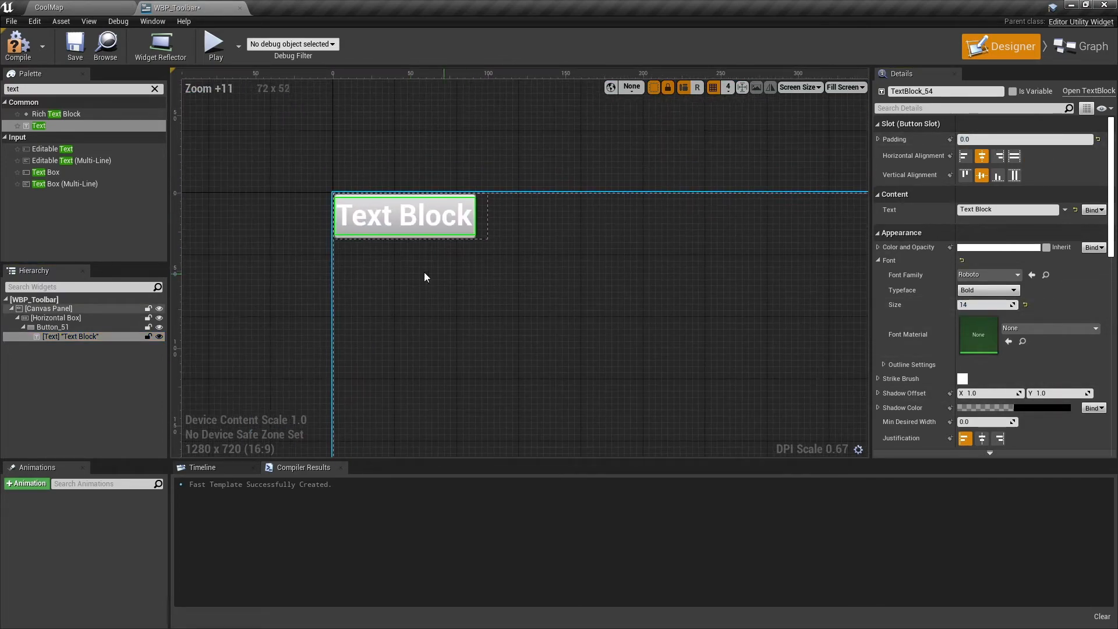
left_click(55, 317)
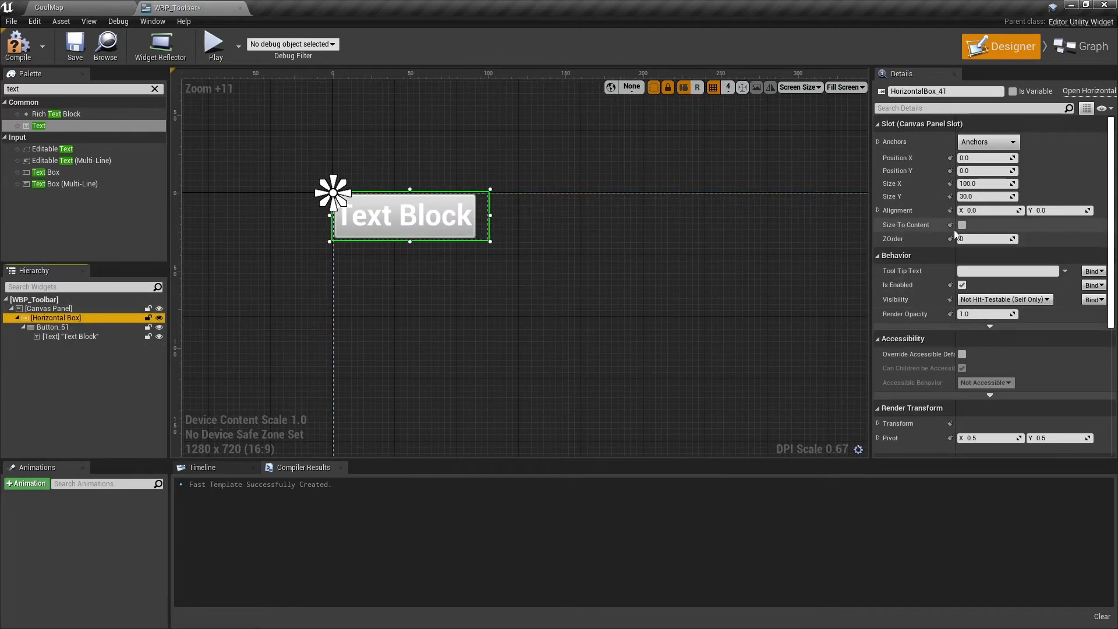
left_click(67, 335)
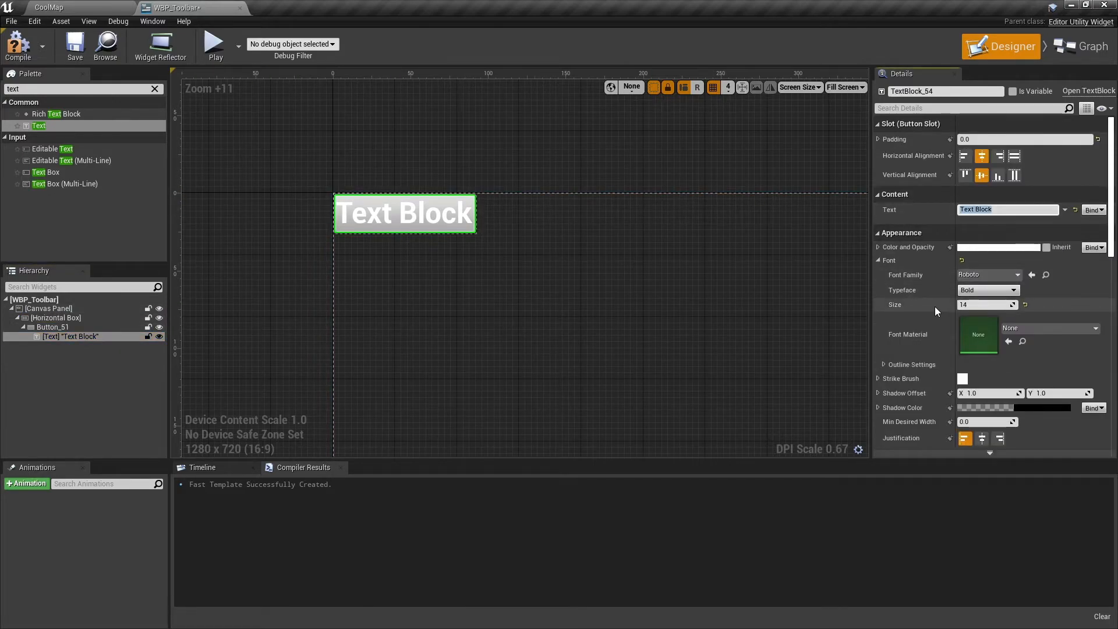
Label the button 'Fix Lights' and compile WBP_Toolbar
type("Fix Lights")
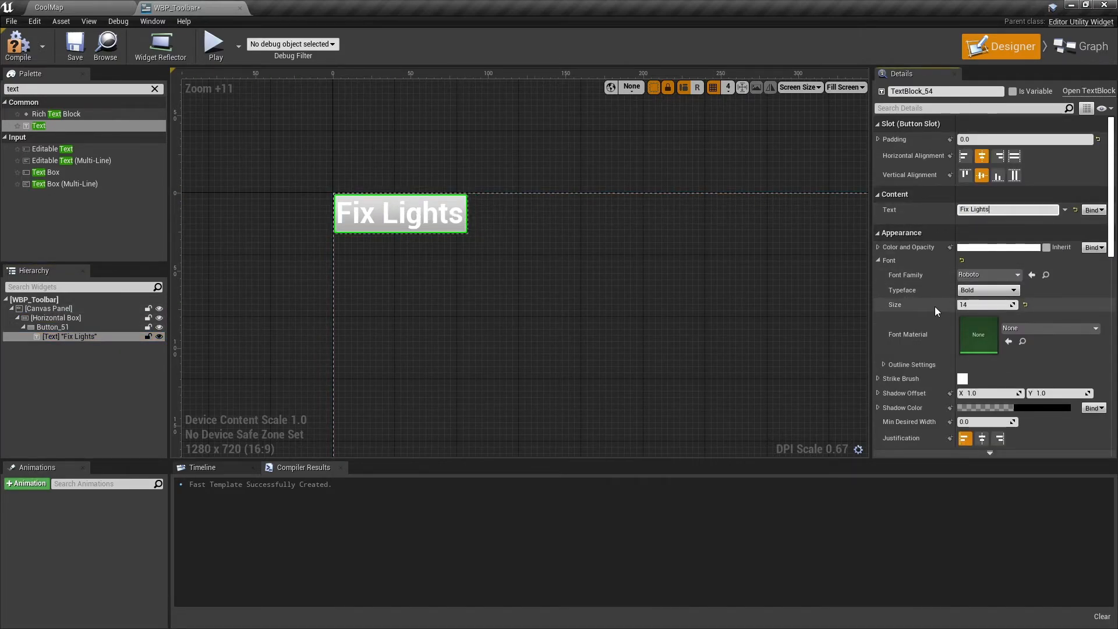
left_click(20, 52)
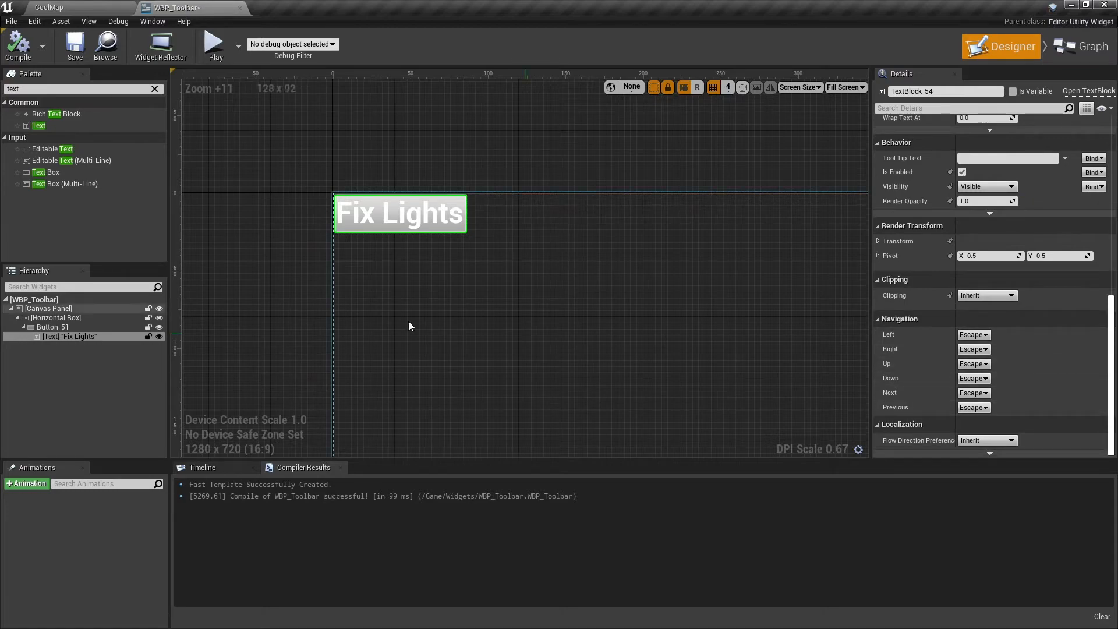
left_click(1080, 46)
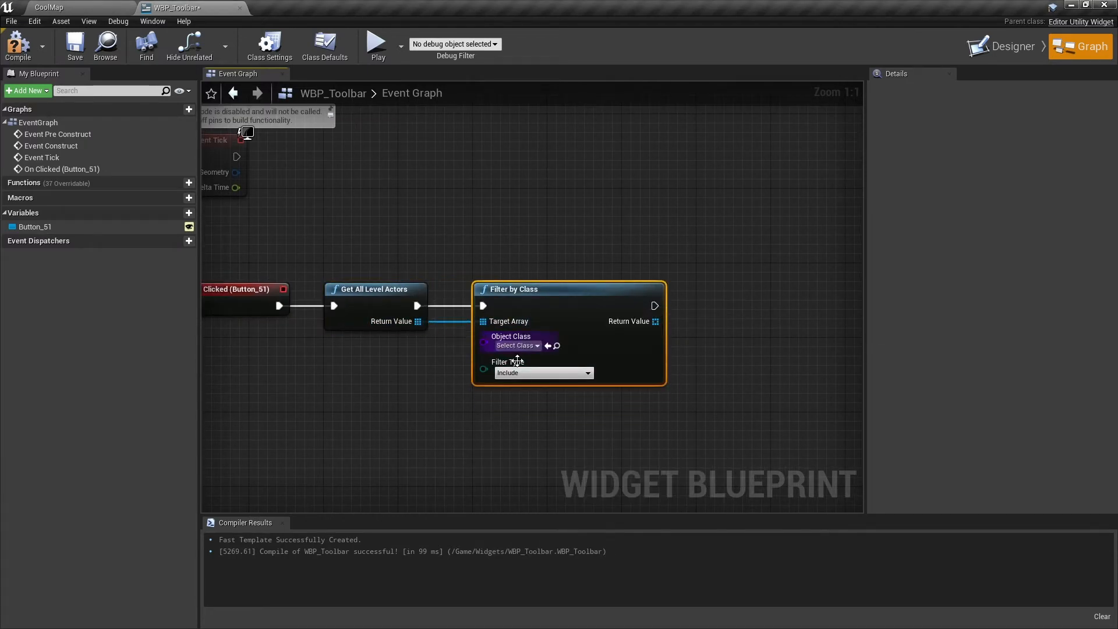
Filter level actors by BP_LightManager and call Fix All Lights on each one
left_click(516, 345)
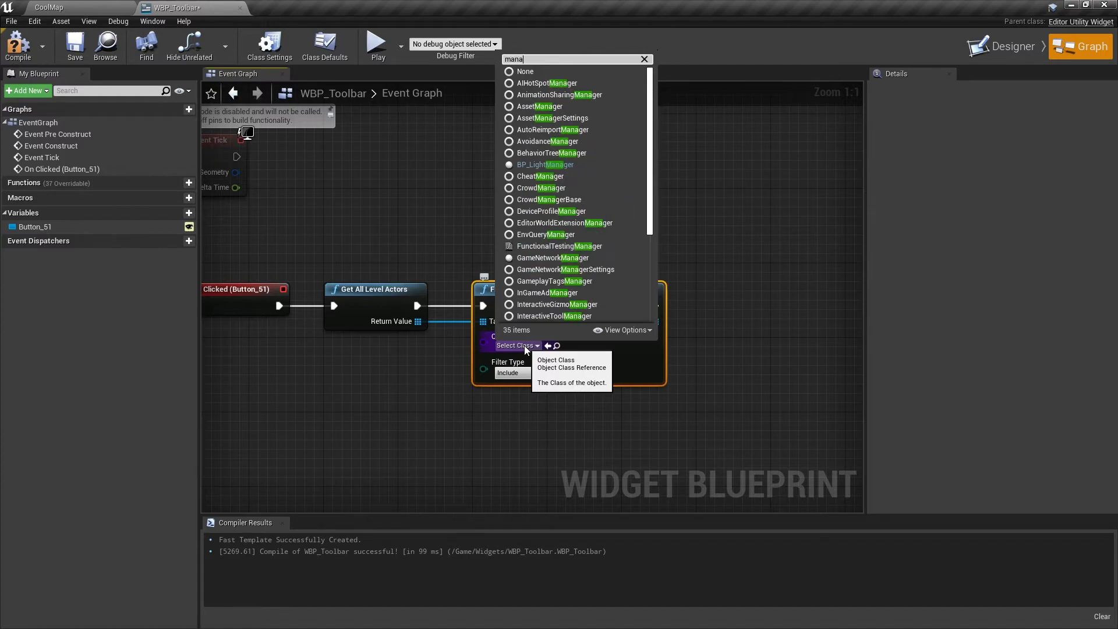
left_click(545, 165)
type("fix")
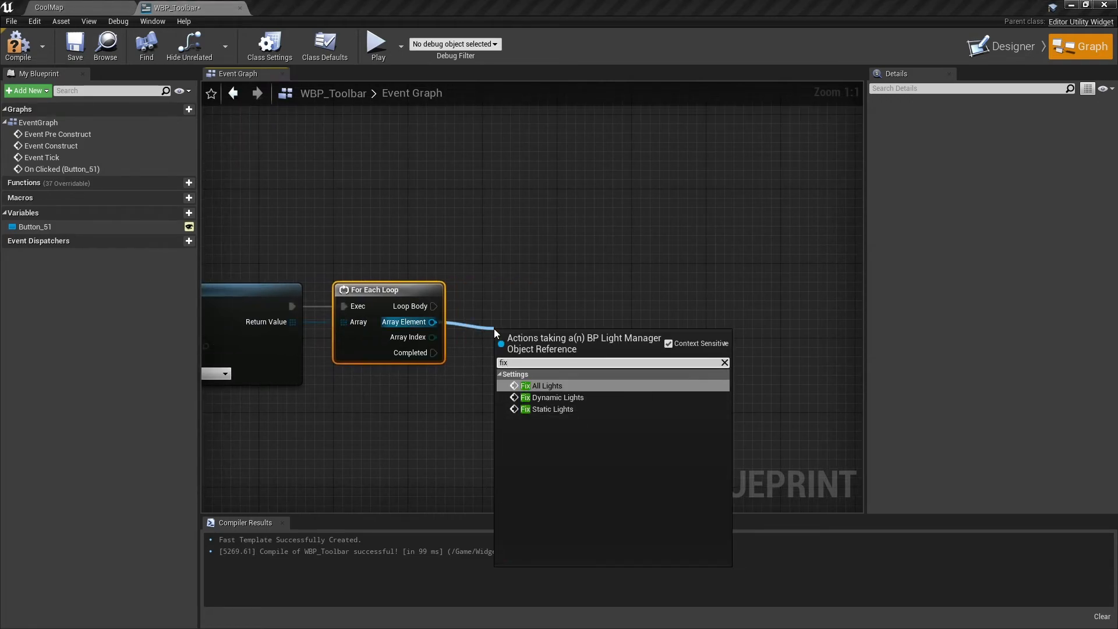
left_click(541, 385)
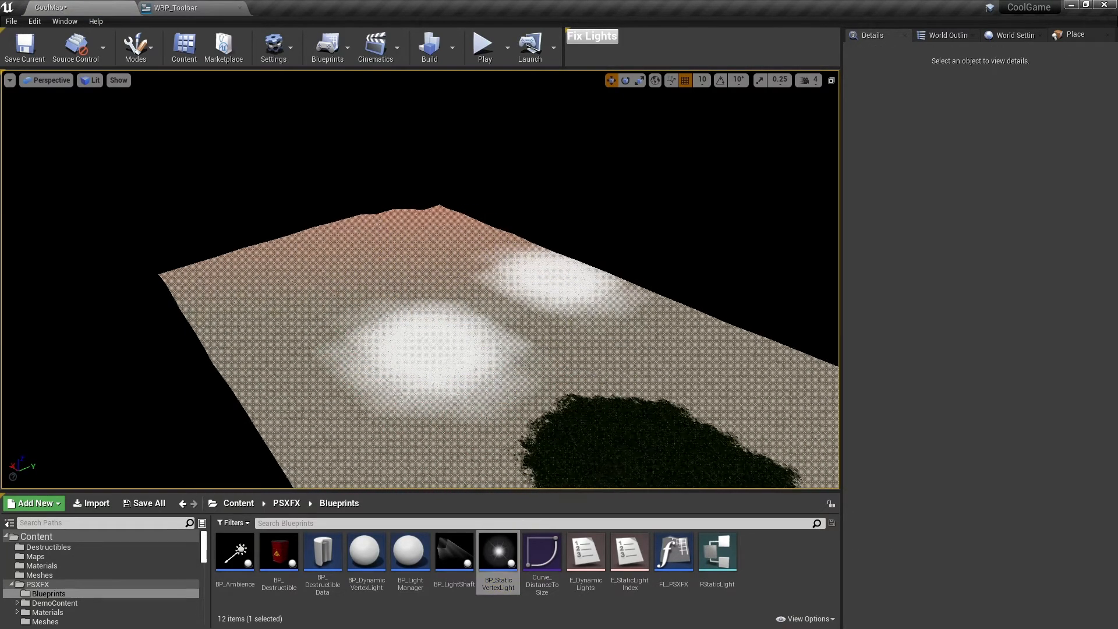
Back in the WBP_Toolbar Designer, label the duplicated button 'Ambience'
left_click(176, 8)
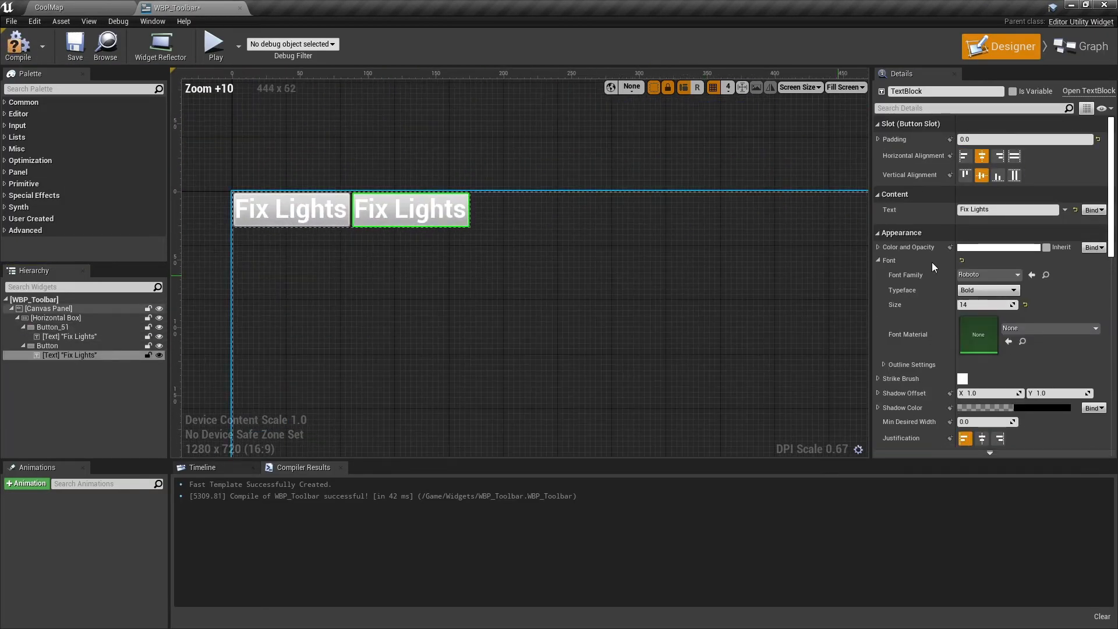
type("Ambience")
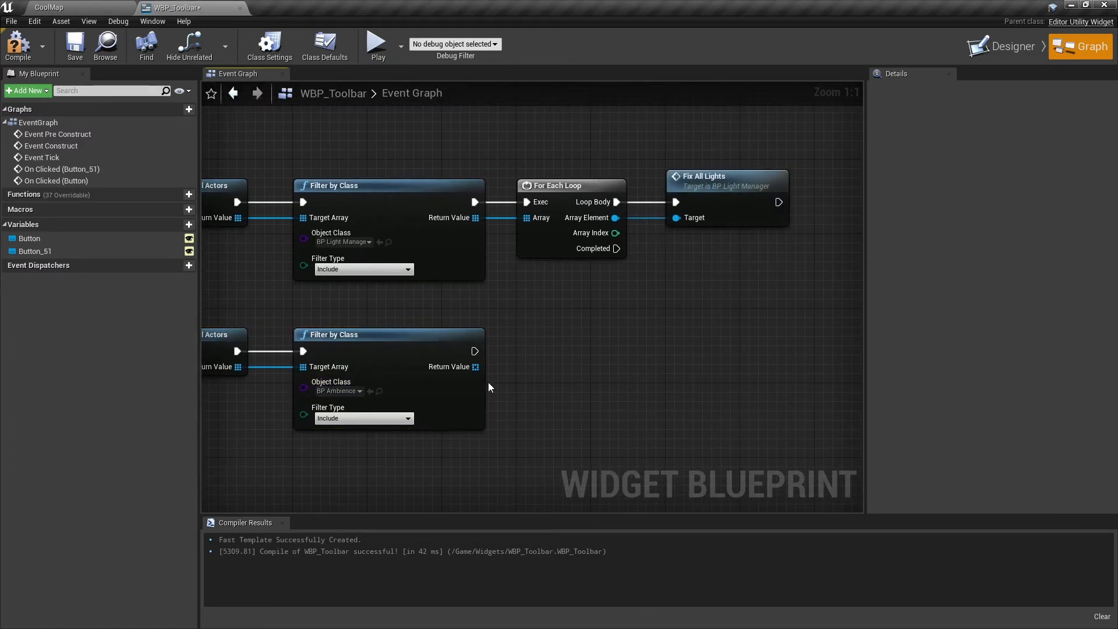
Wire the BP_Ambience filter through Length, Branch and Get 0 into Set Selected Level Actors, then test Ambience
left_click_drag(475, 366, 531, 412)
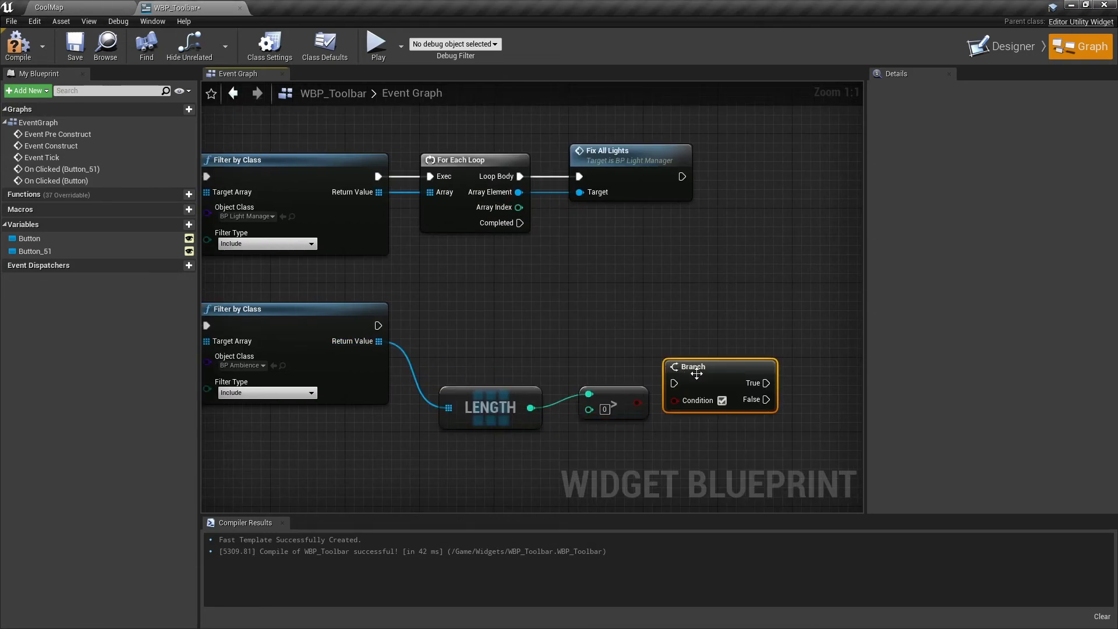
left_click_drag(717, 385, 766, 327)
type("select level")
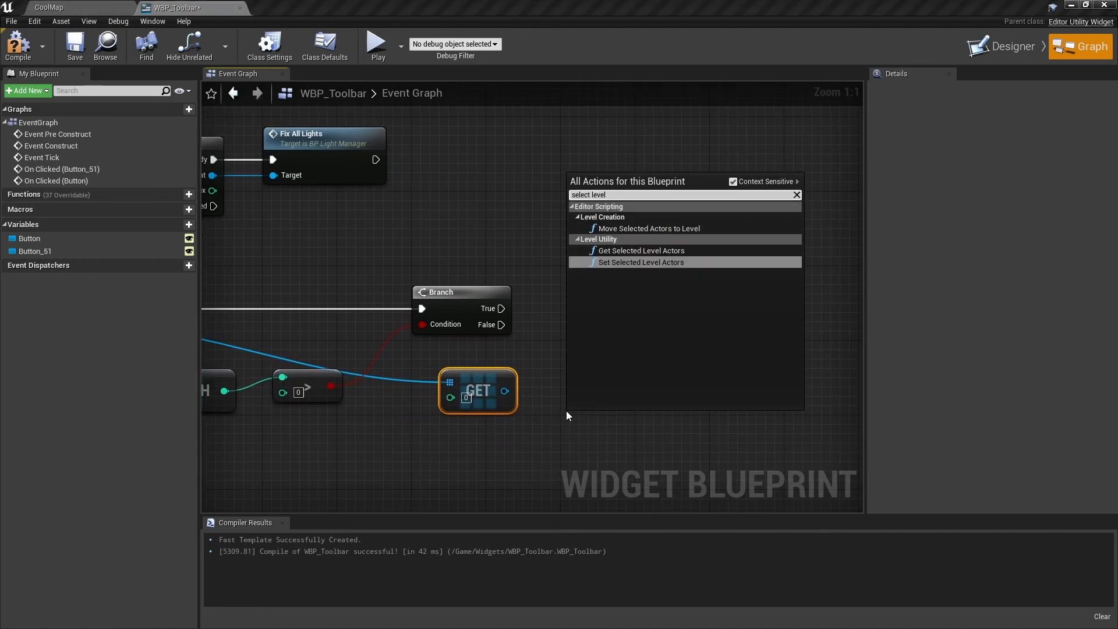
left_click(641, 262)
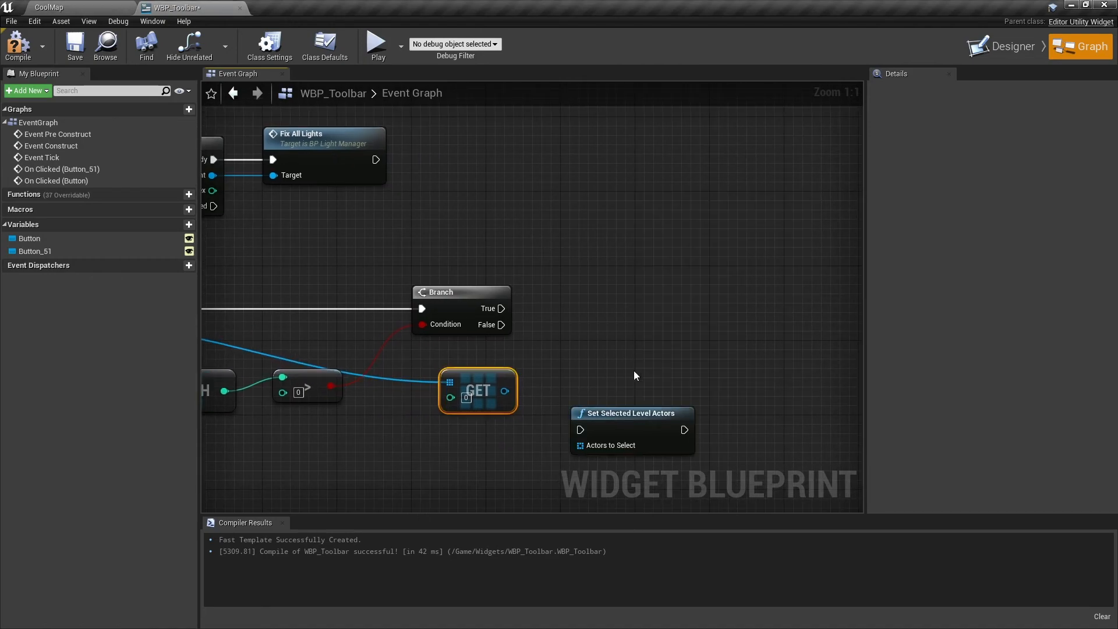
left_click_drag(504, 391, 720, 324)
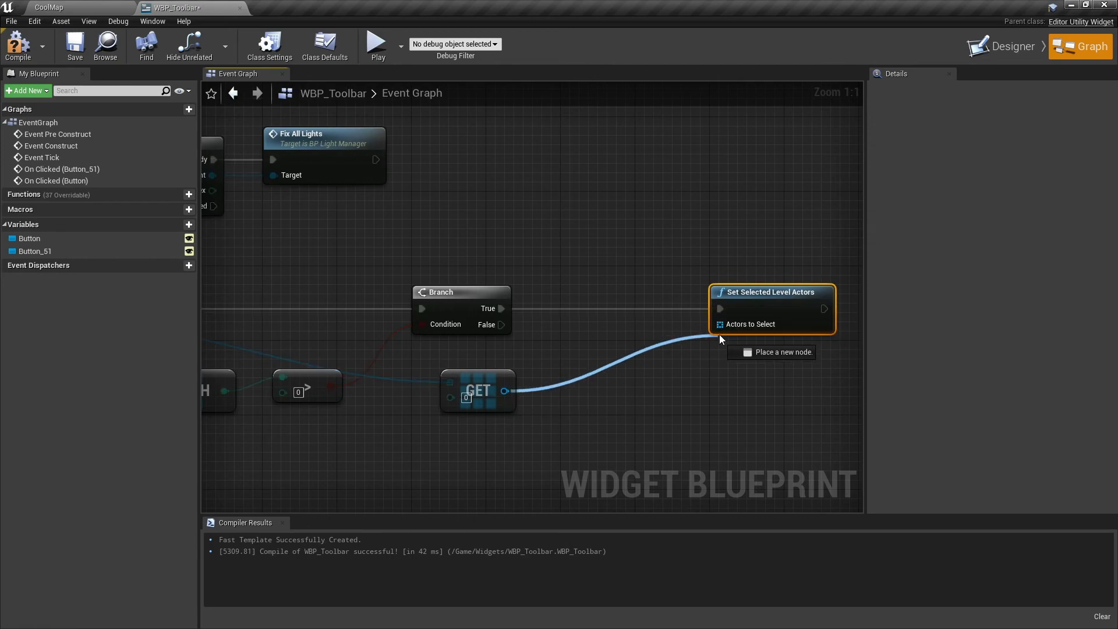
scroll("down", 3)
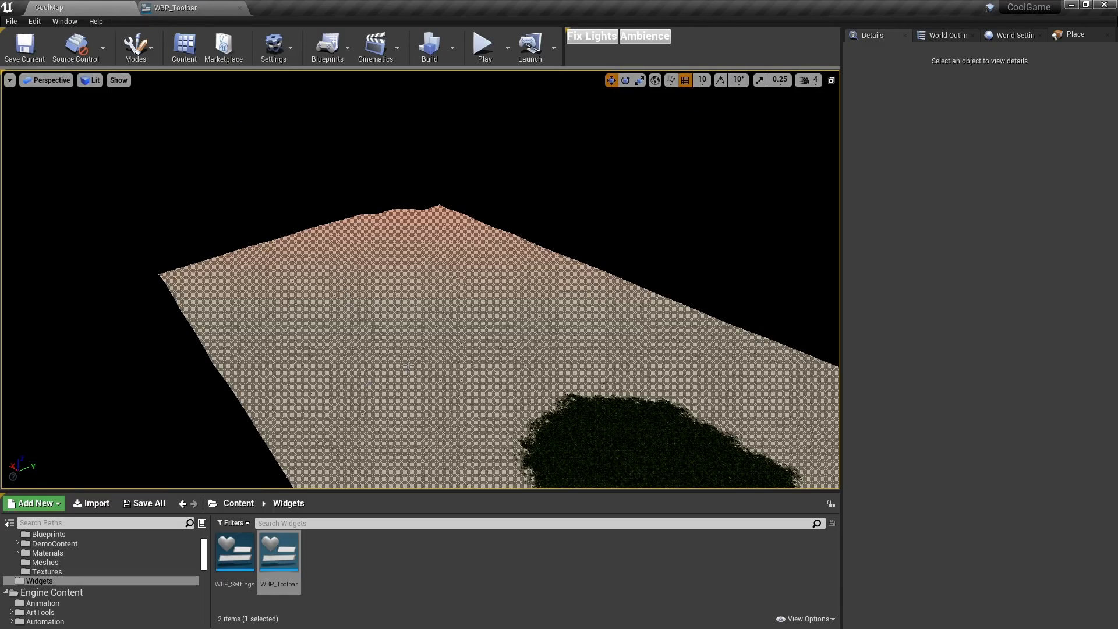
left_click(645, 36)
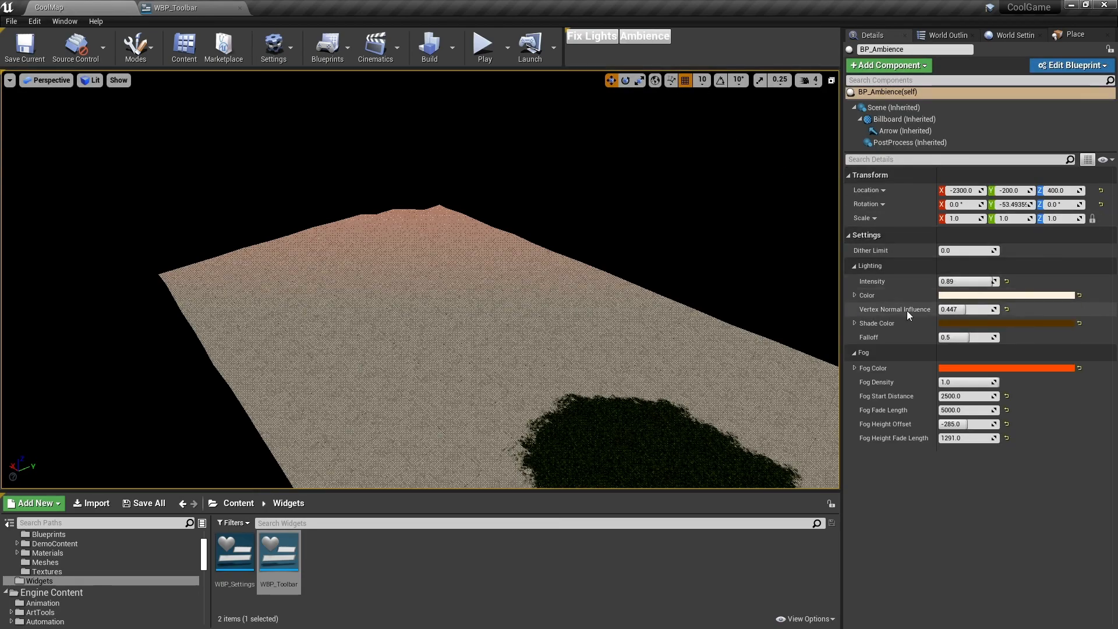